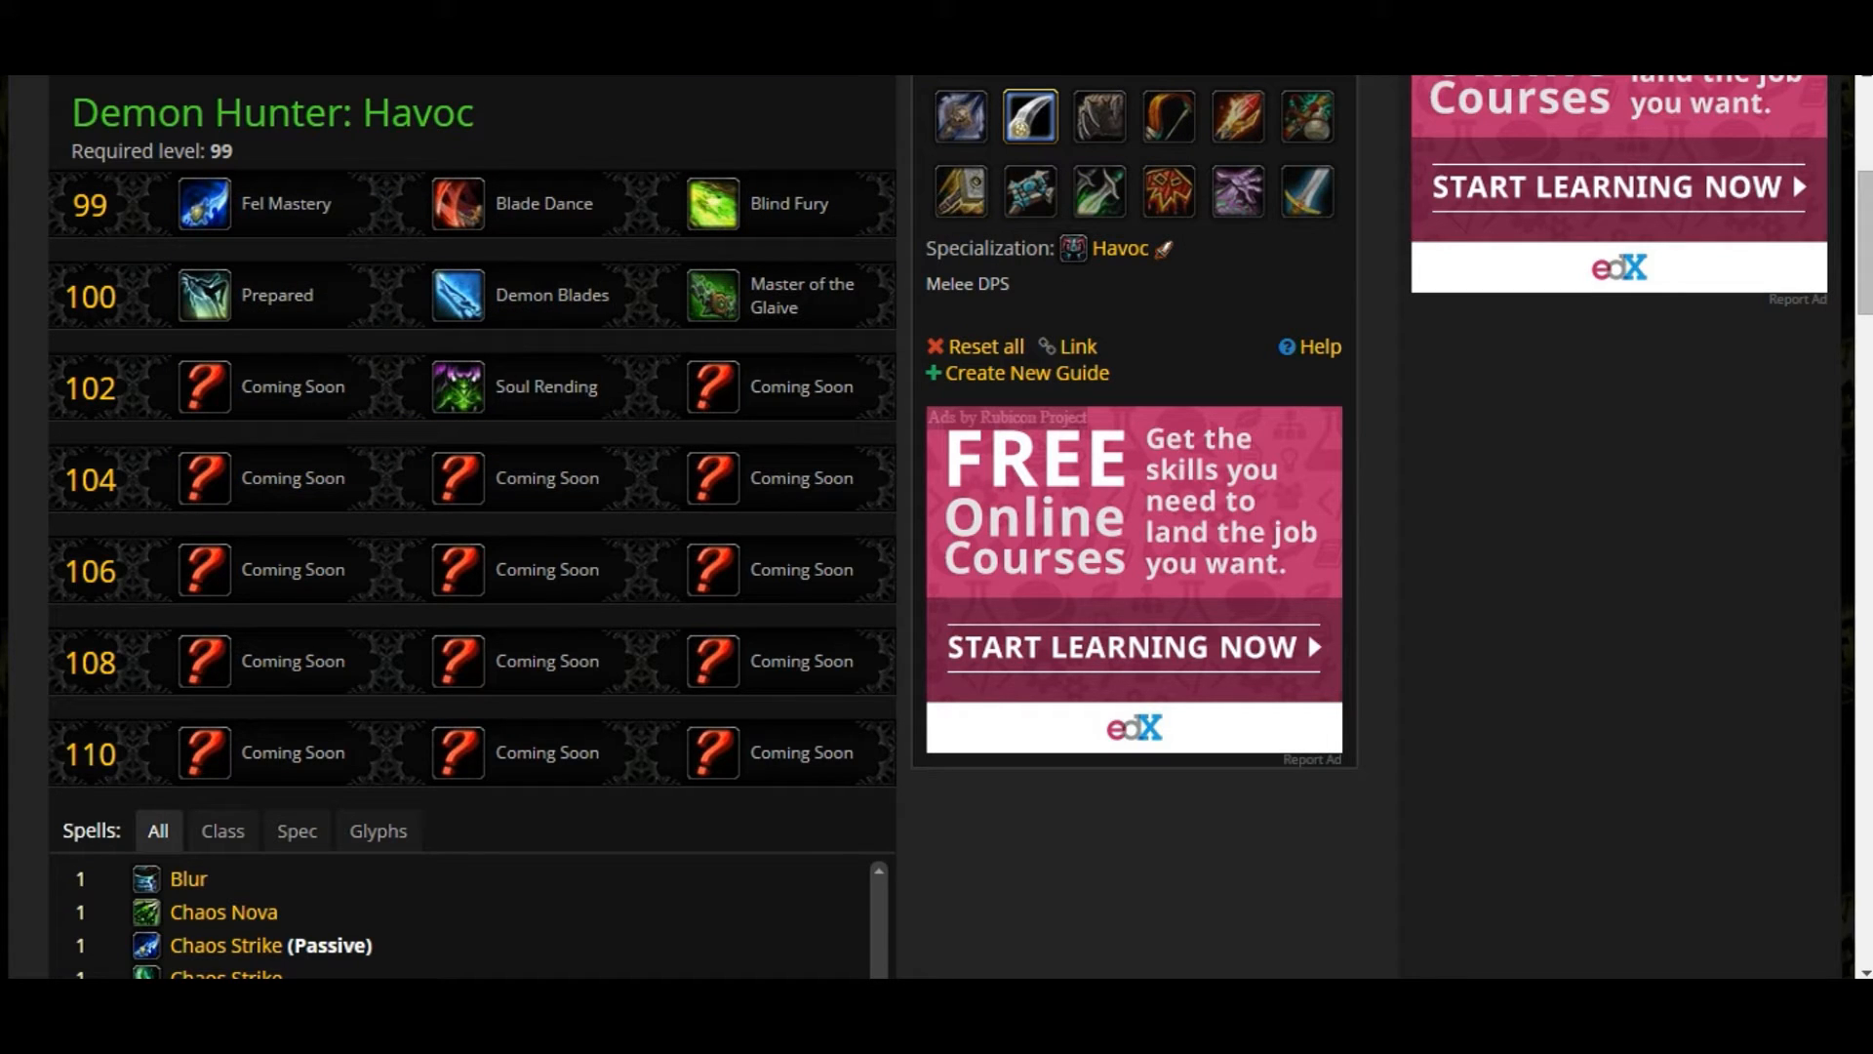
Scroll down to the Havoc spell list showing Metamorphosis, Parry, Shattered Souls and Throw Glaive
scroll("down", 3)
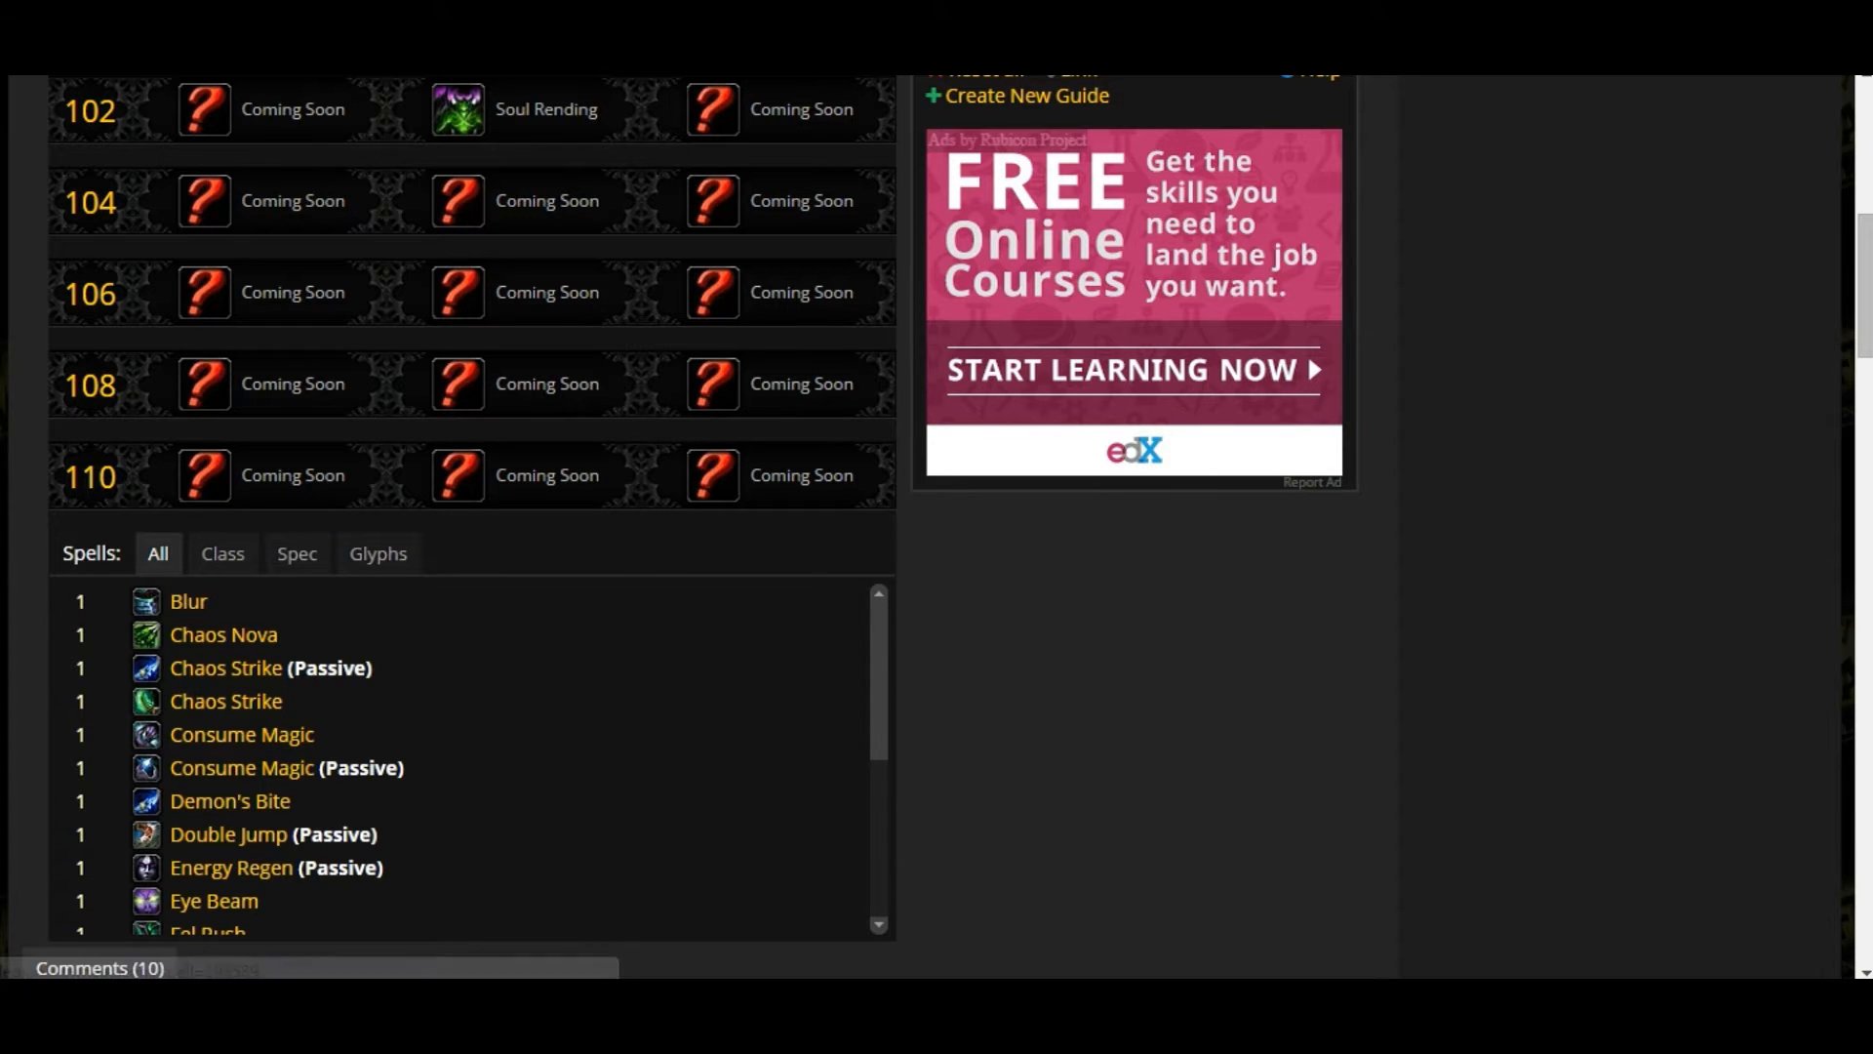
mouse_move(222, 634)
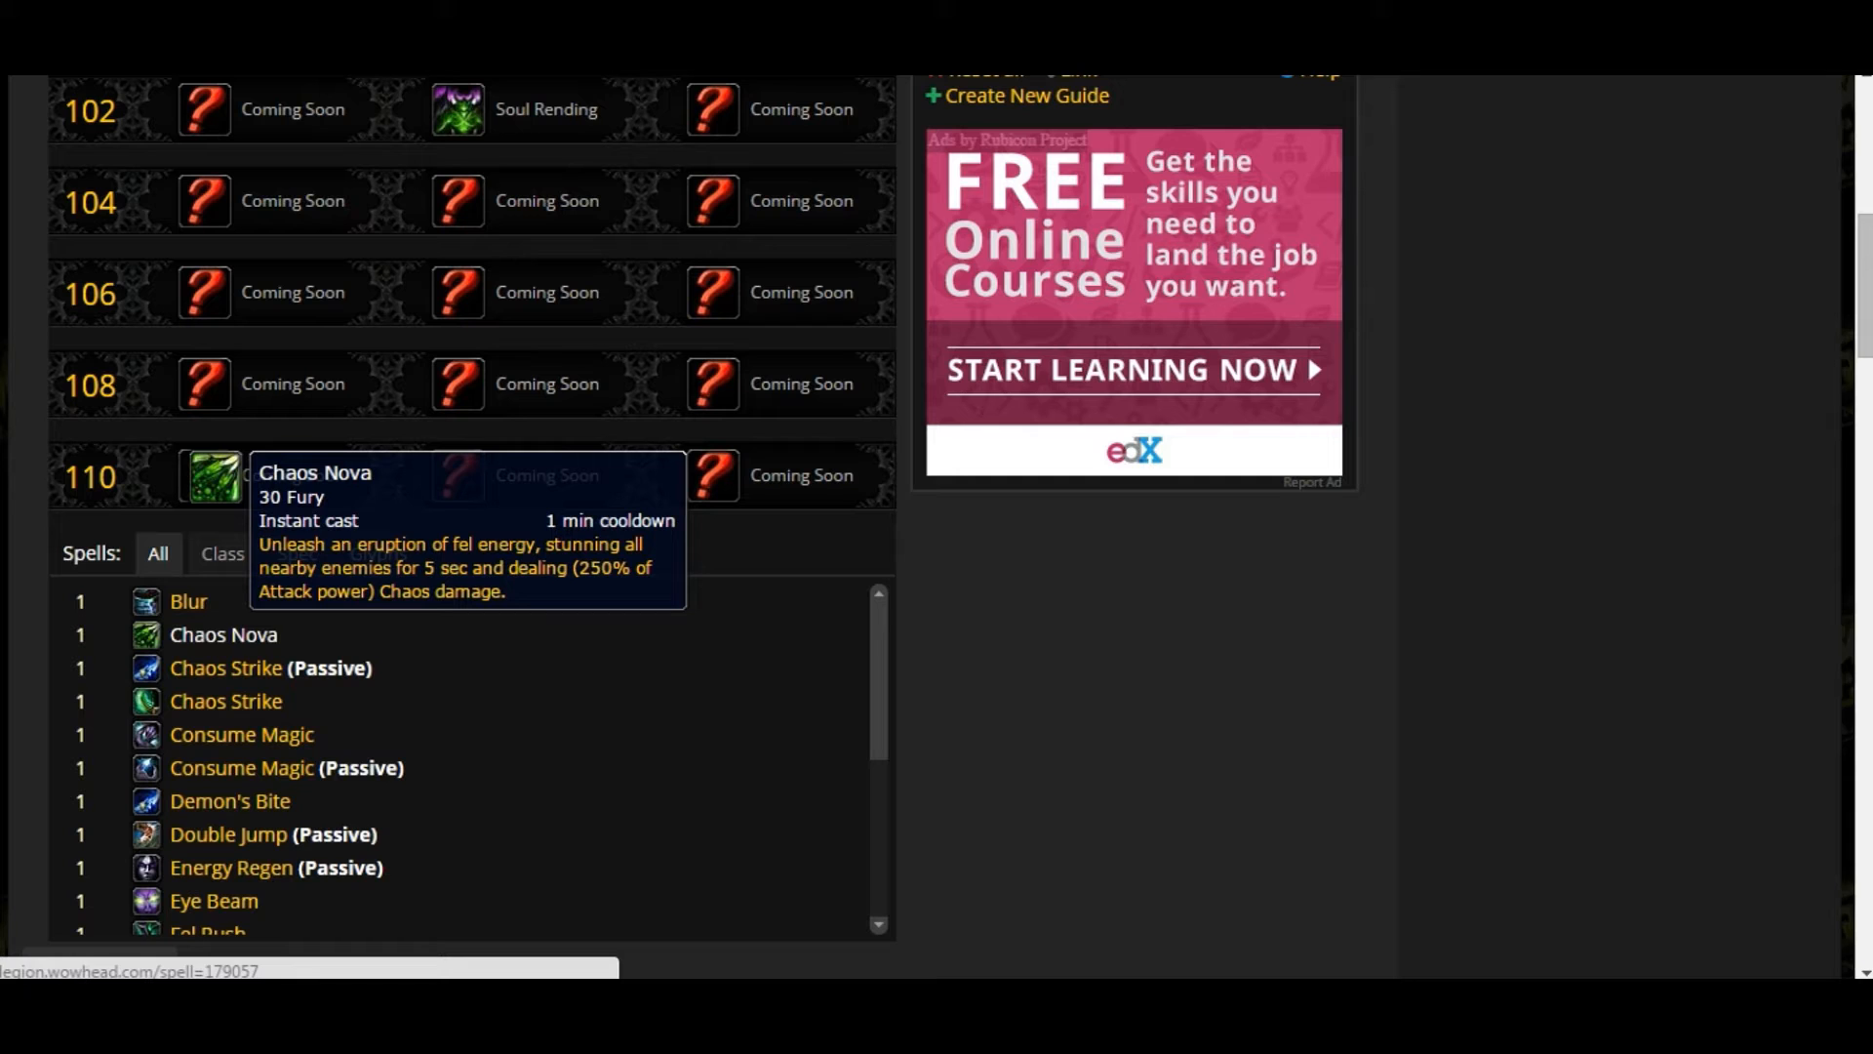
mouse_move(222, 634)
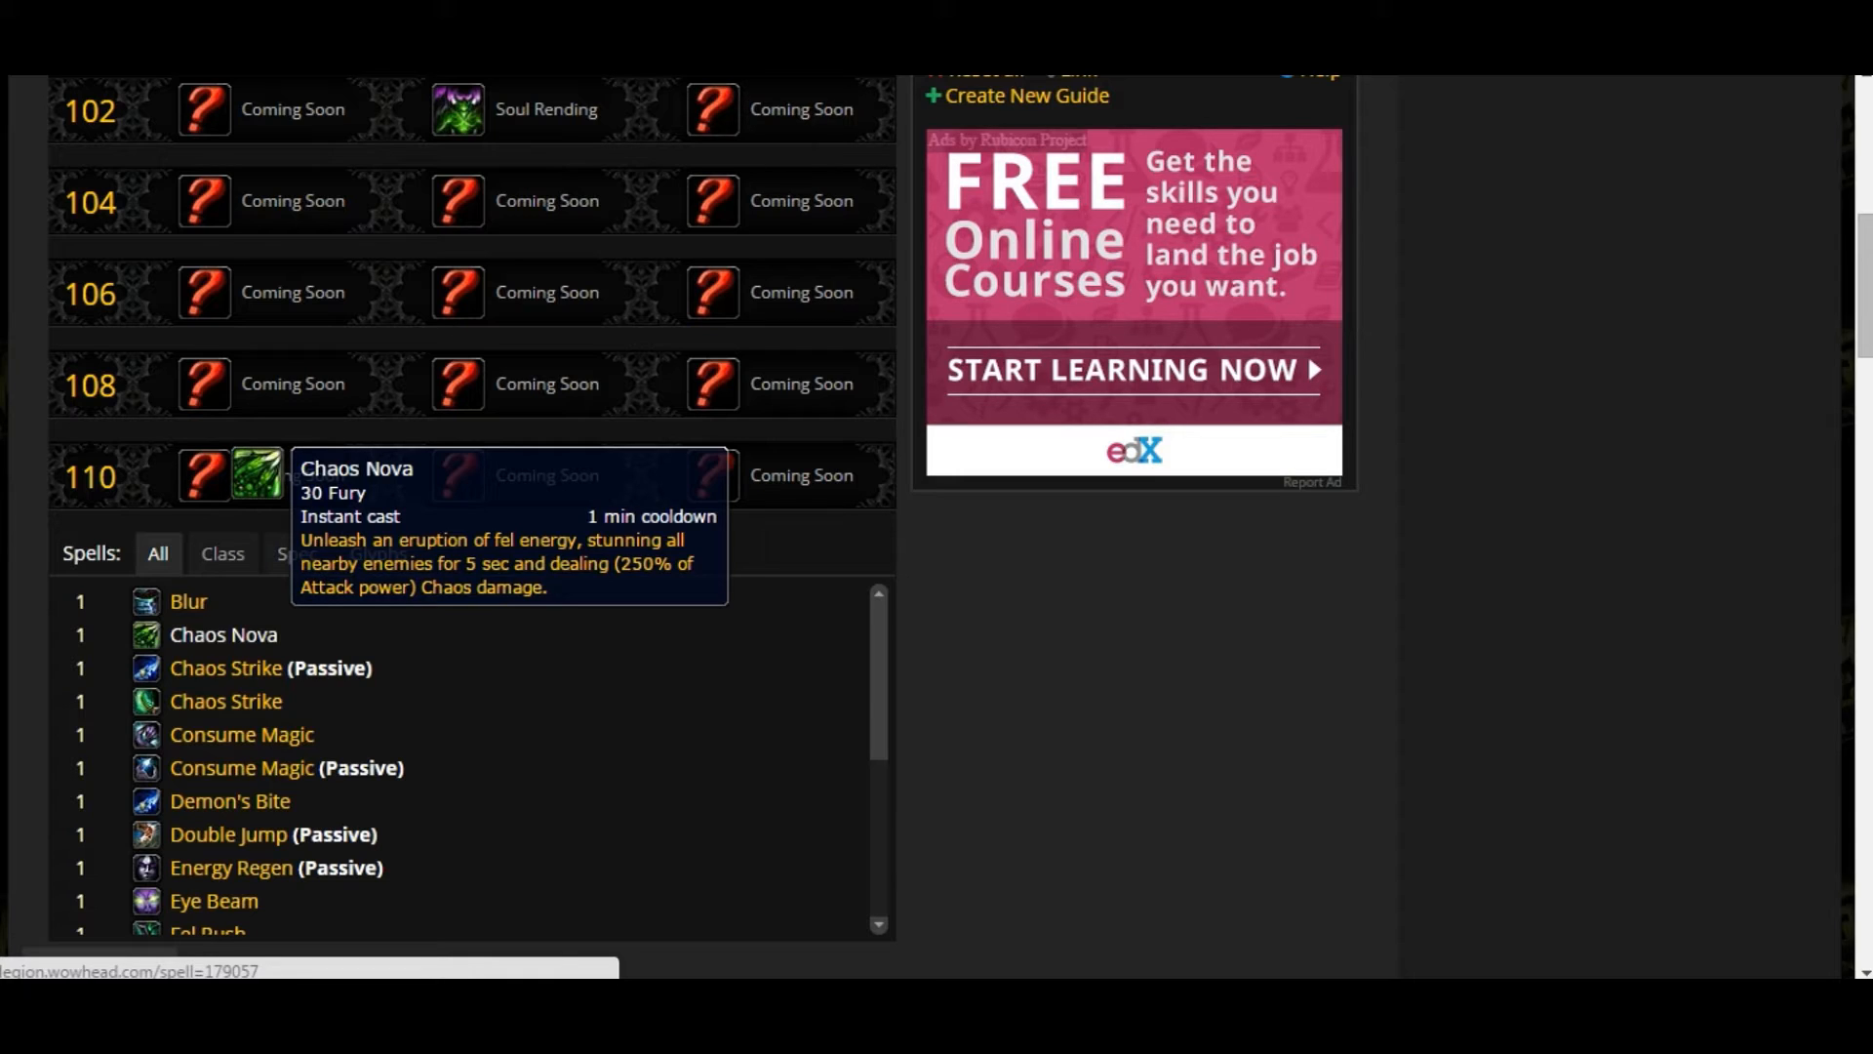
mouse_move(712, 474)
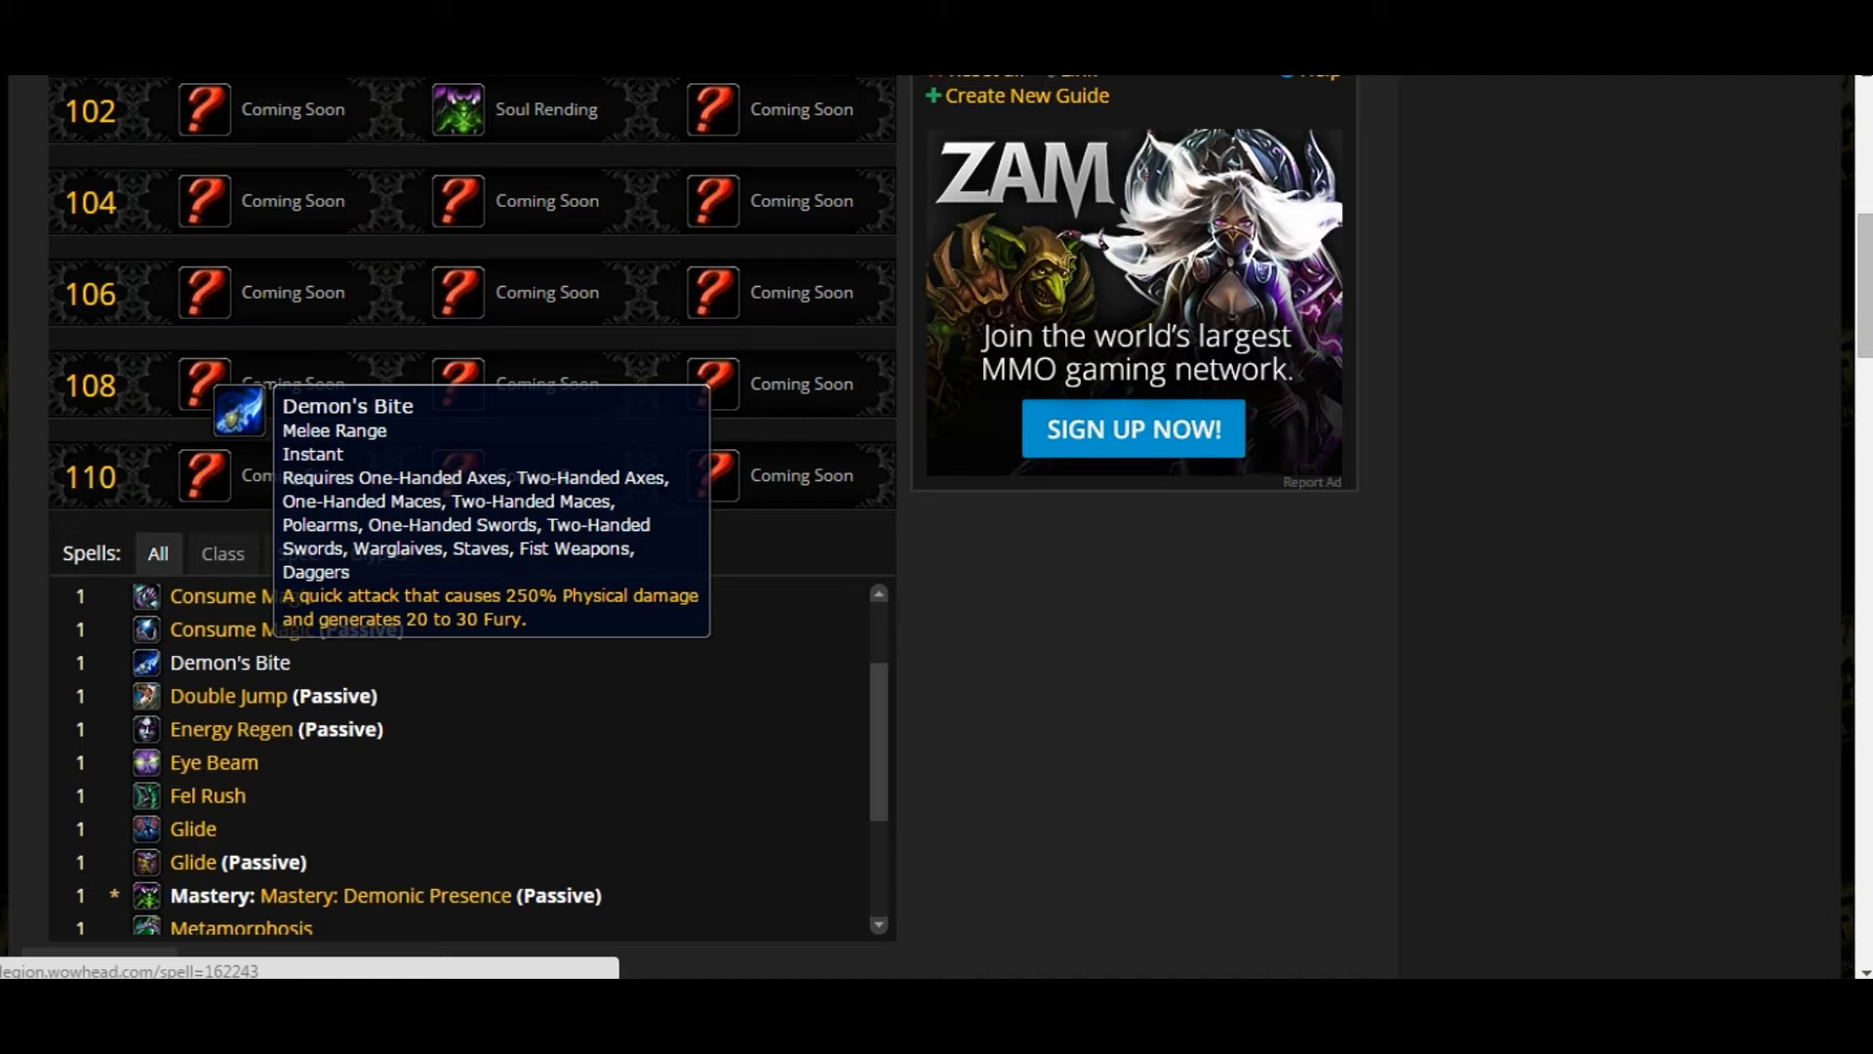
mouse_move(231, 662)
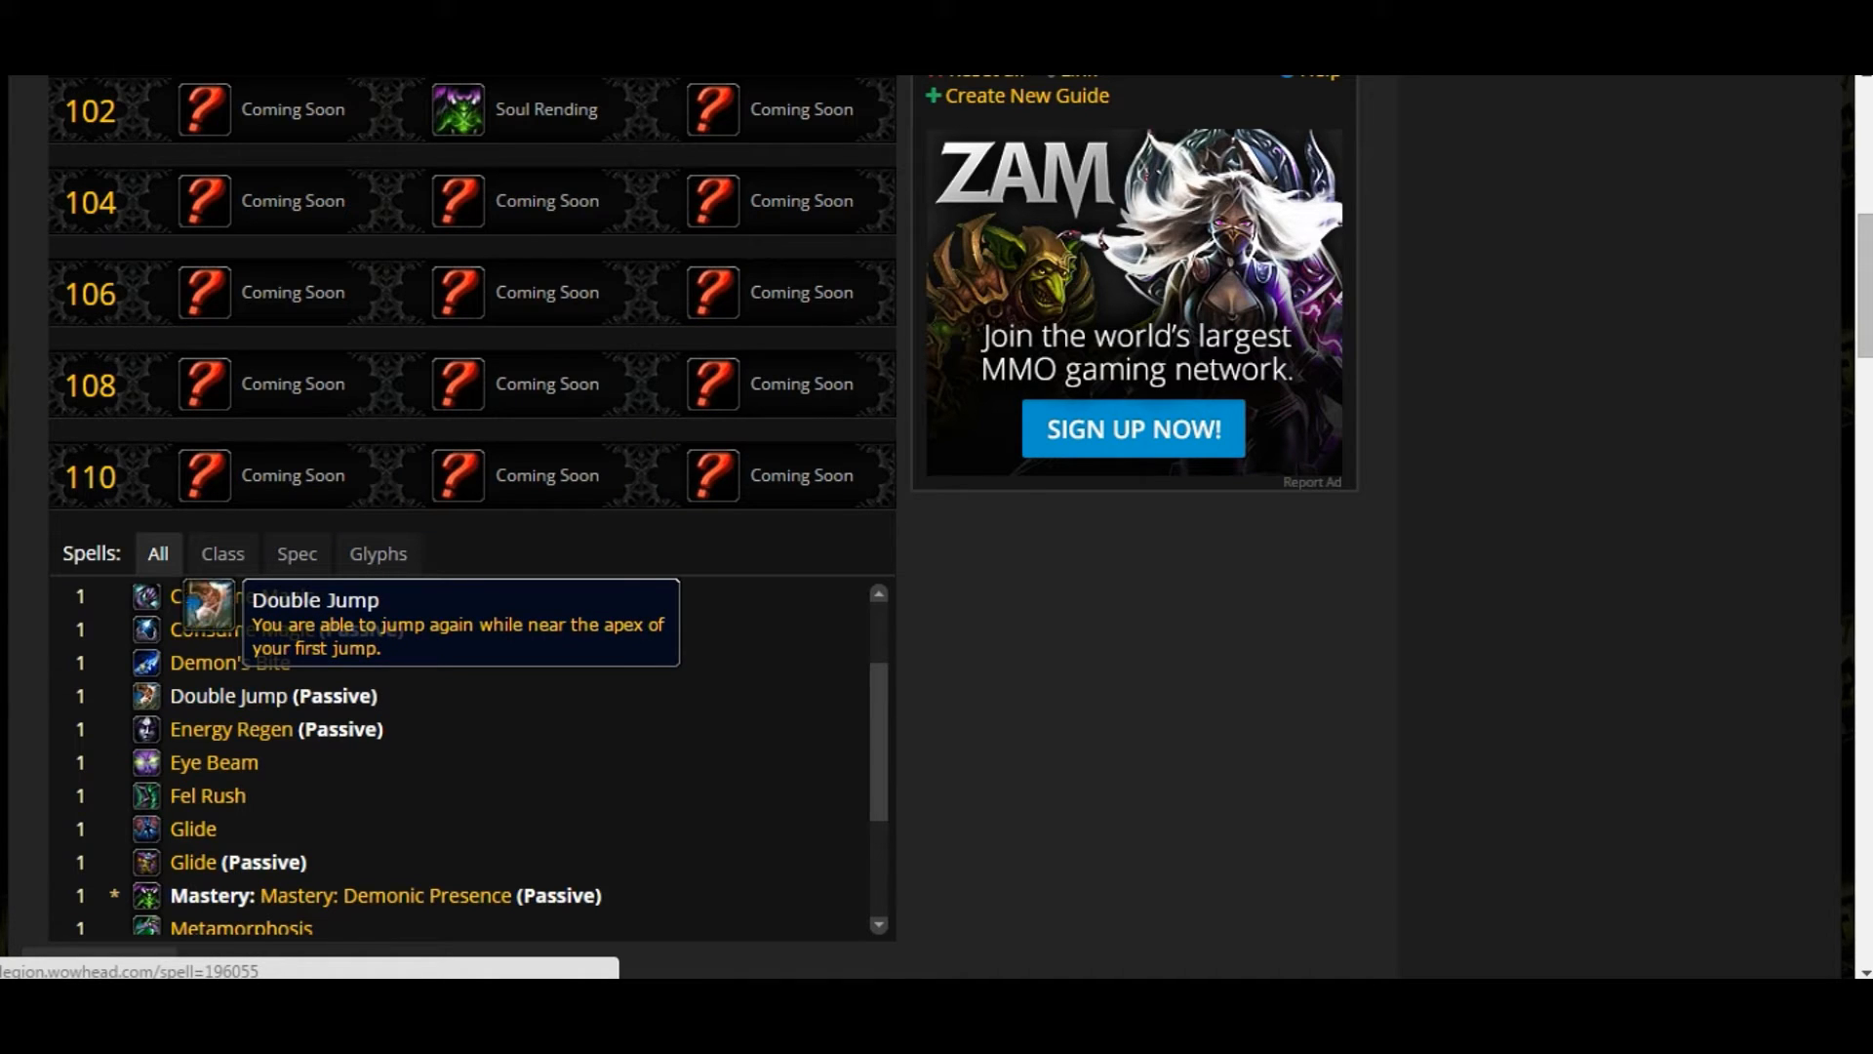
mouse_move(252, 695)
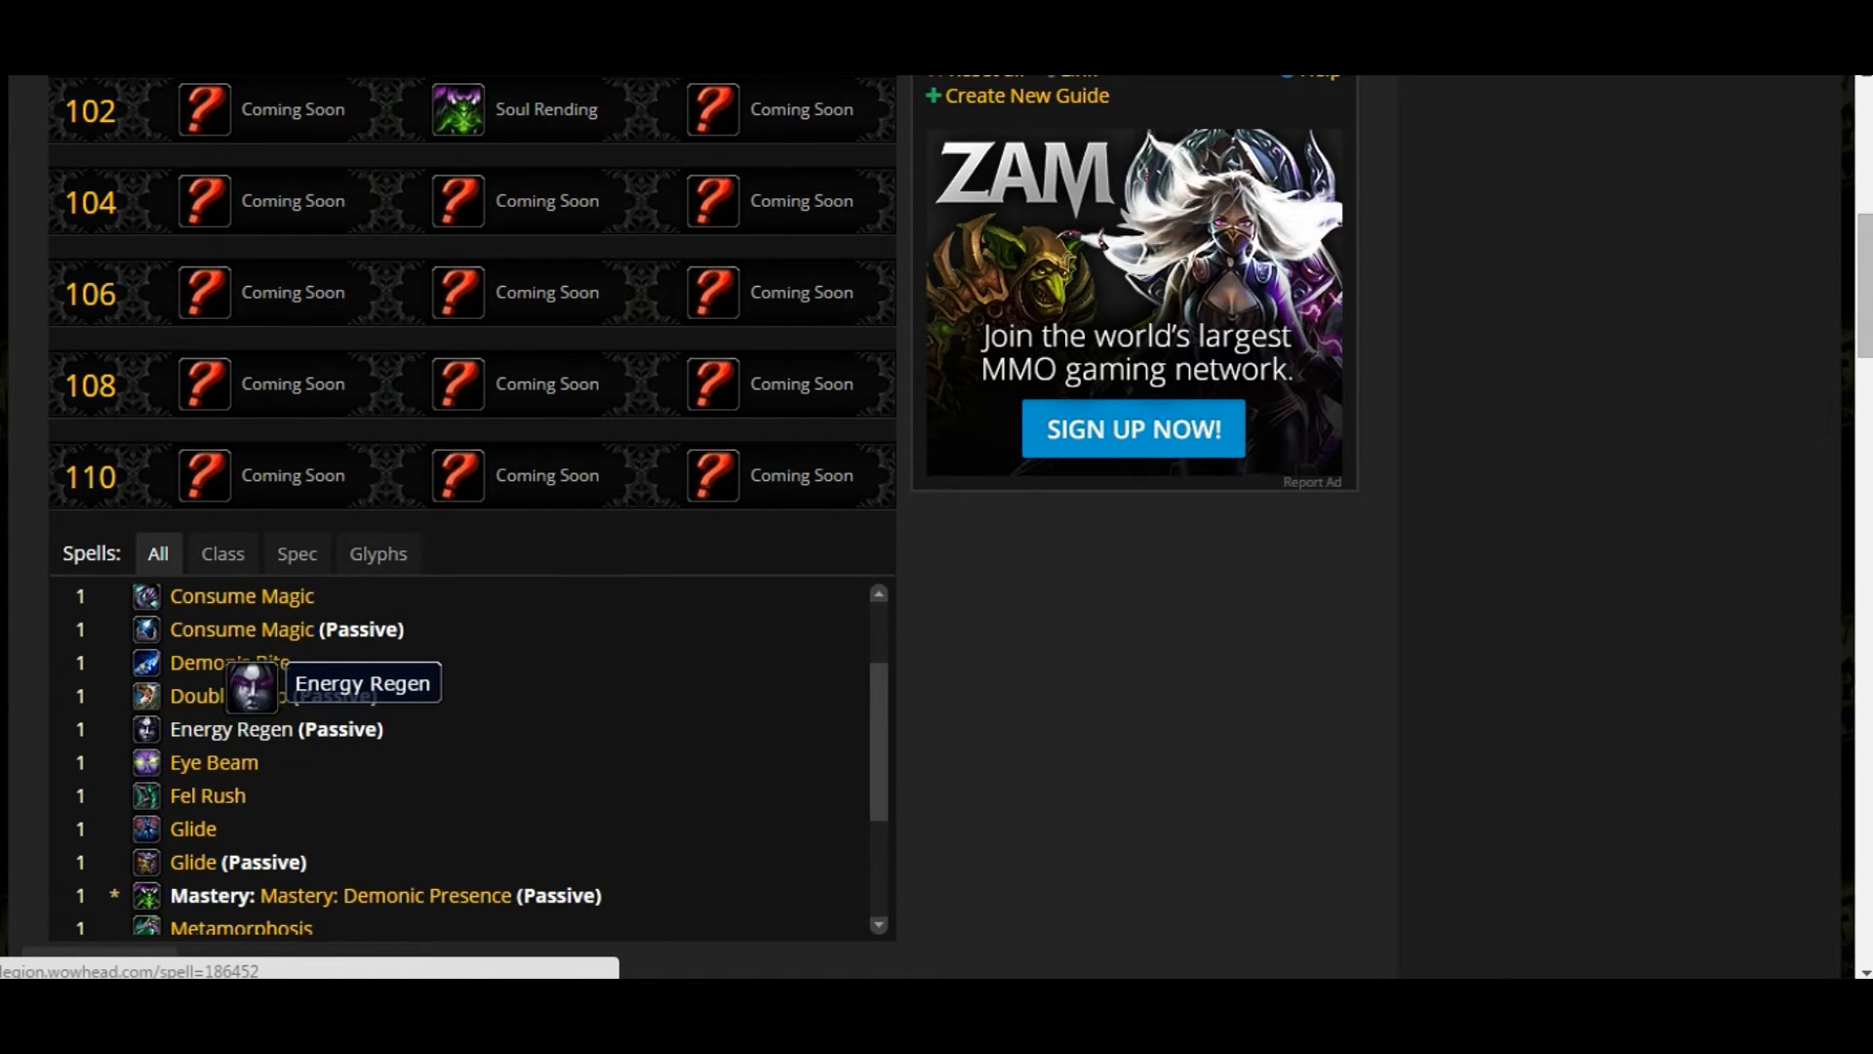
mouse_move(215, 761)
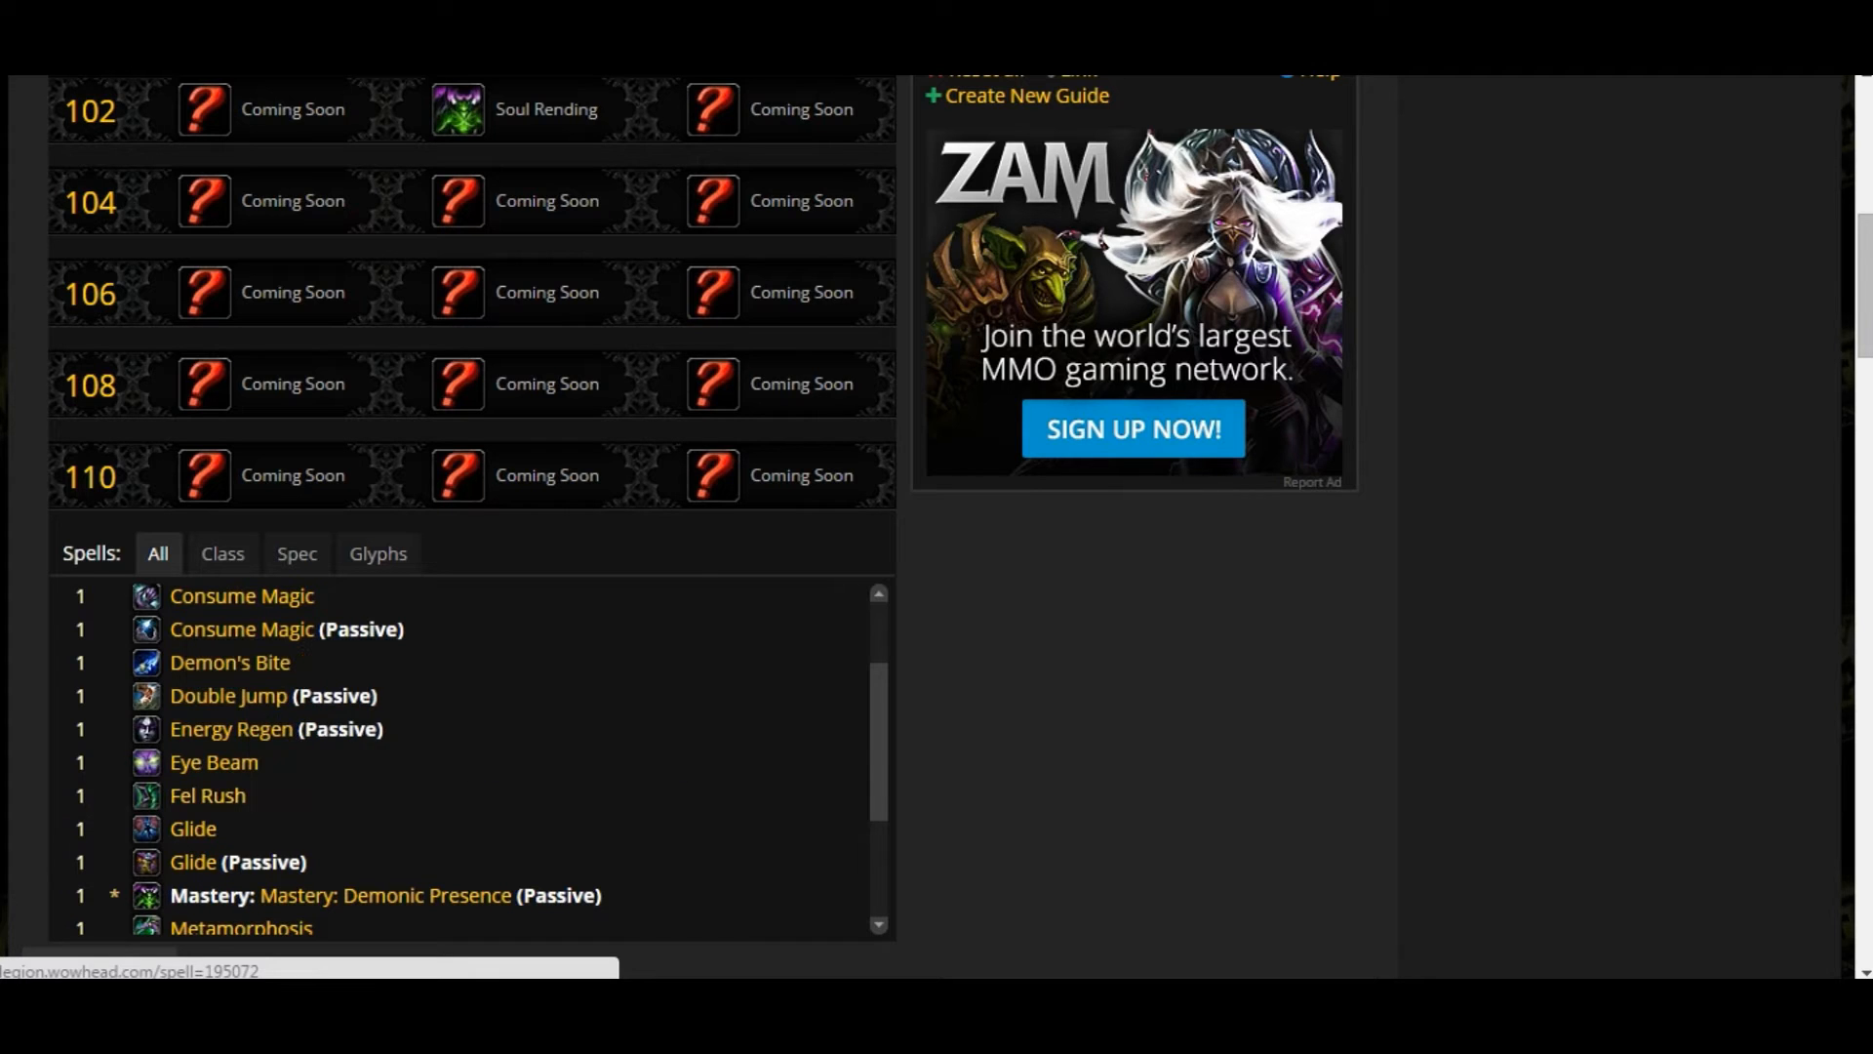
Scroll to the lower spell entries around Glide and Mastery: Demonic Presence
scroll("down", 3)
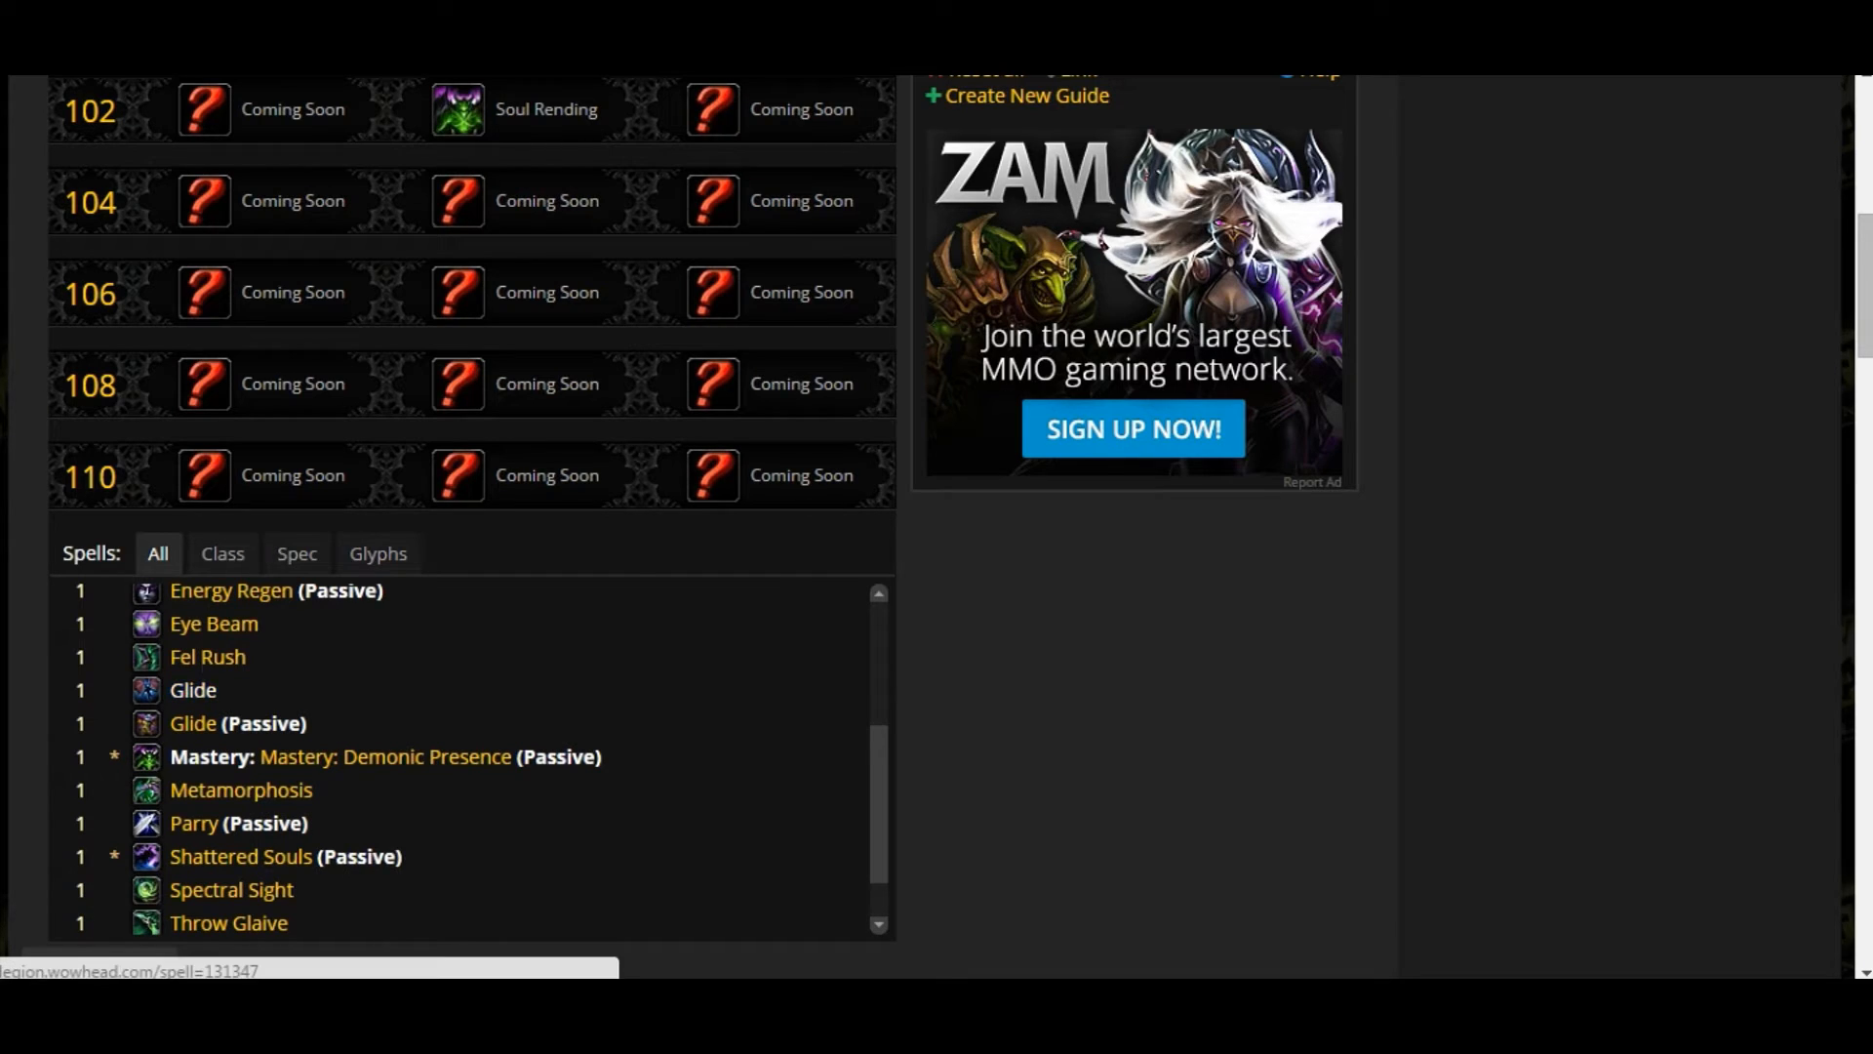
mouse_move(193, 689)
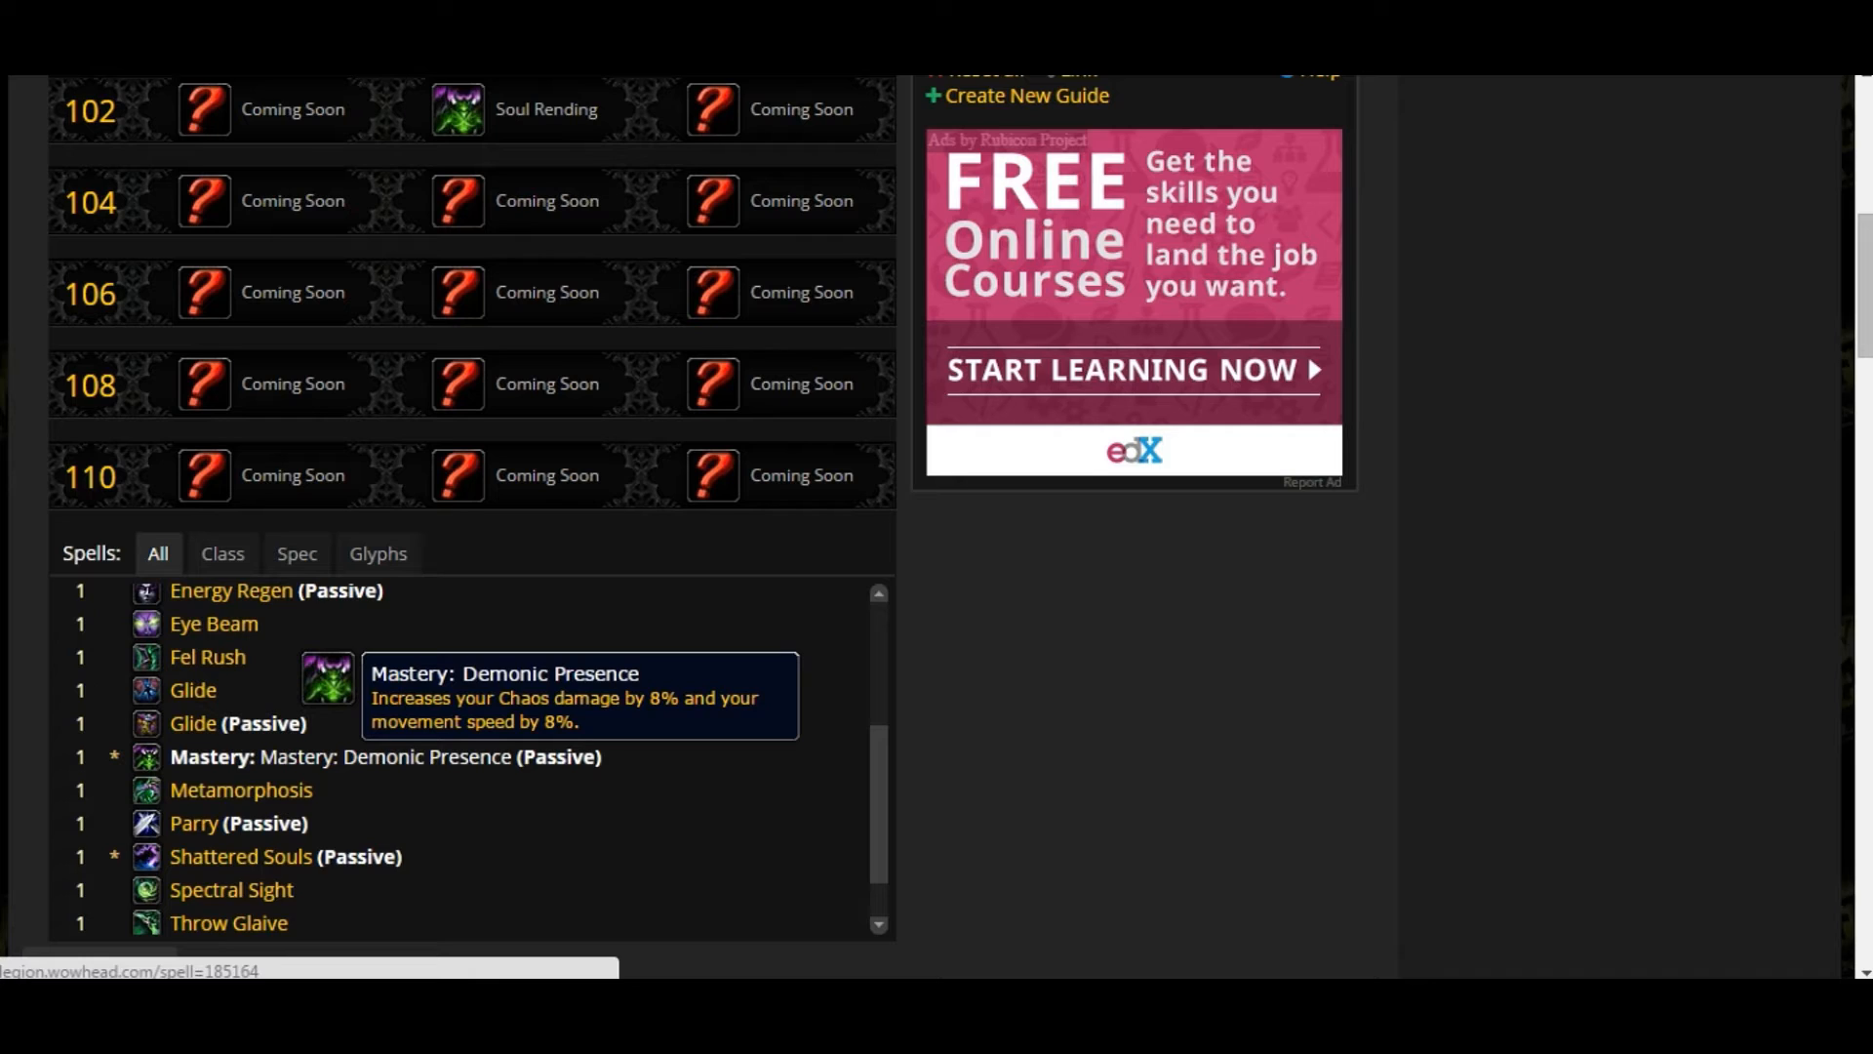
Scroll to the end of the spell list showing Vengeful Retreat and Demonic Instincts
scroll("down", 3)
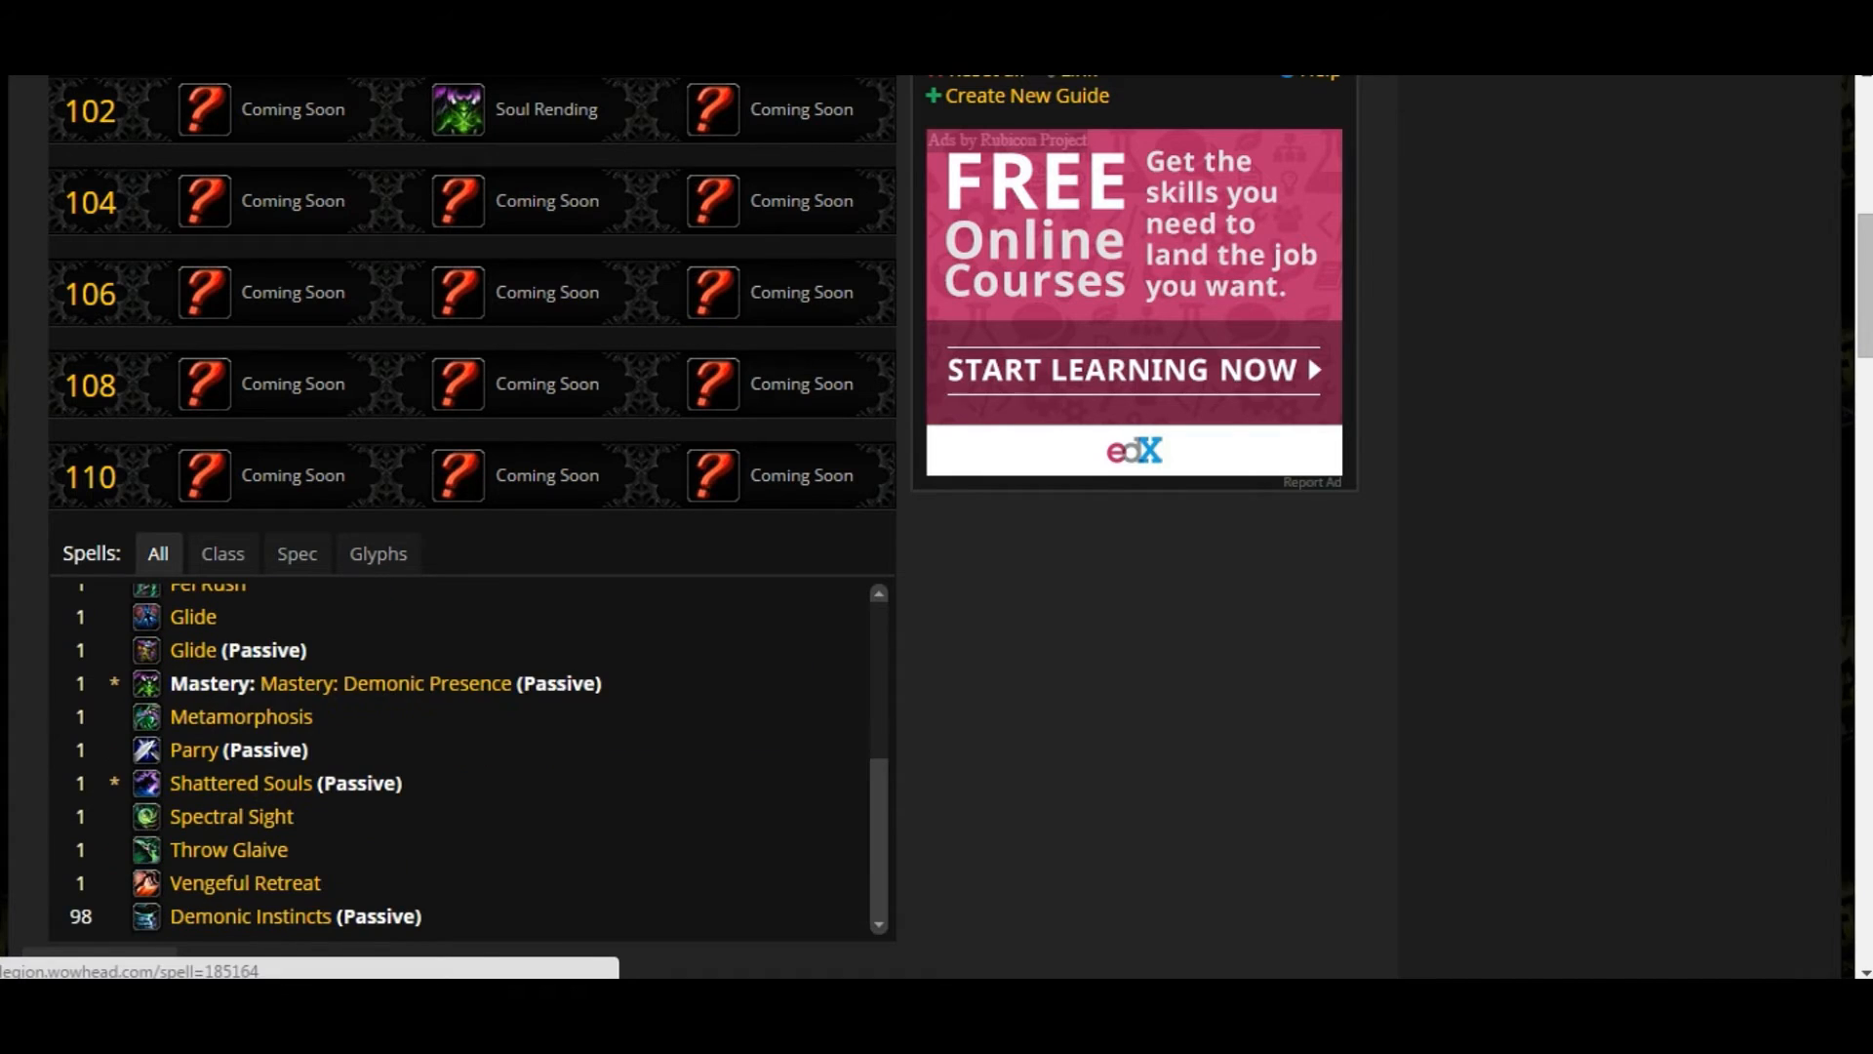
mouse_move(240, 717)
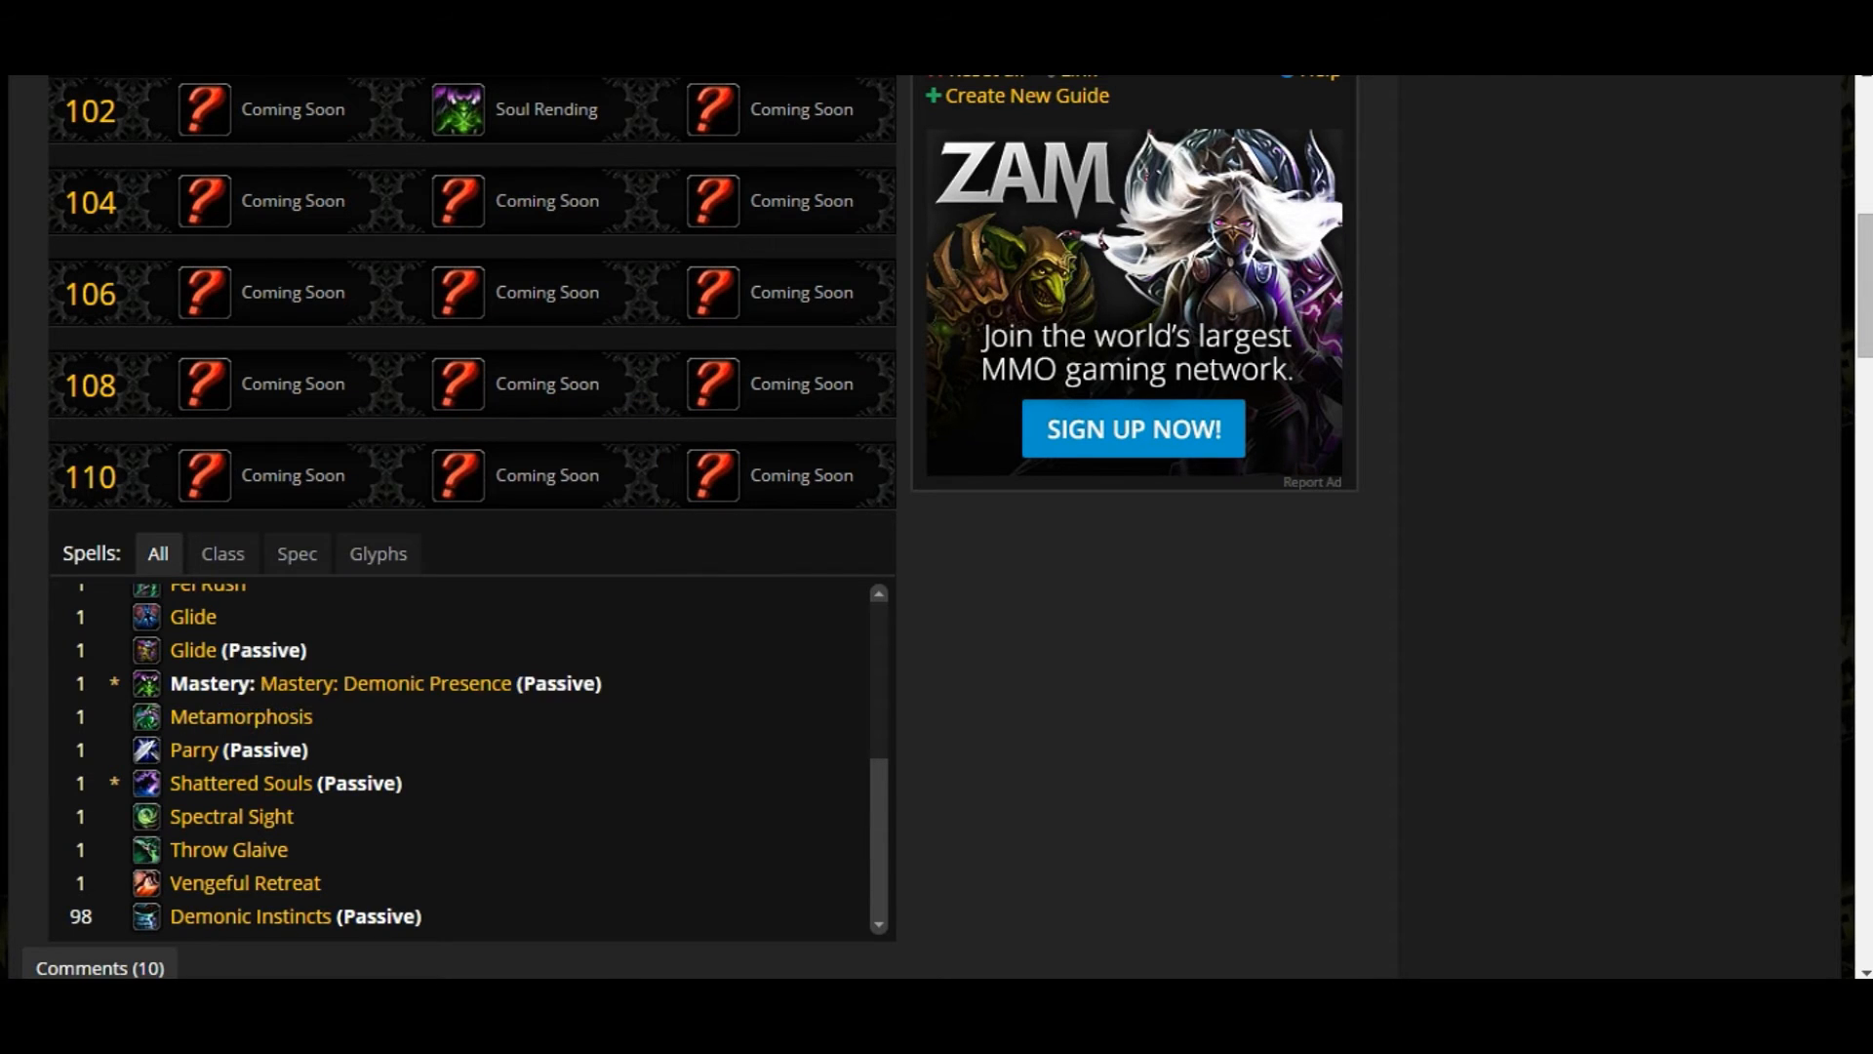
mouse_move(147, 749)
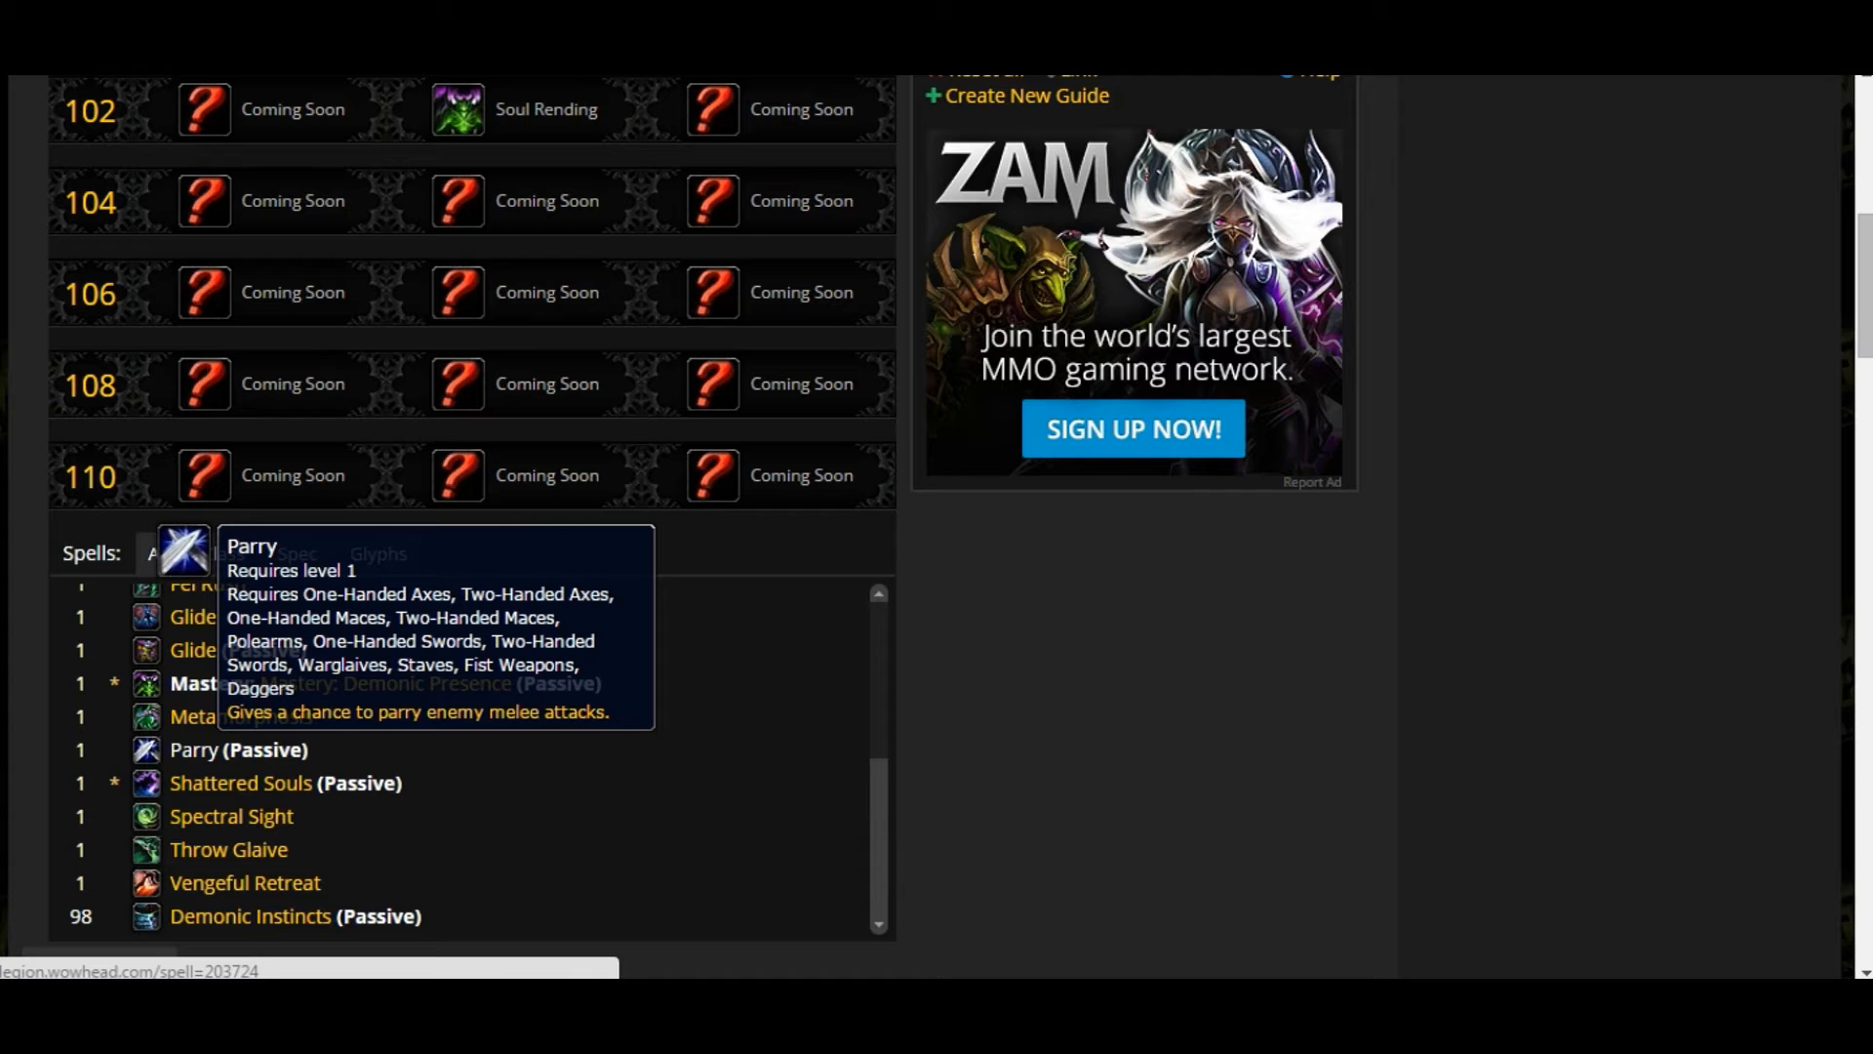
mouse_move(240, 716)
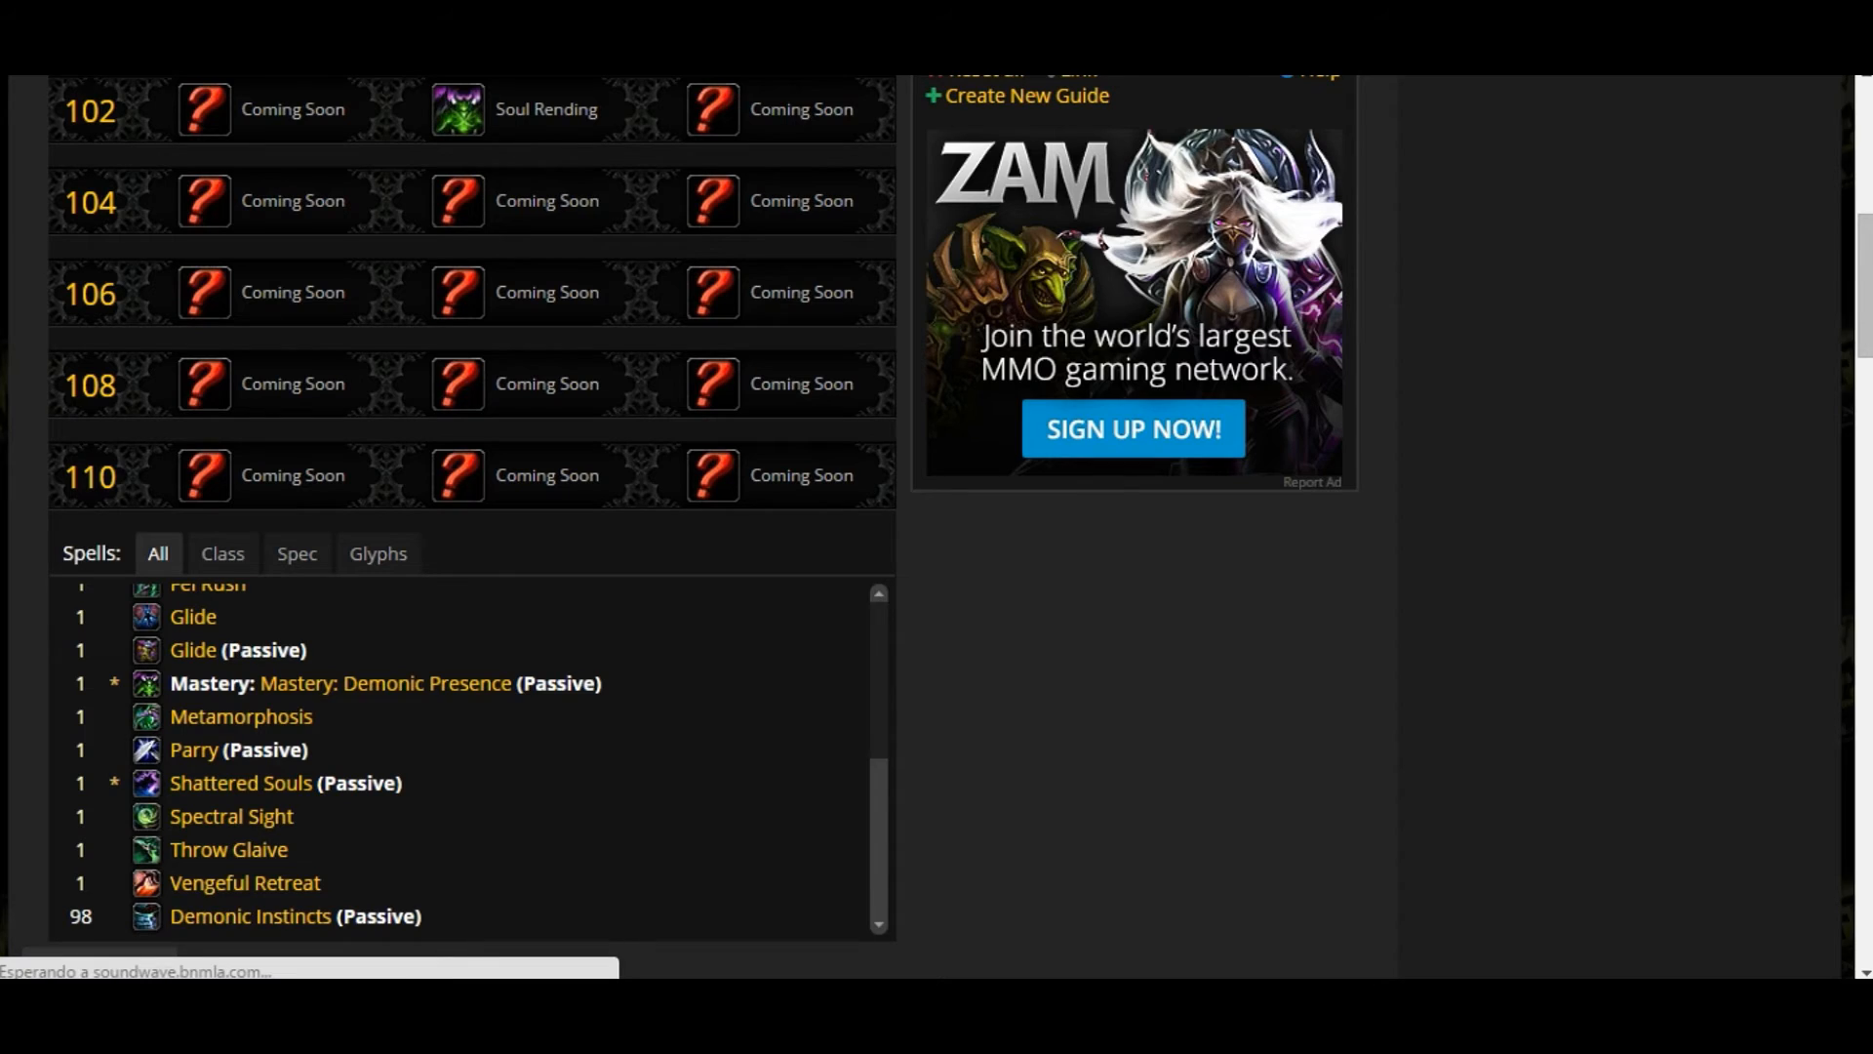
Scroll down the talent calculator to the Spells list around Spectral Sight
scroll("down", 3)
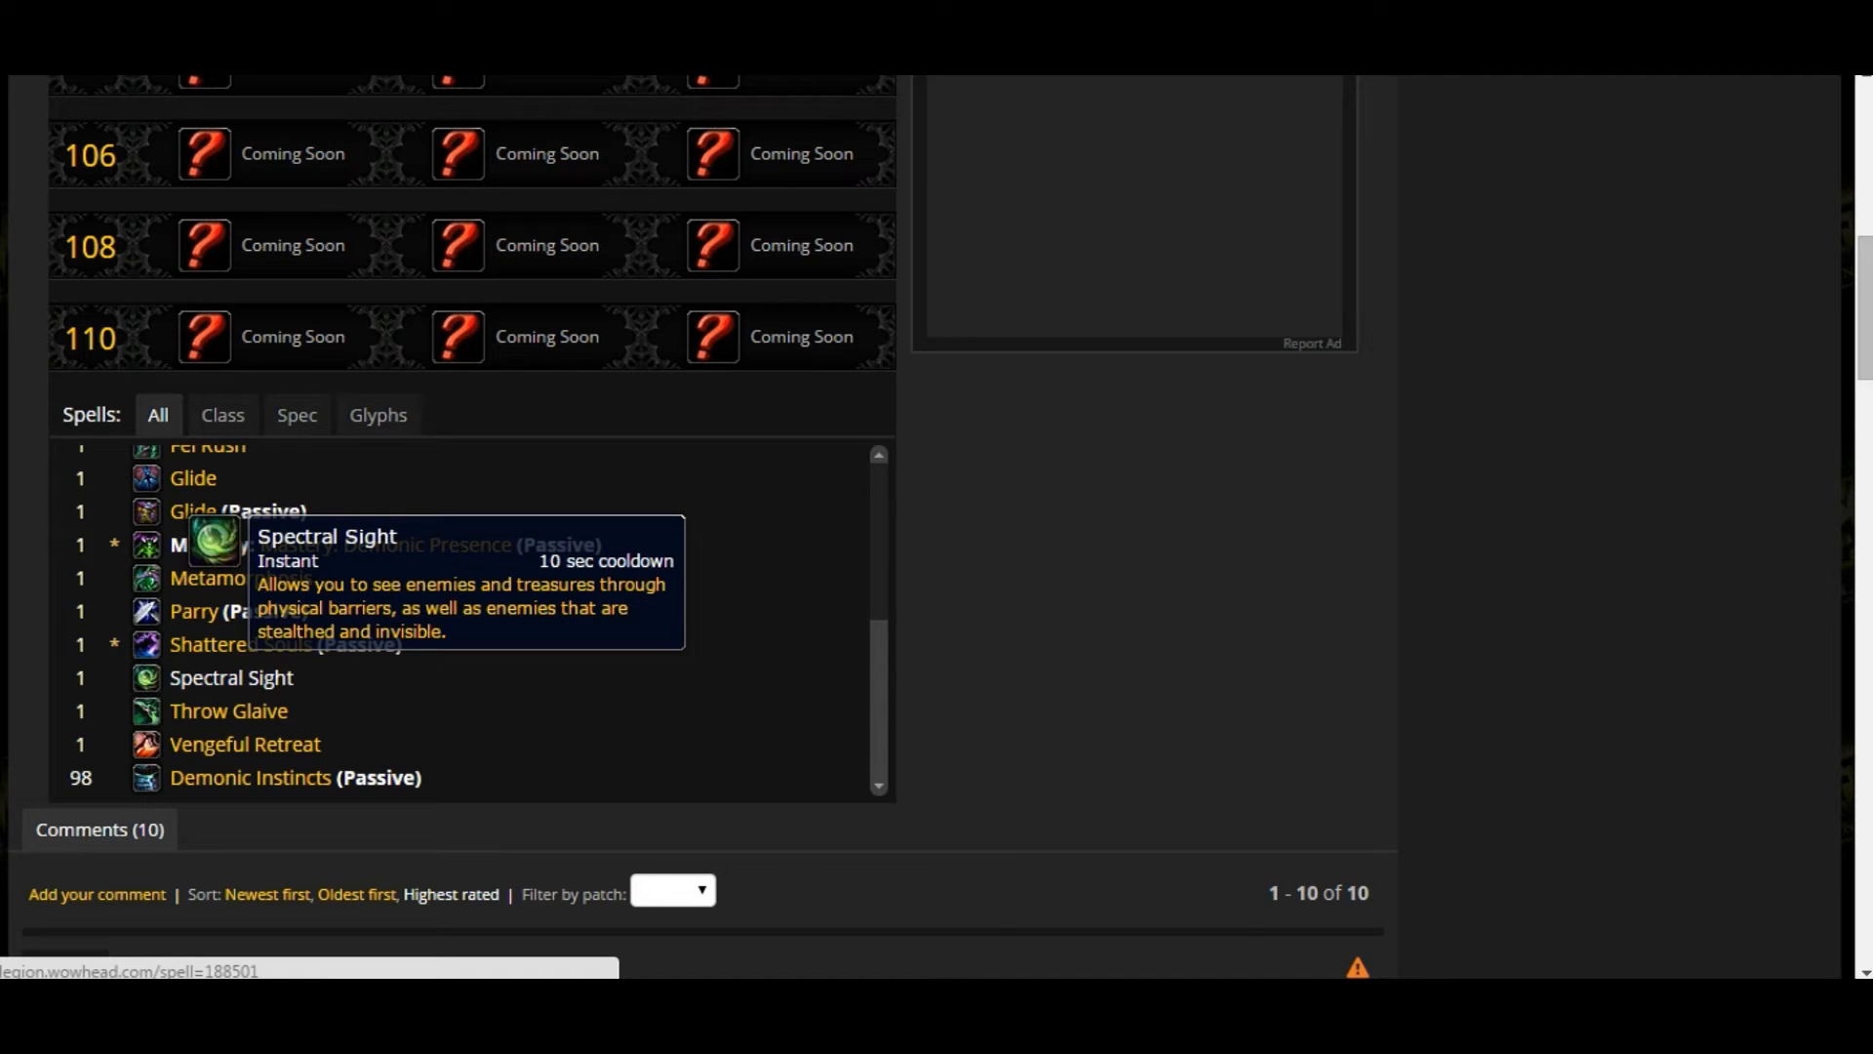
mouse_move(230, 711)
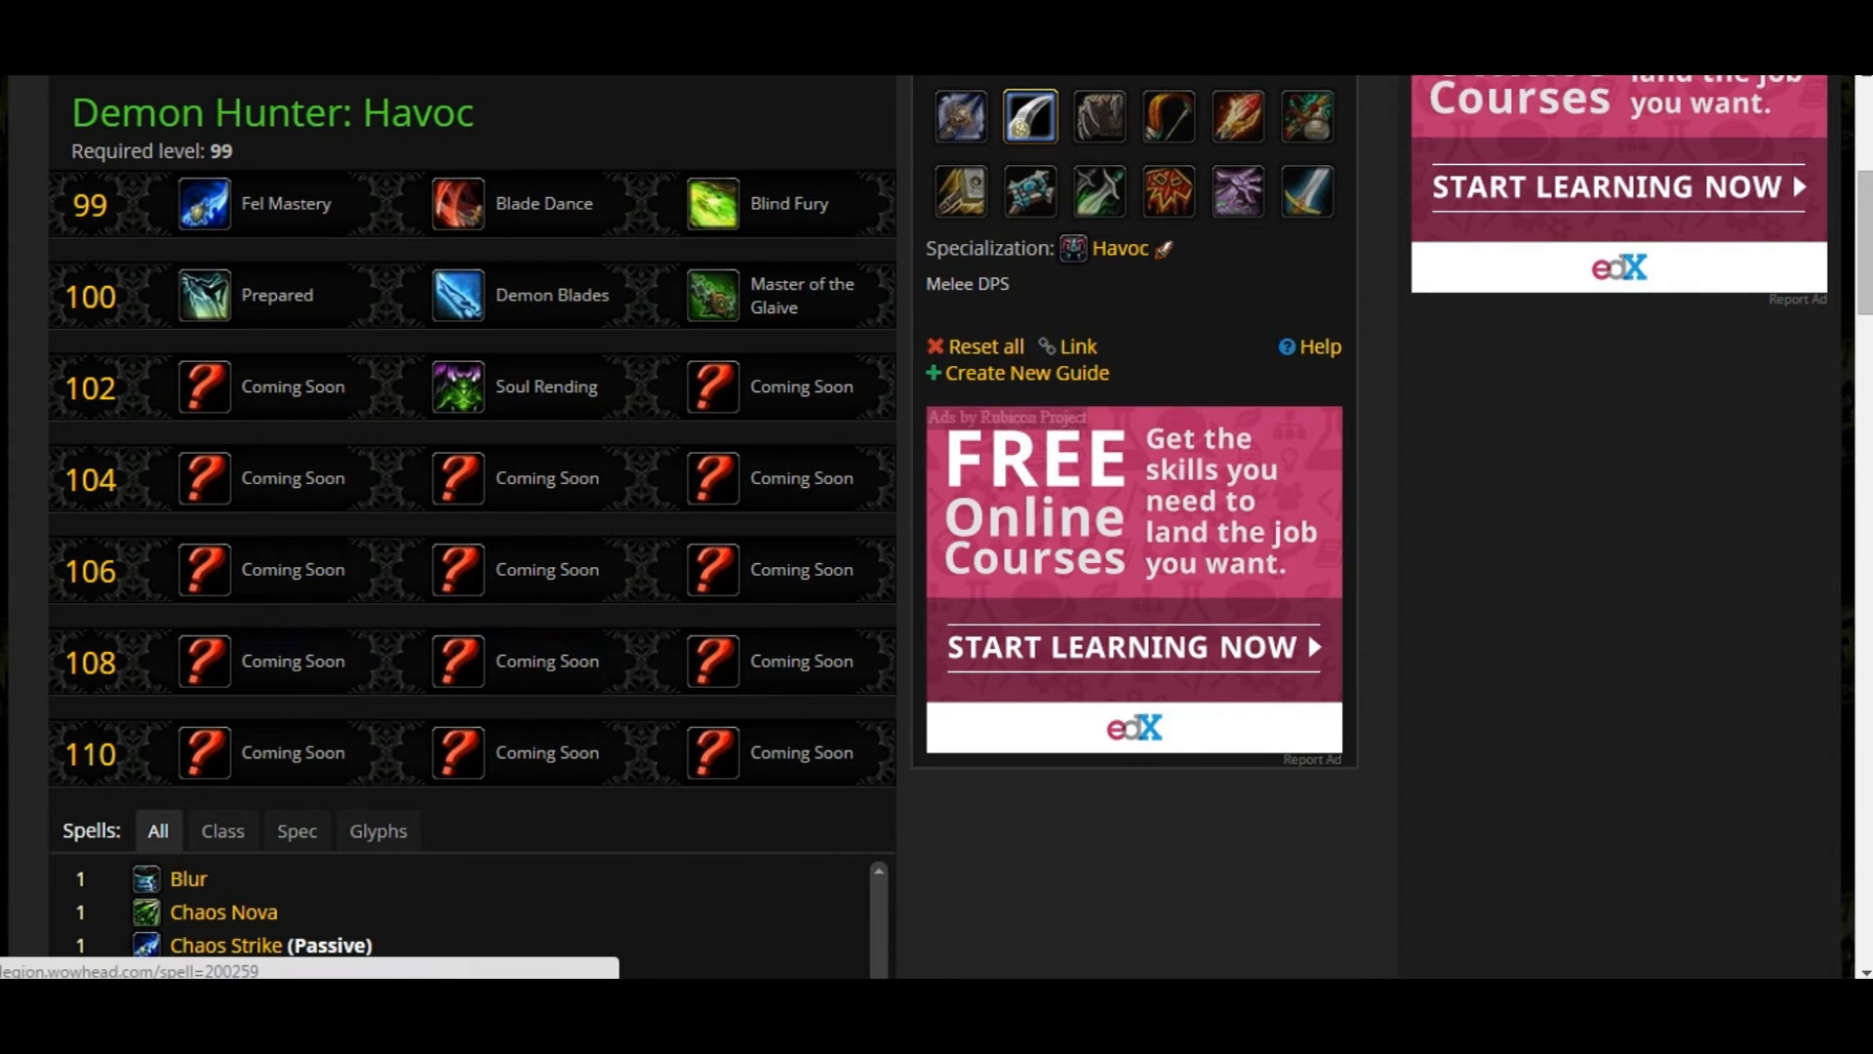
mouse_move(456, 753)
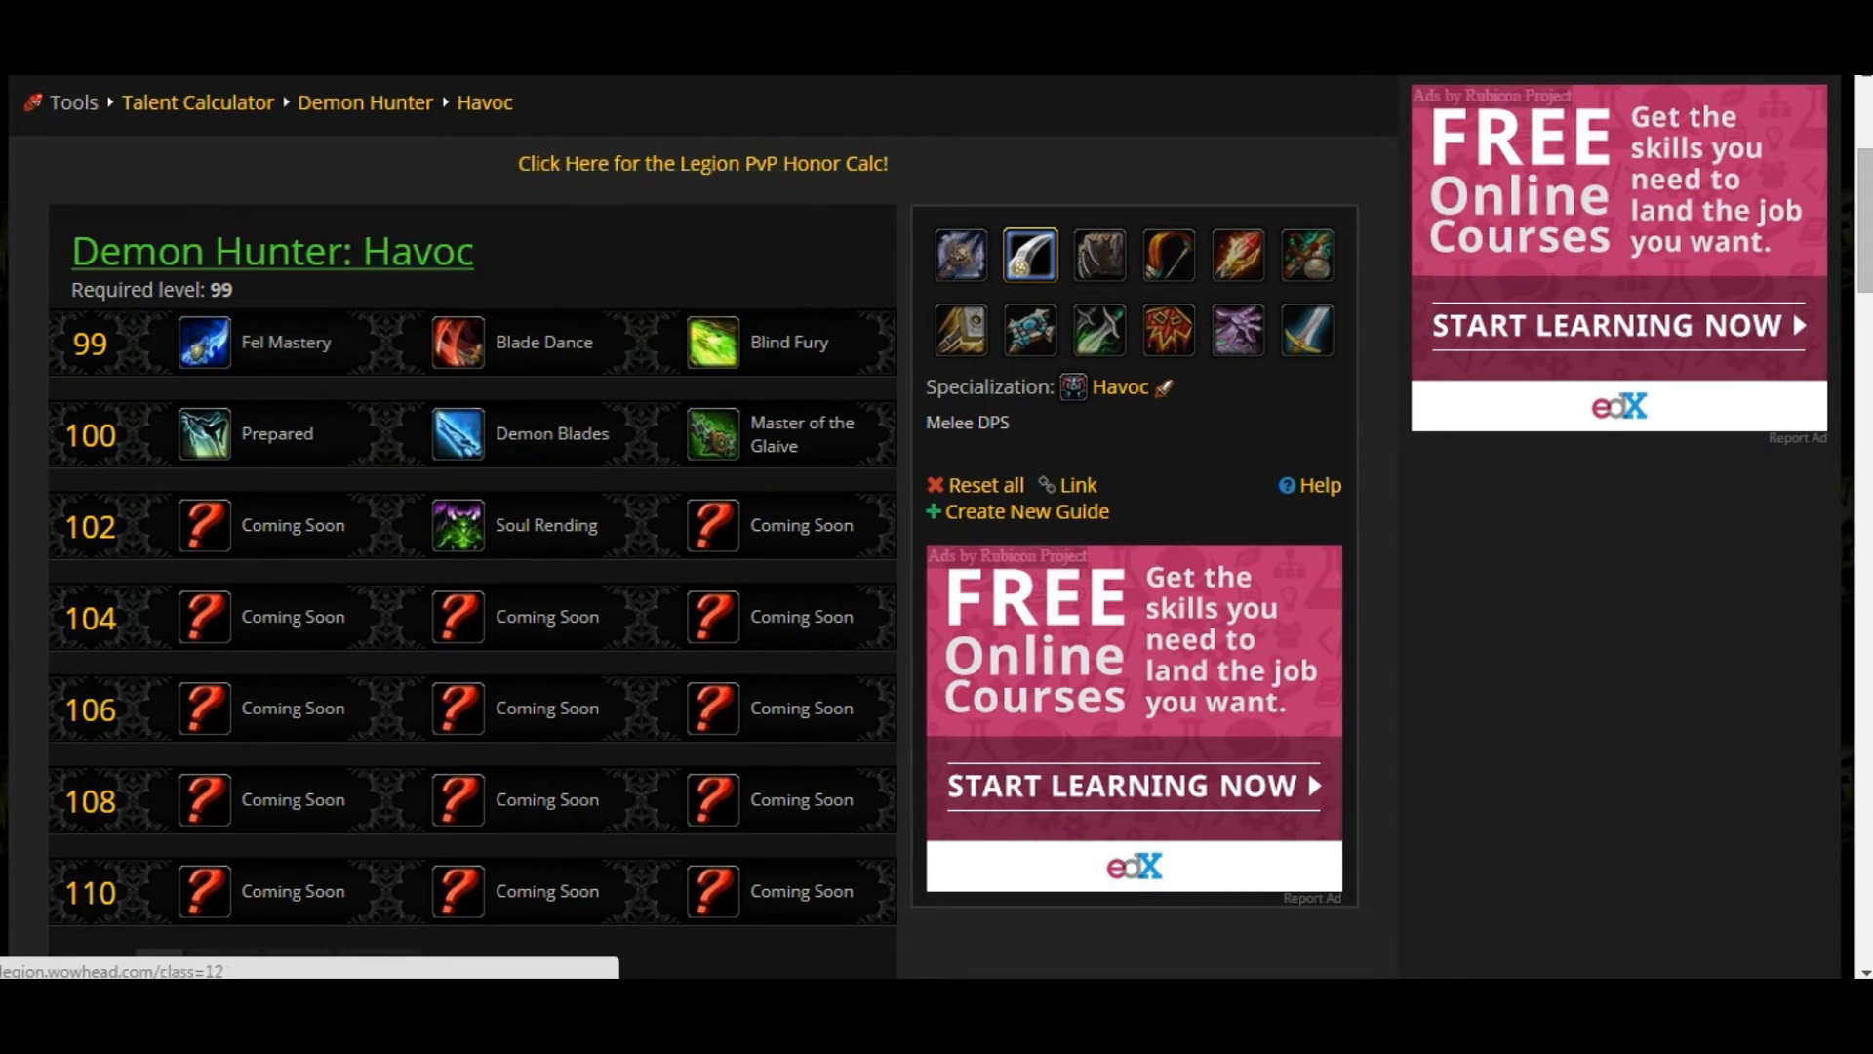
Scroll the Havoc calculator to the level 99–110 talent rows with Blade Dance and Prepared
scroll("down", 3)
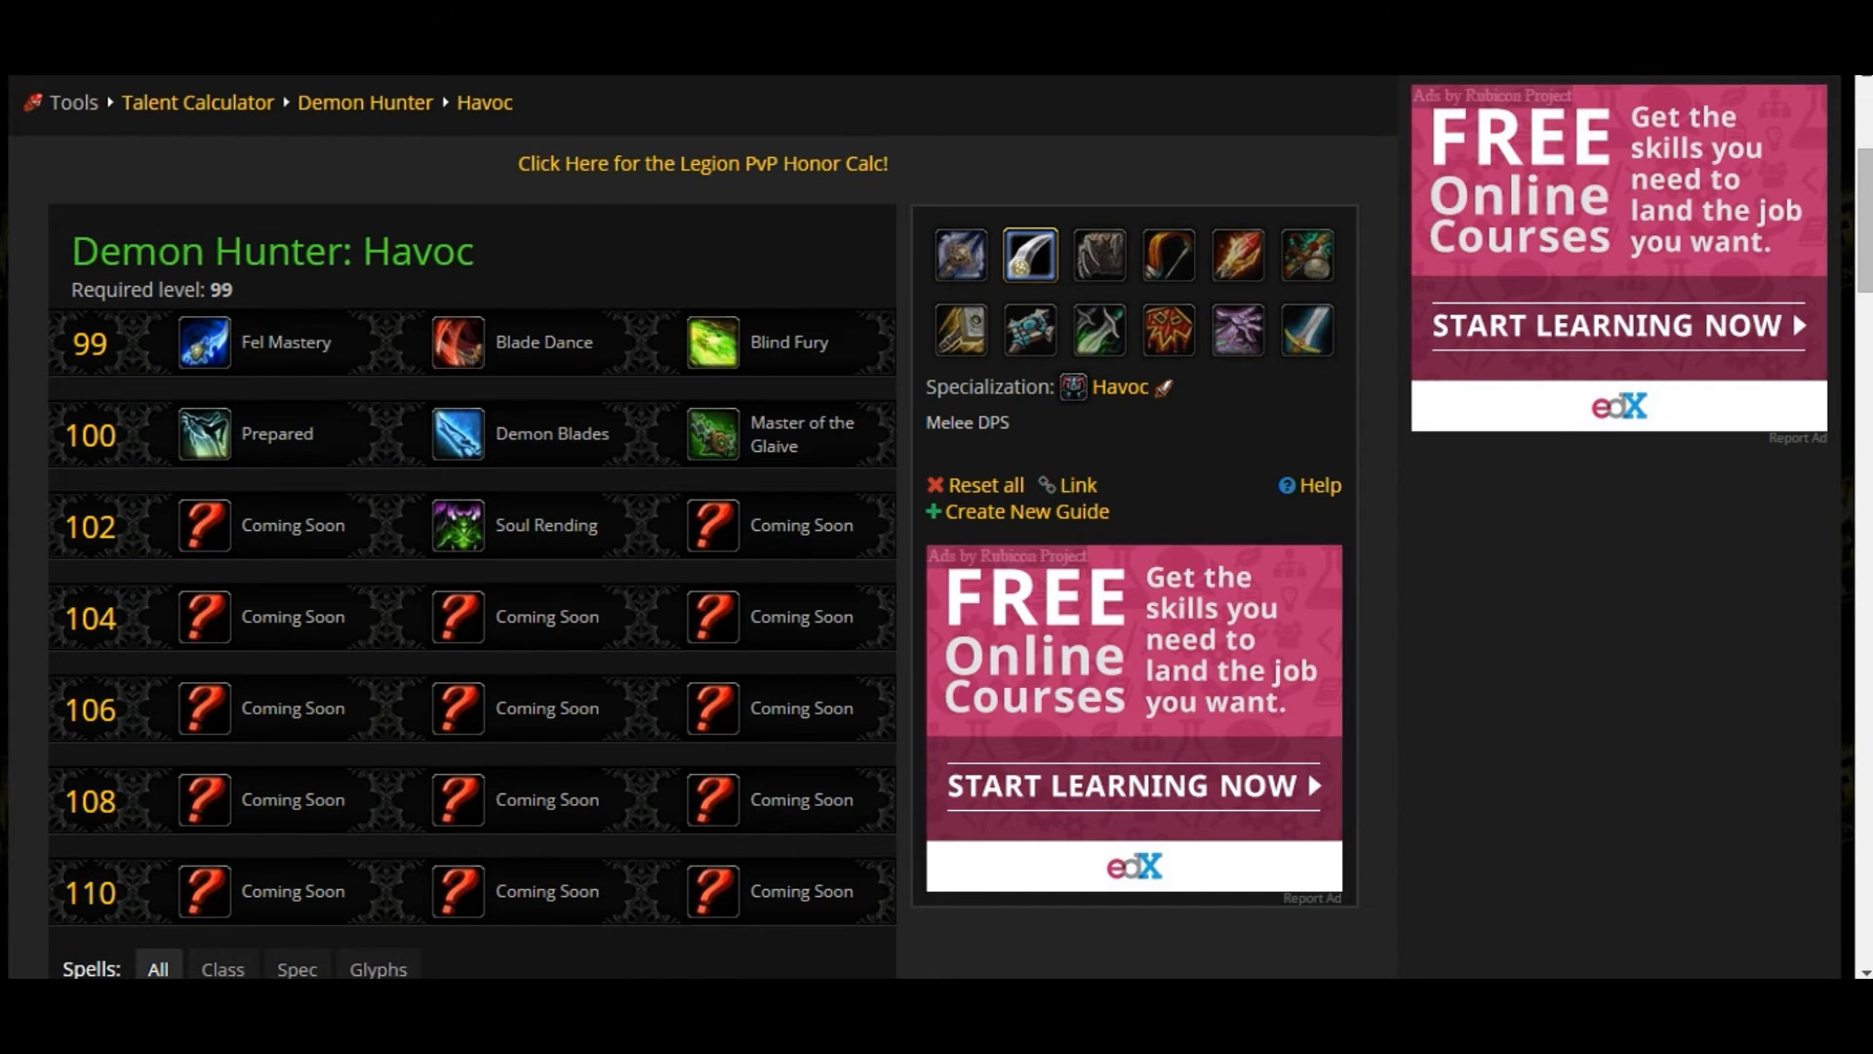
mouse_move(203, 344)
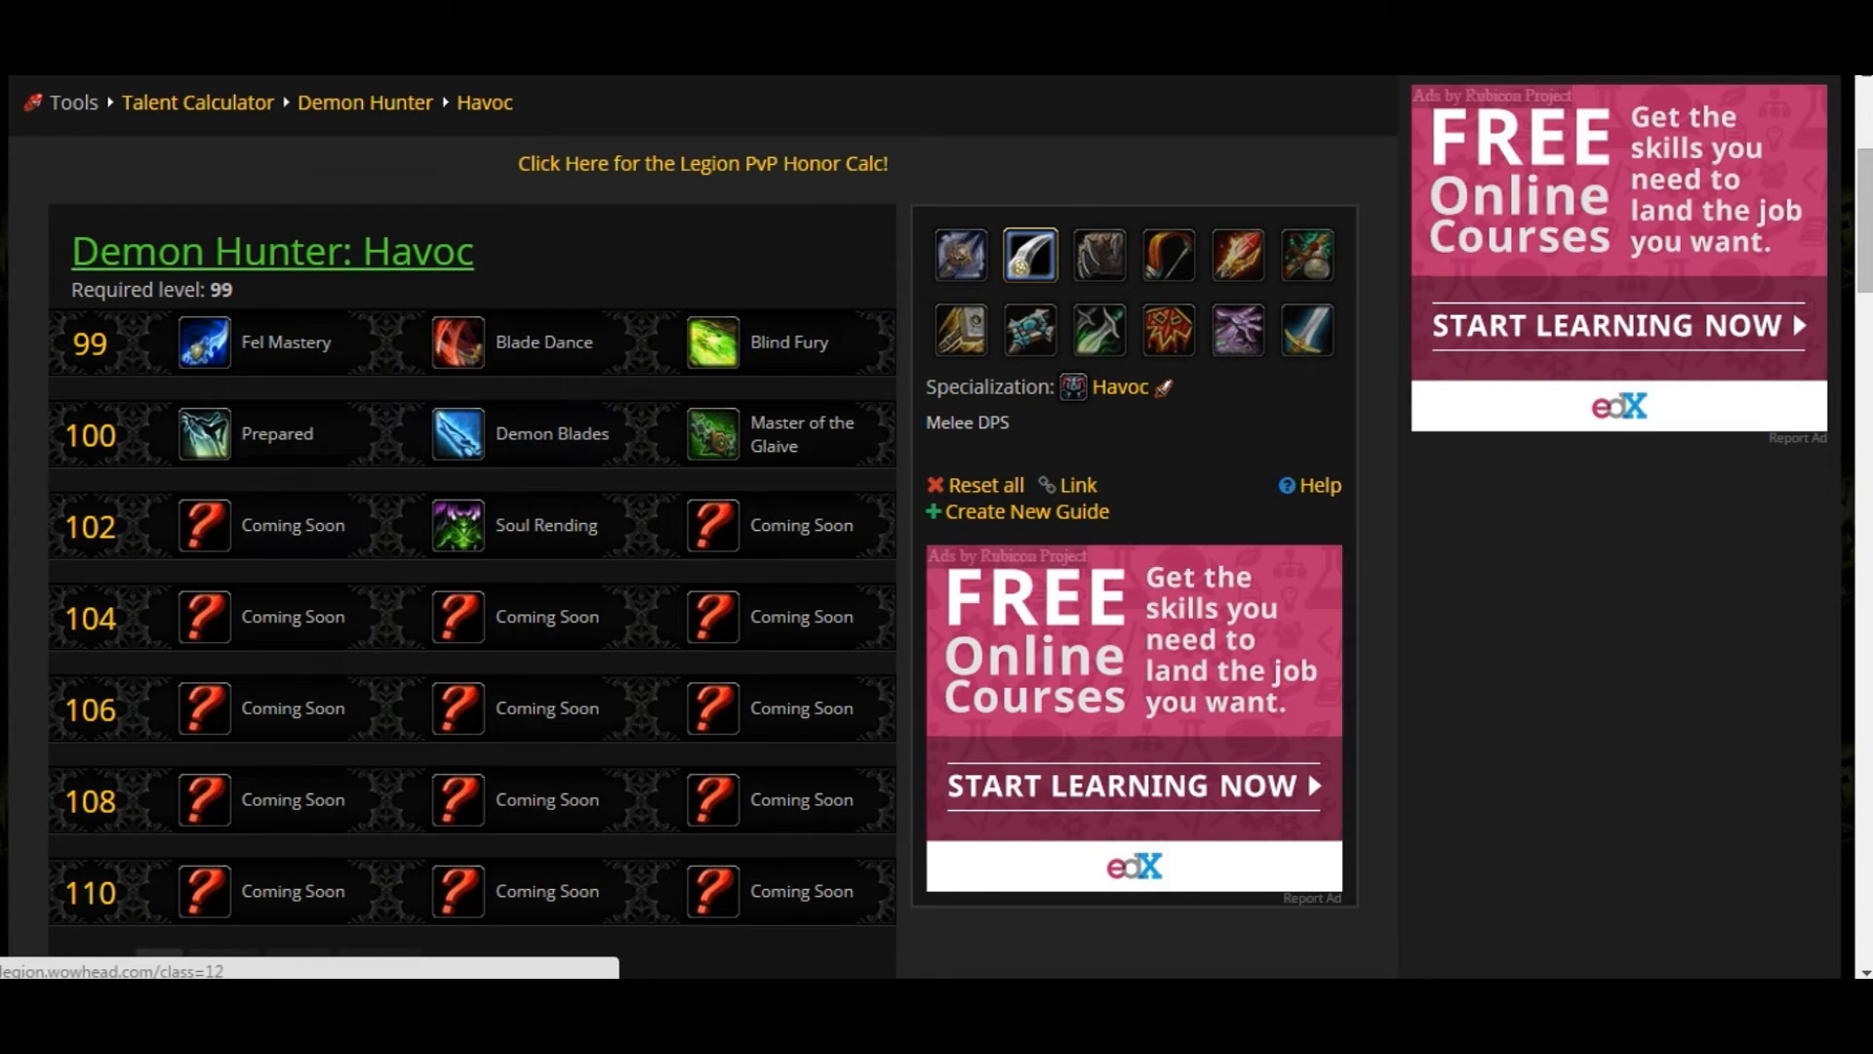
mouse_move(456, 343)
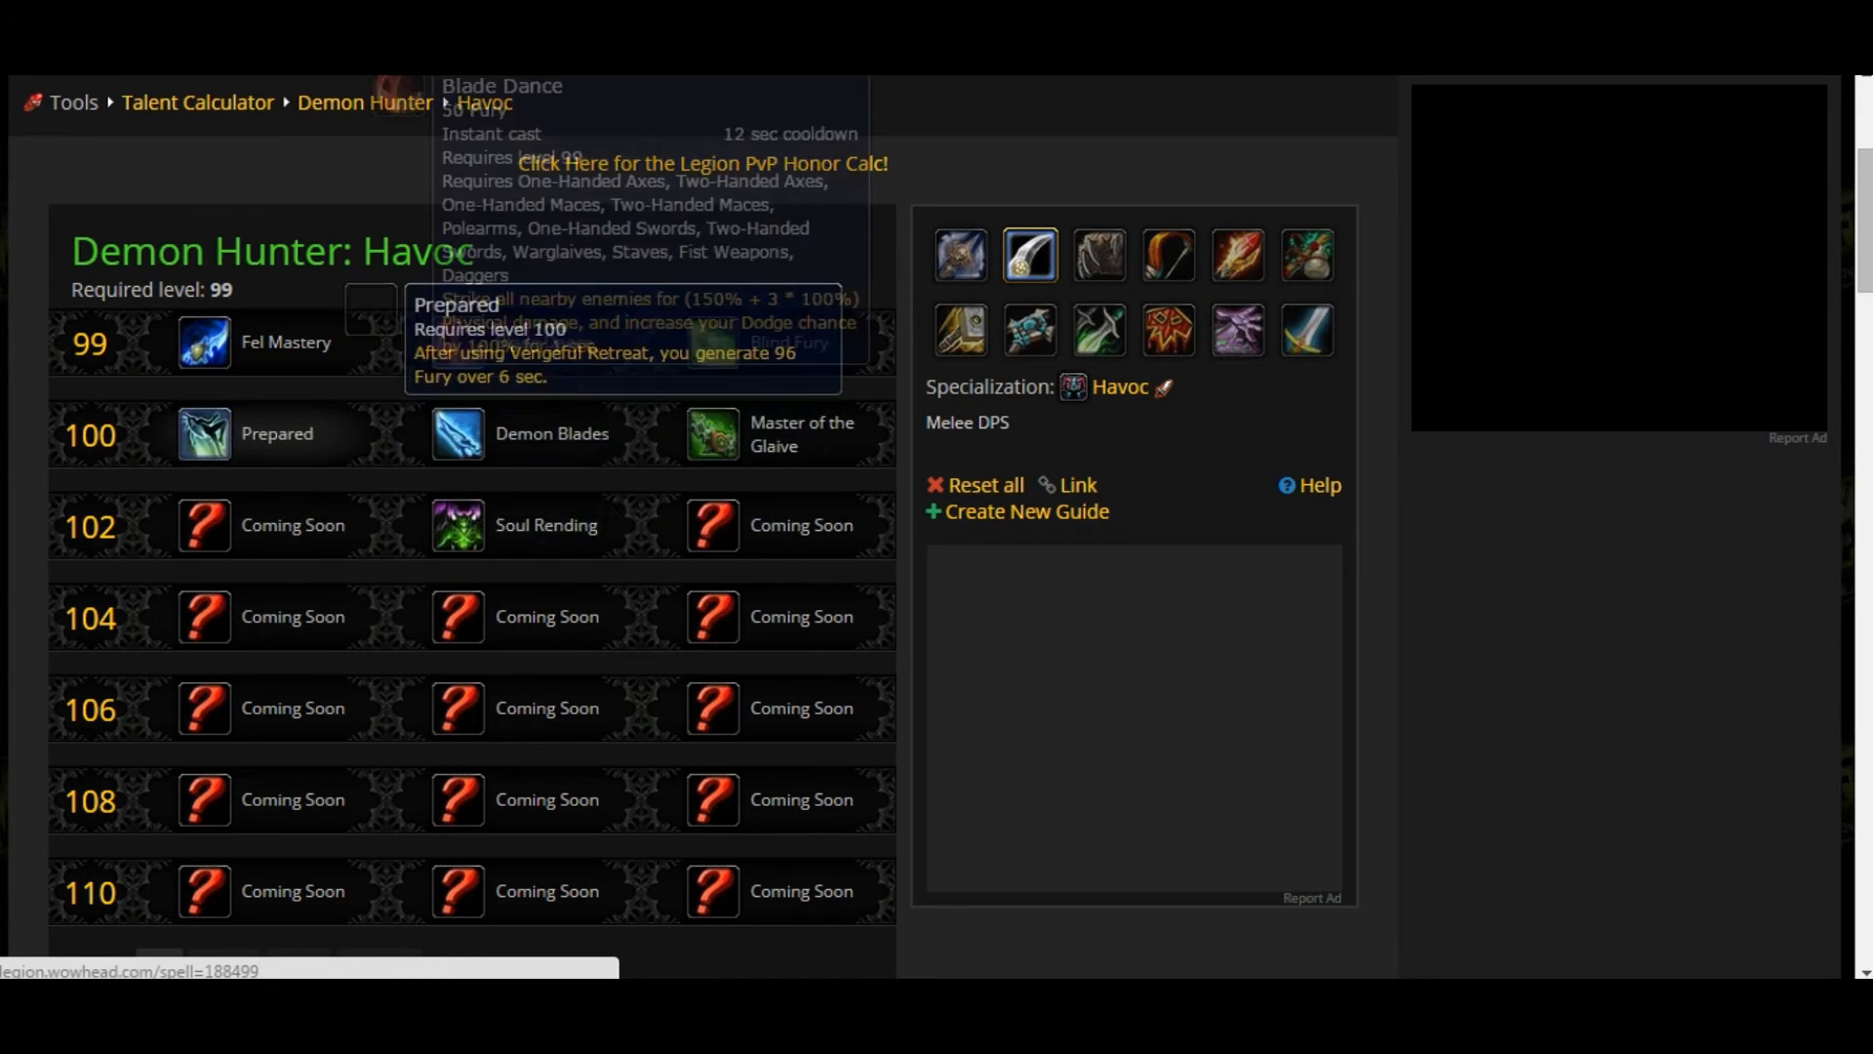
scroll("down", 3)
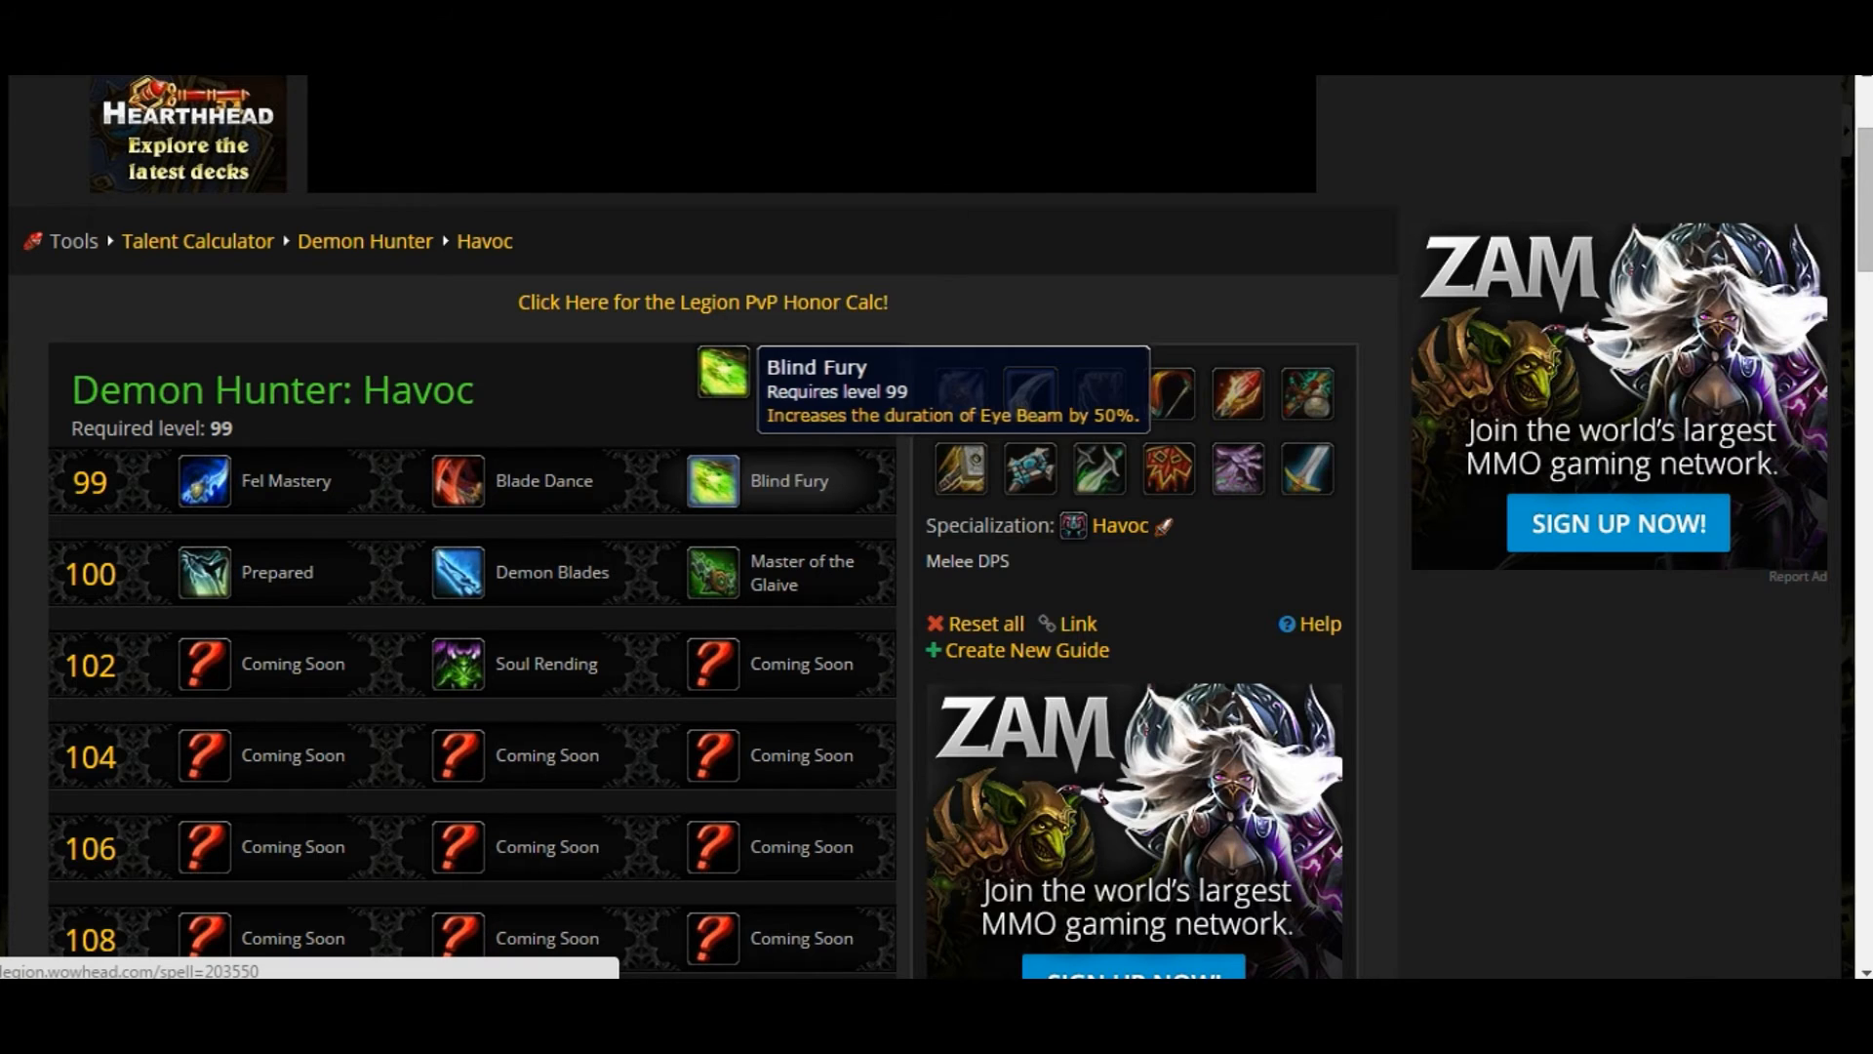
mouse_move(744, 369)
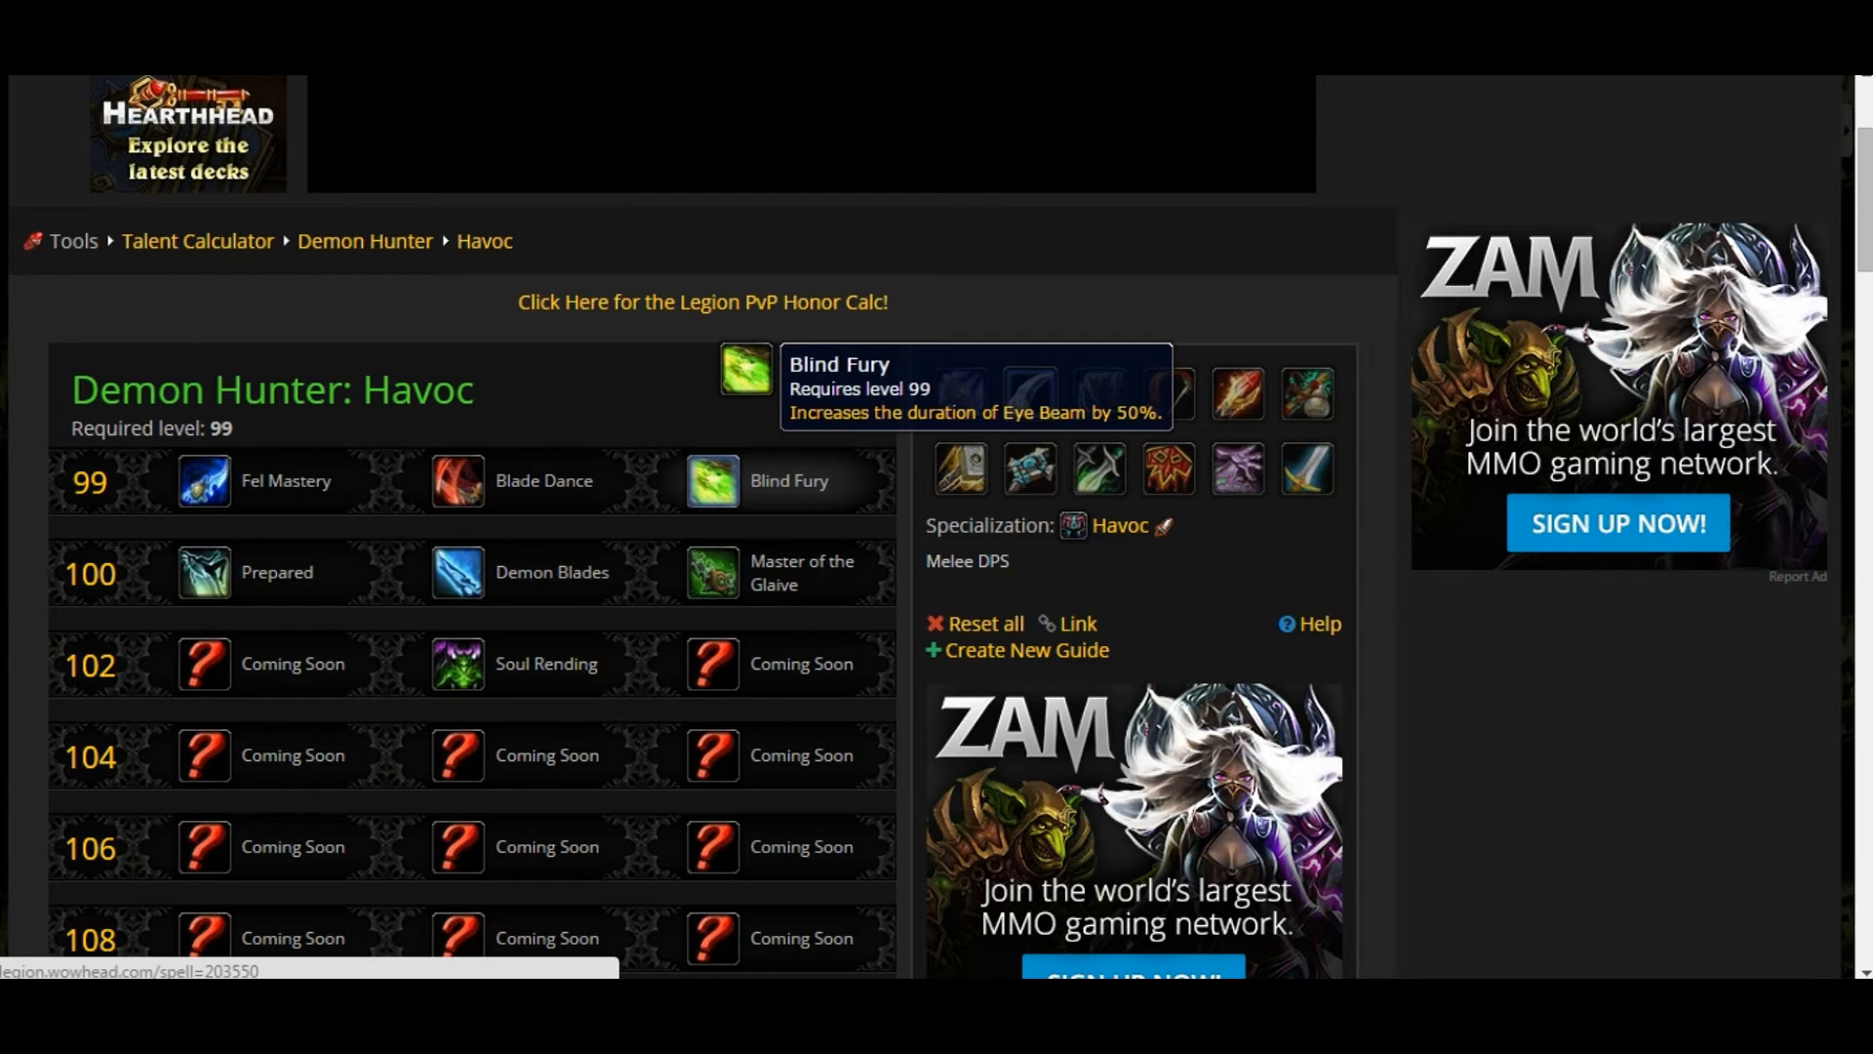
mouse_move(456, 480)
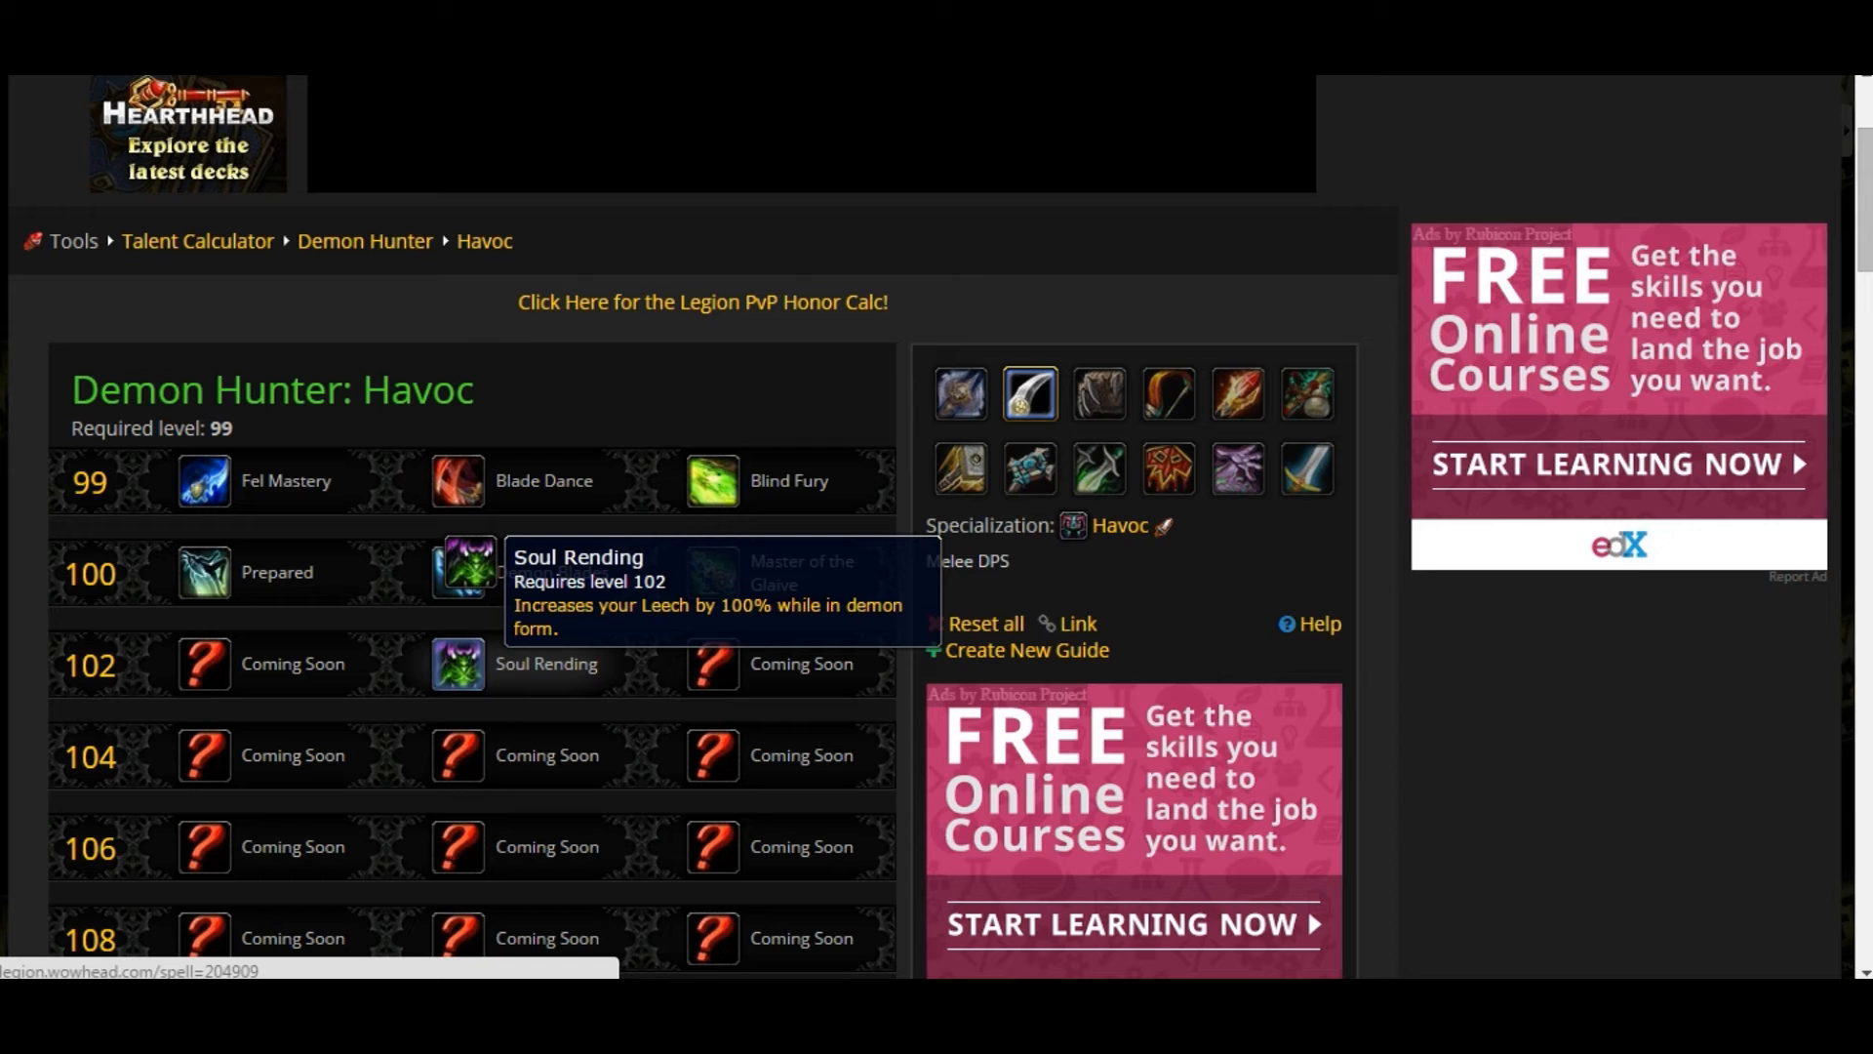
scroll("down", 3)
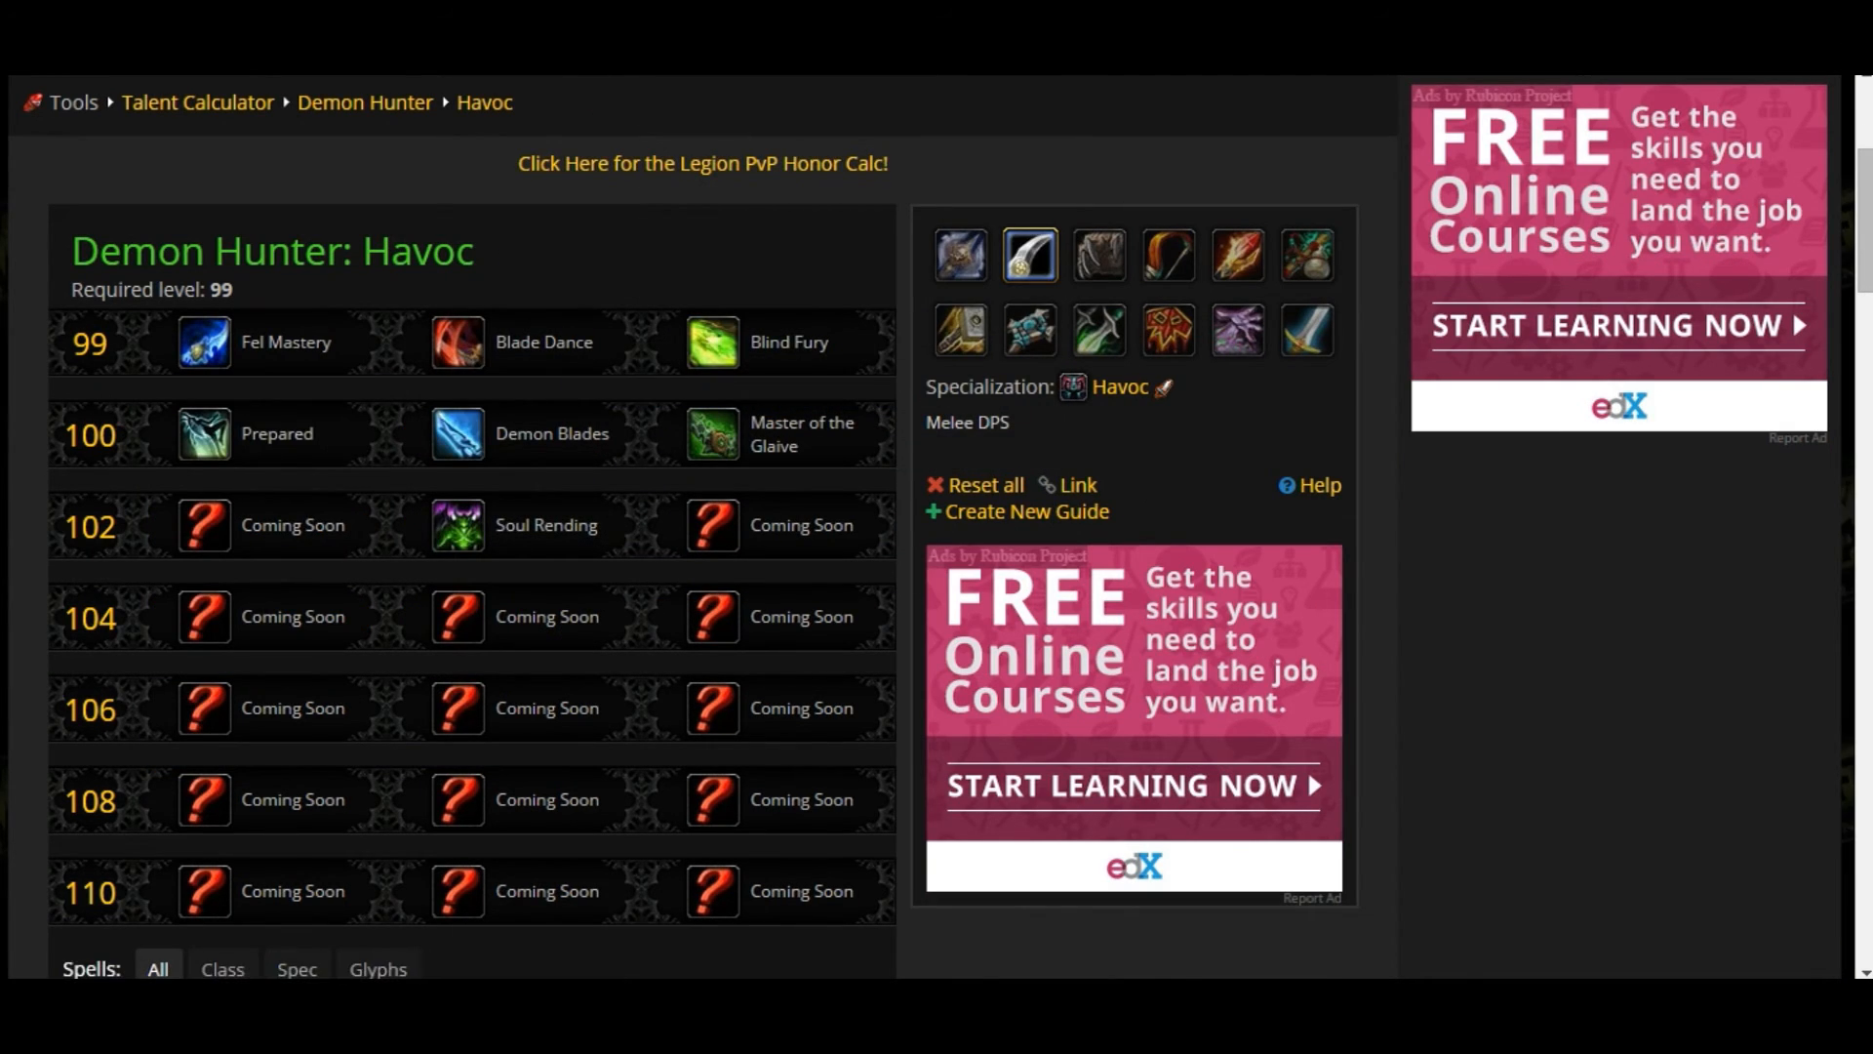
Bring up the Legion PvP honor calculator for Havoc and scroll through its honor talents like Train of Thought
left_click(702, 164)
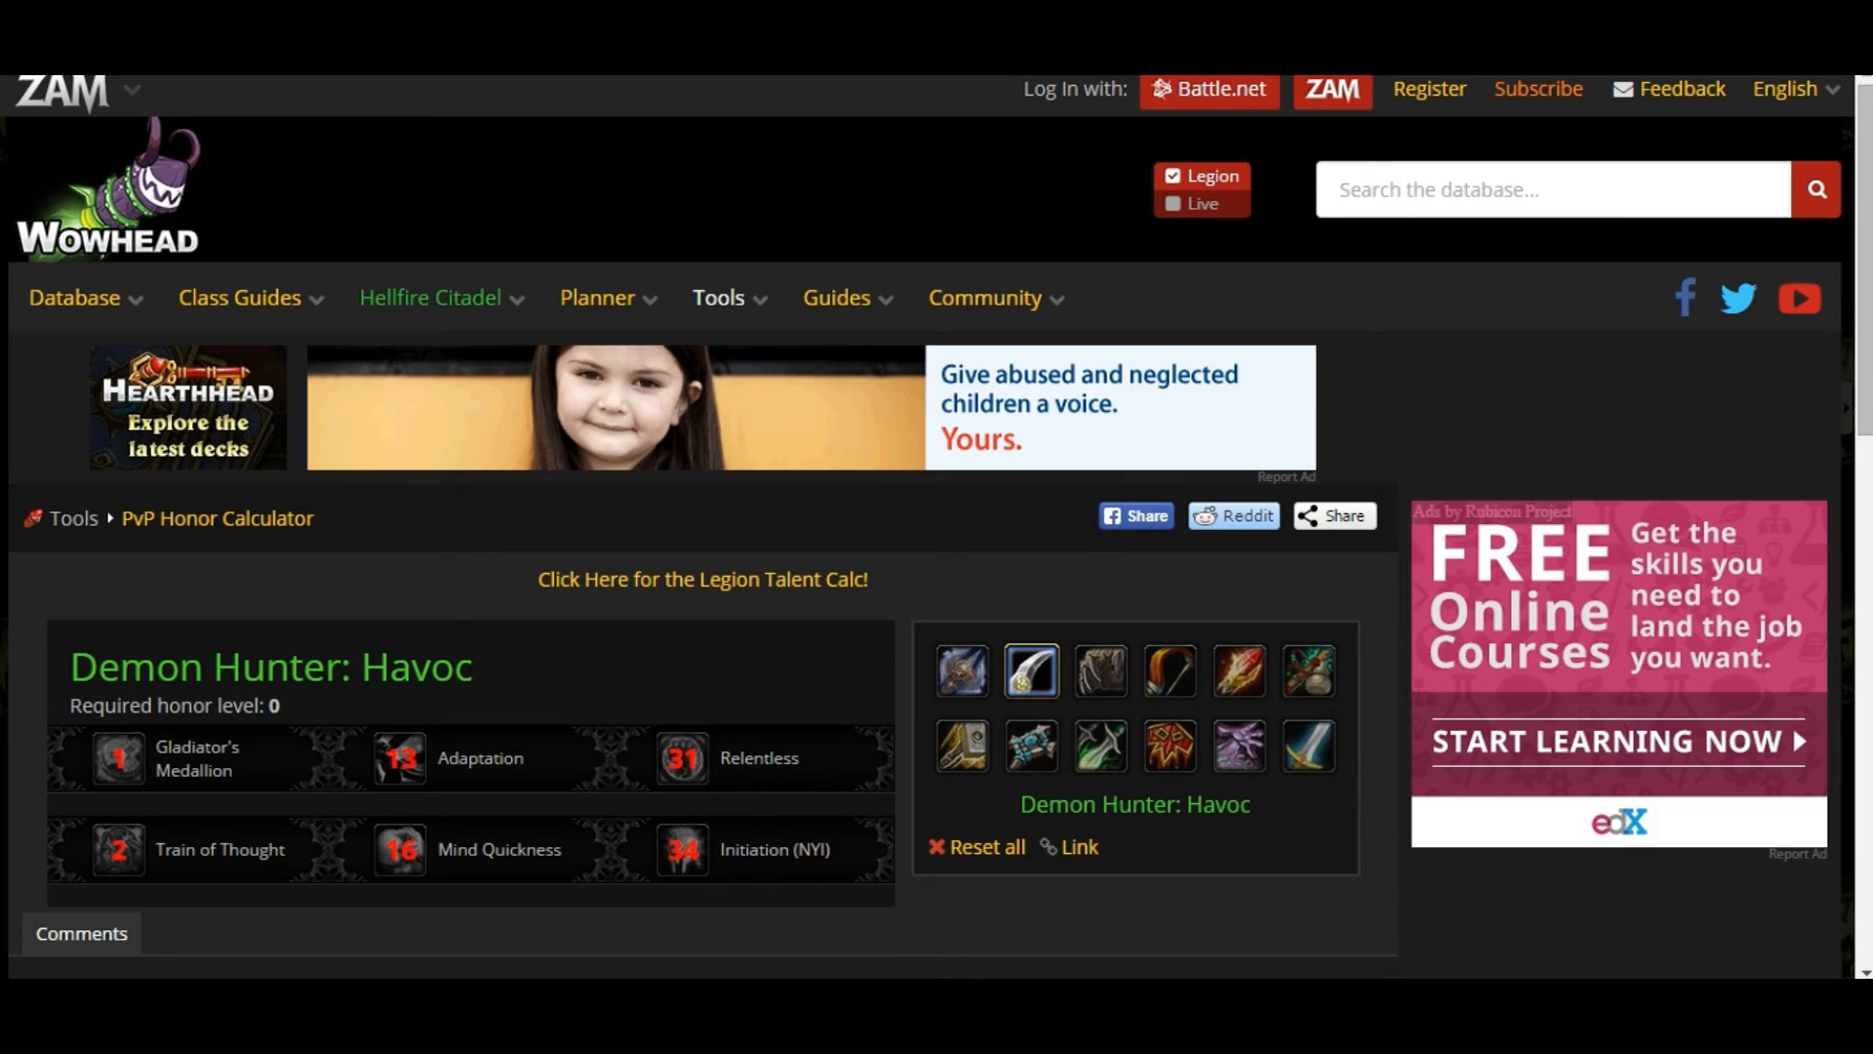
scroll("down", 3)
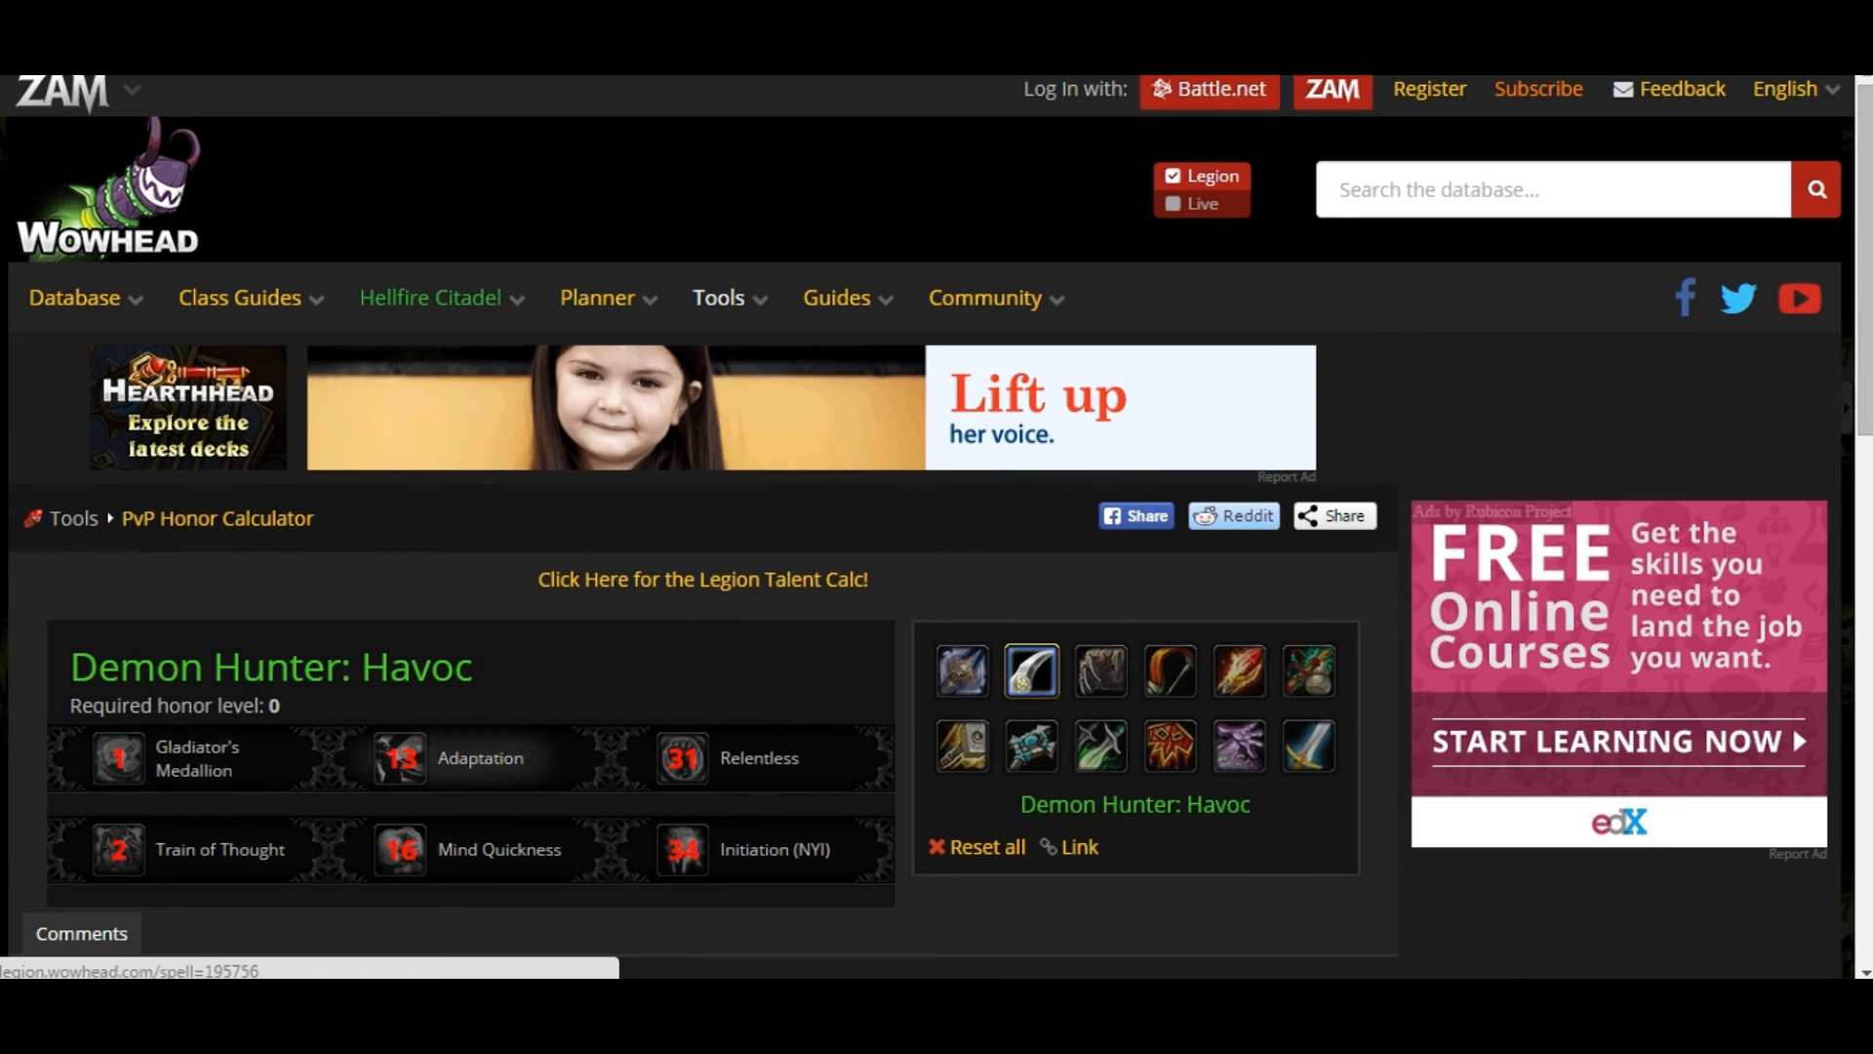
mouse_move(679, 758)
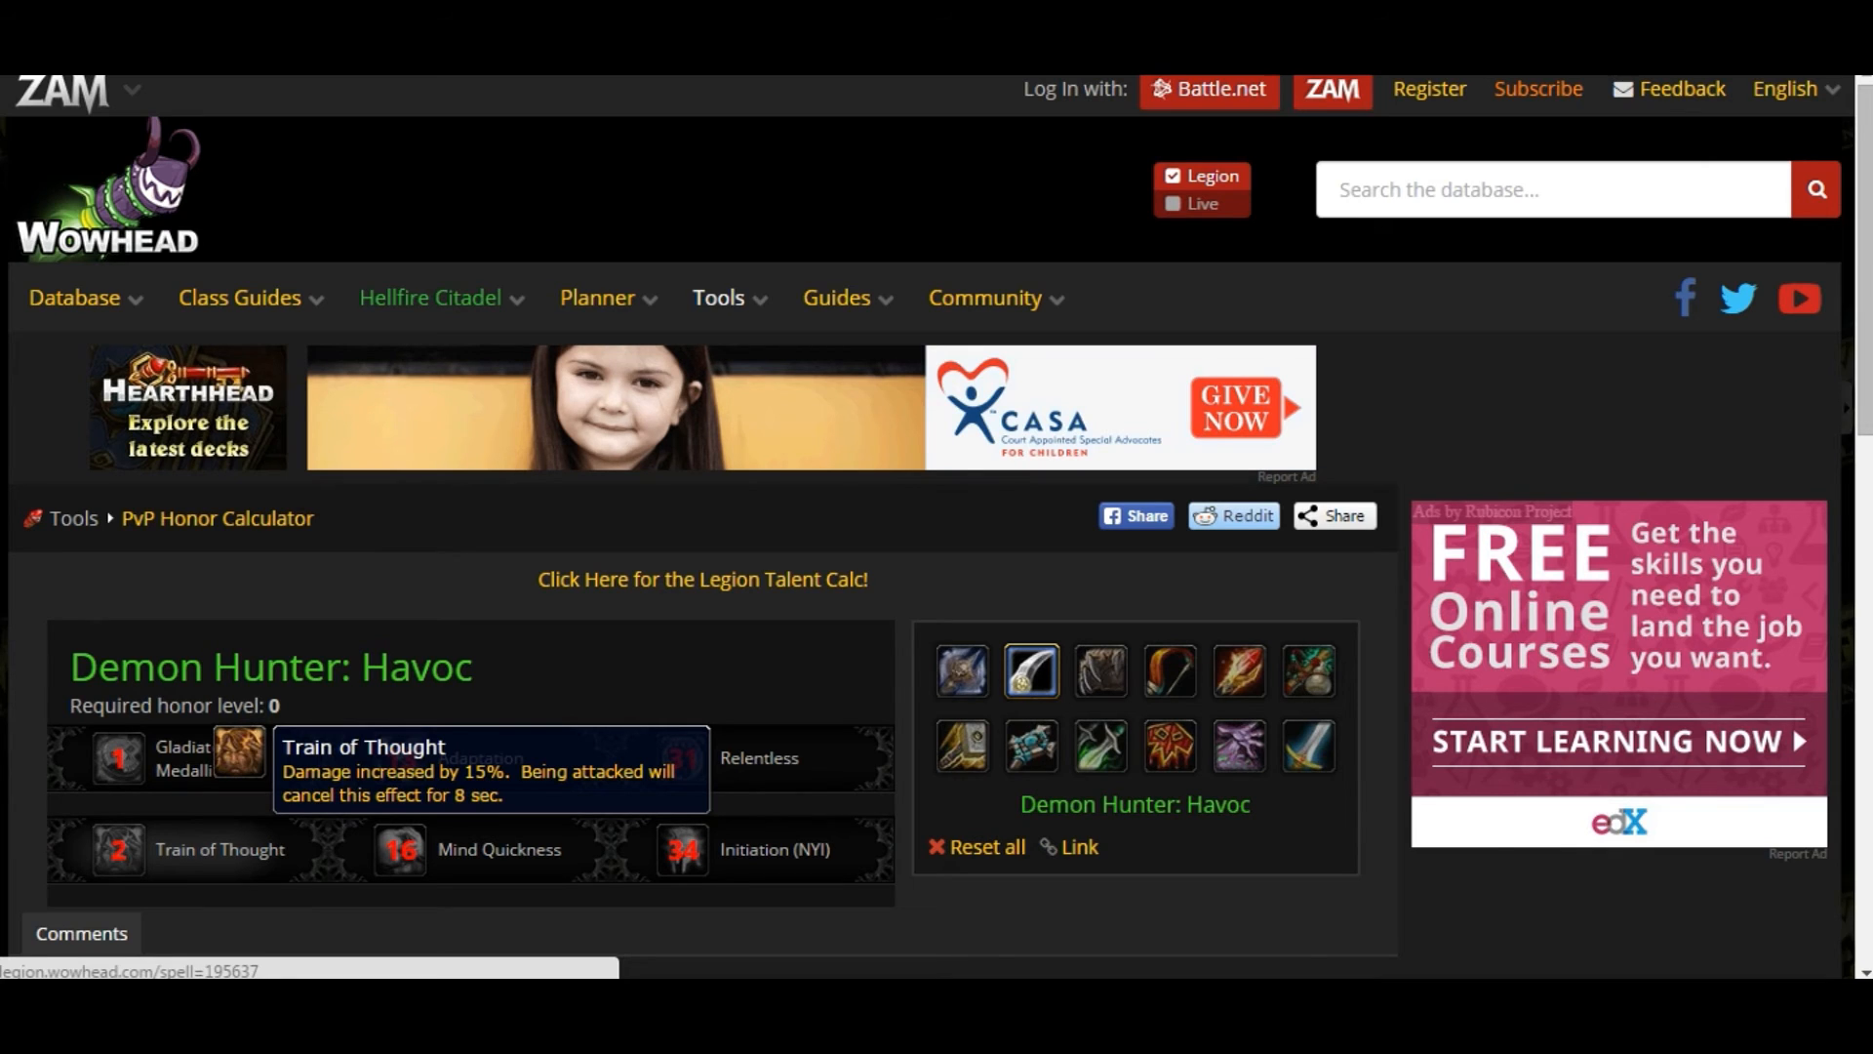
scroll("down", 3)
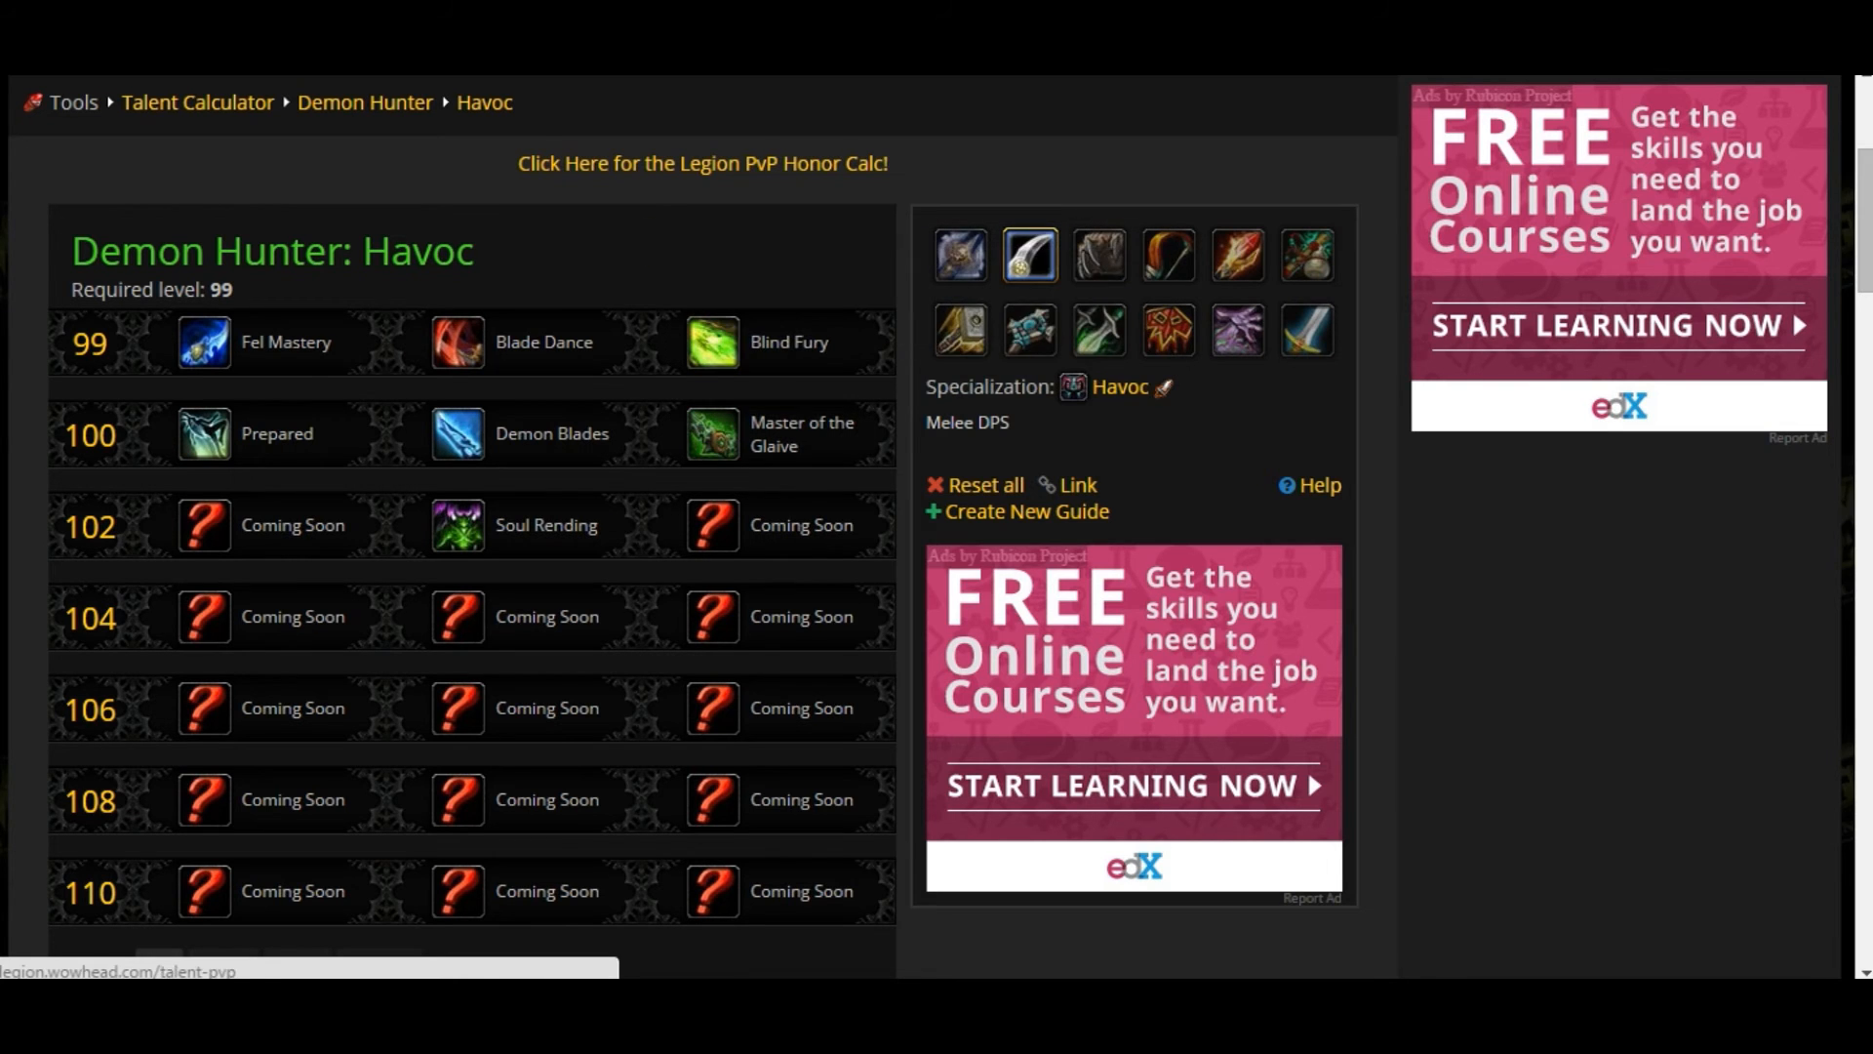
Return to the Legion PvP honor talent calculator via the 'Click Here' link, showing Mind Quickness
left_click(700, 164)
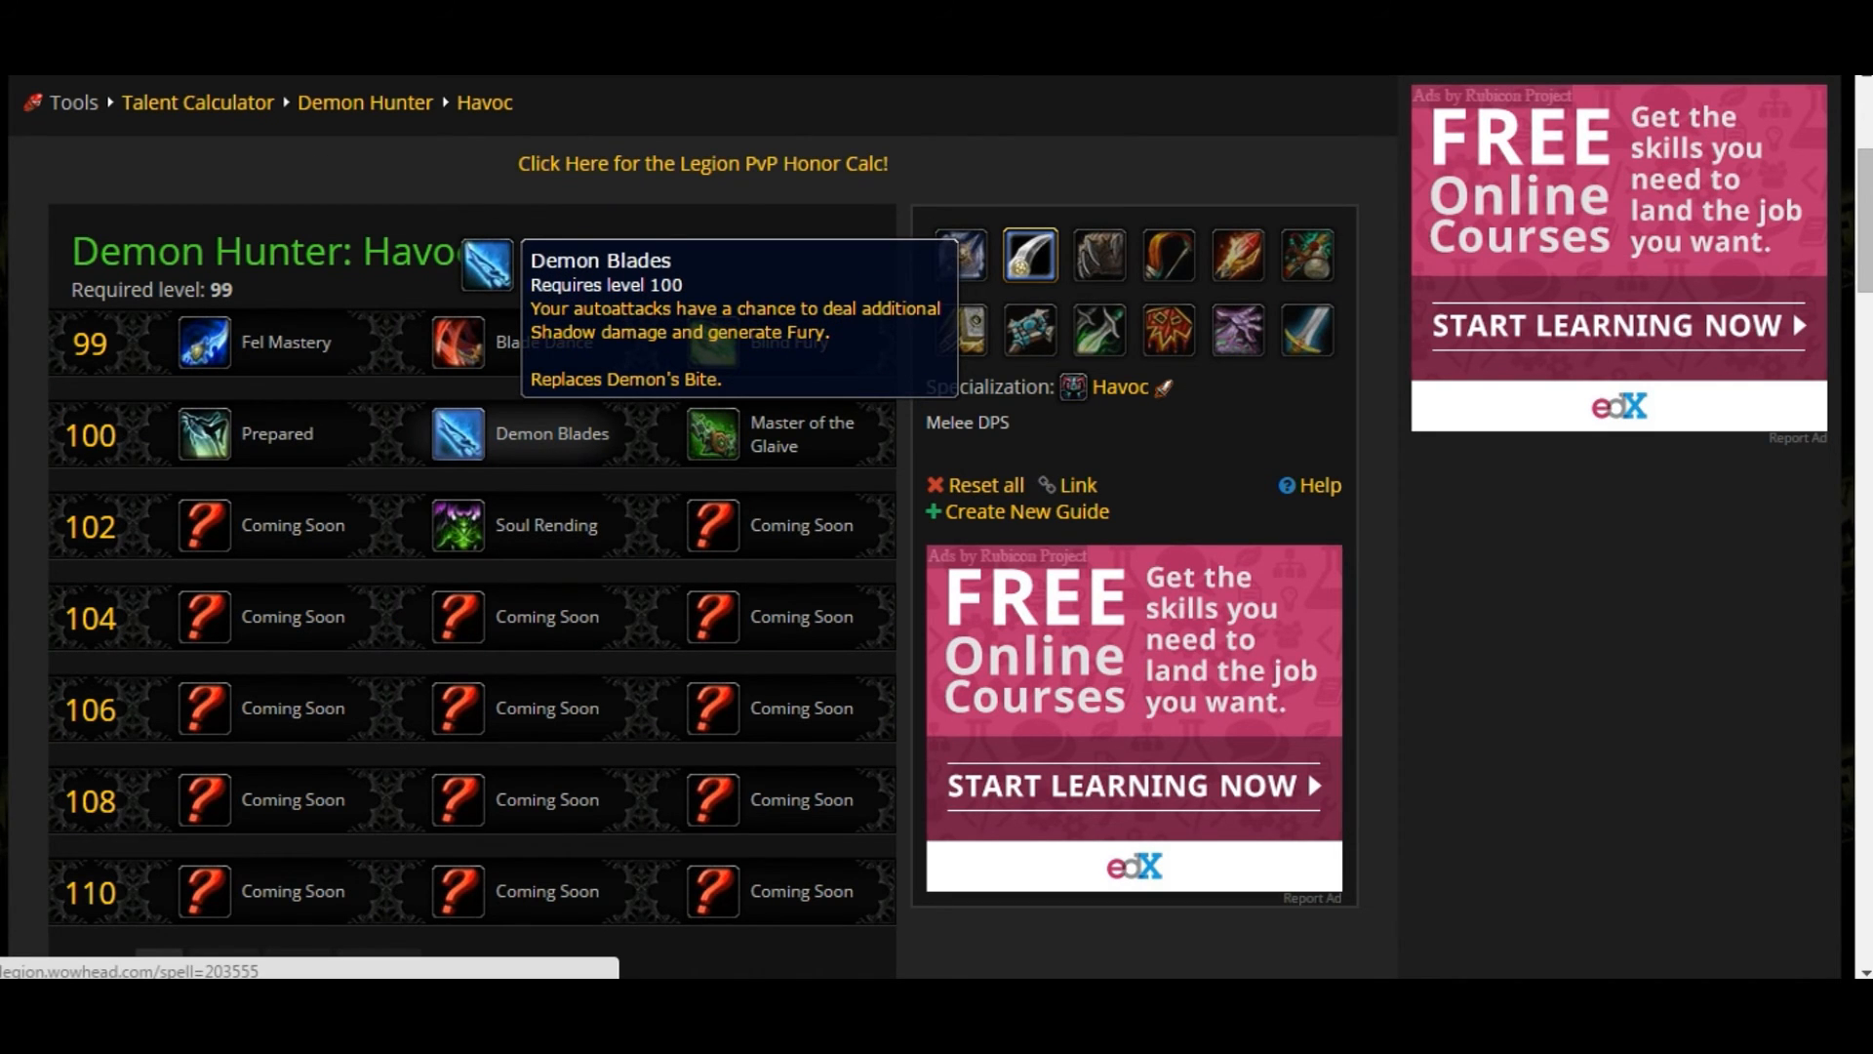
left_click(702, 164)
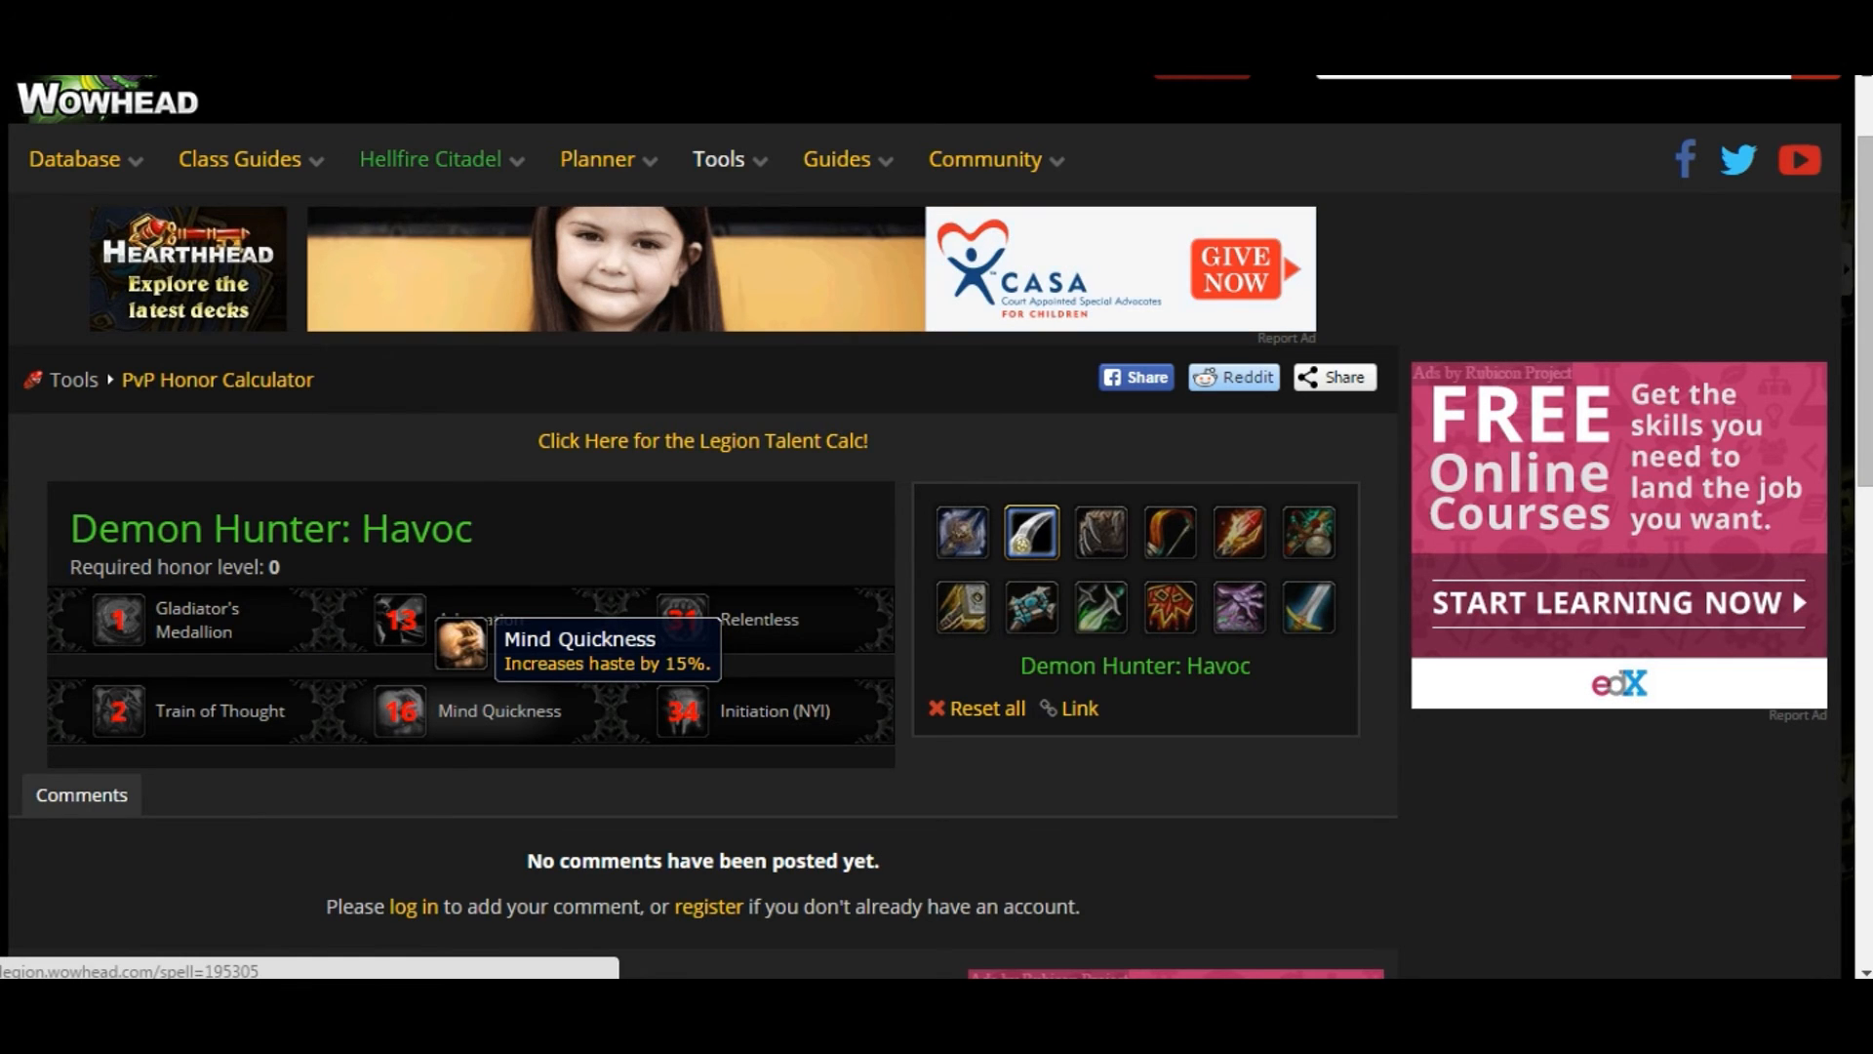
mouse_move(710, 603)
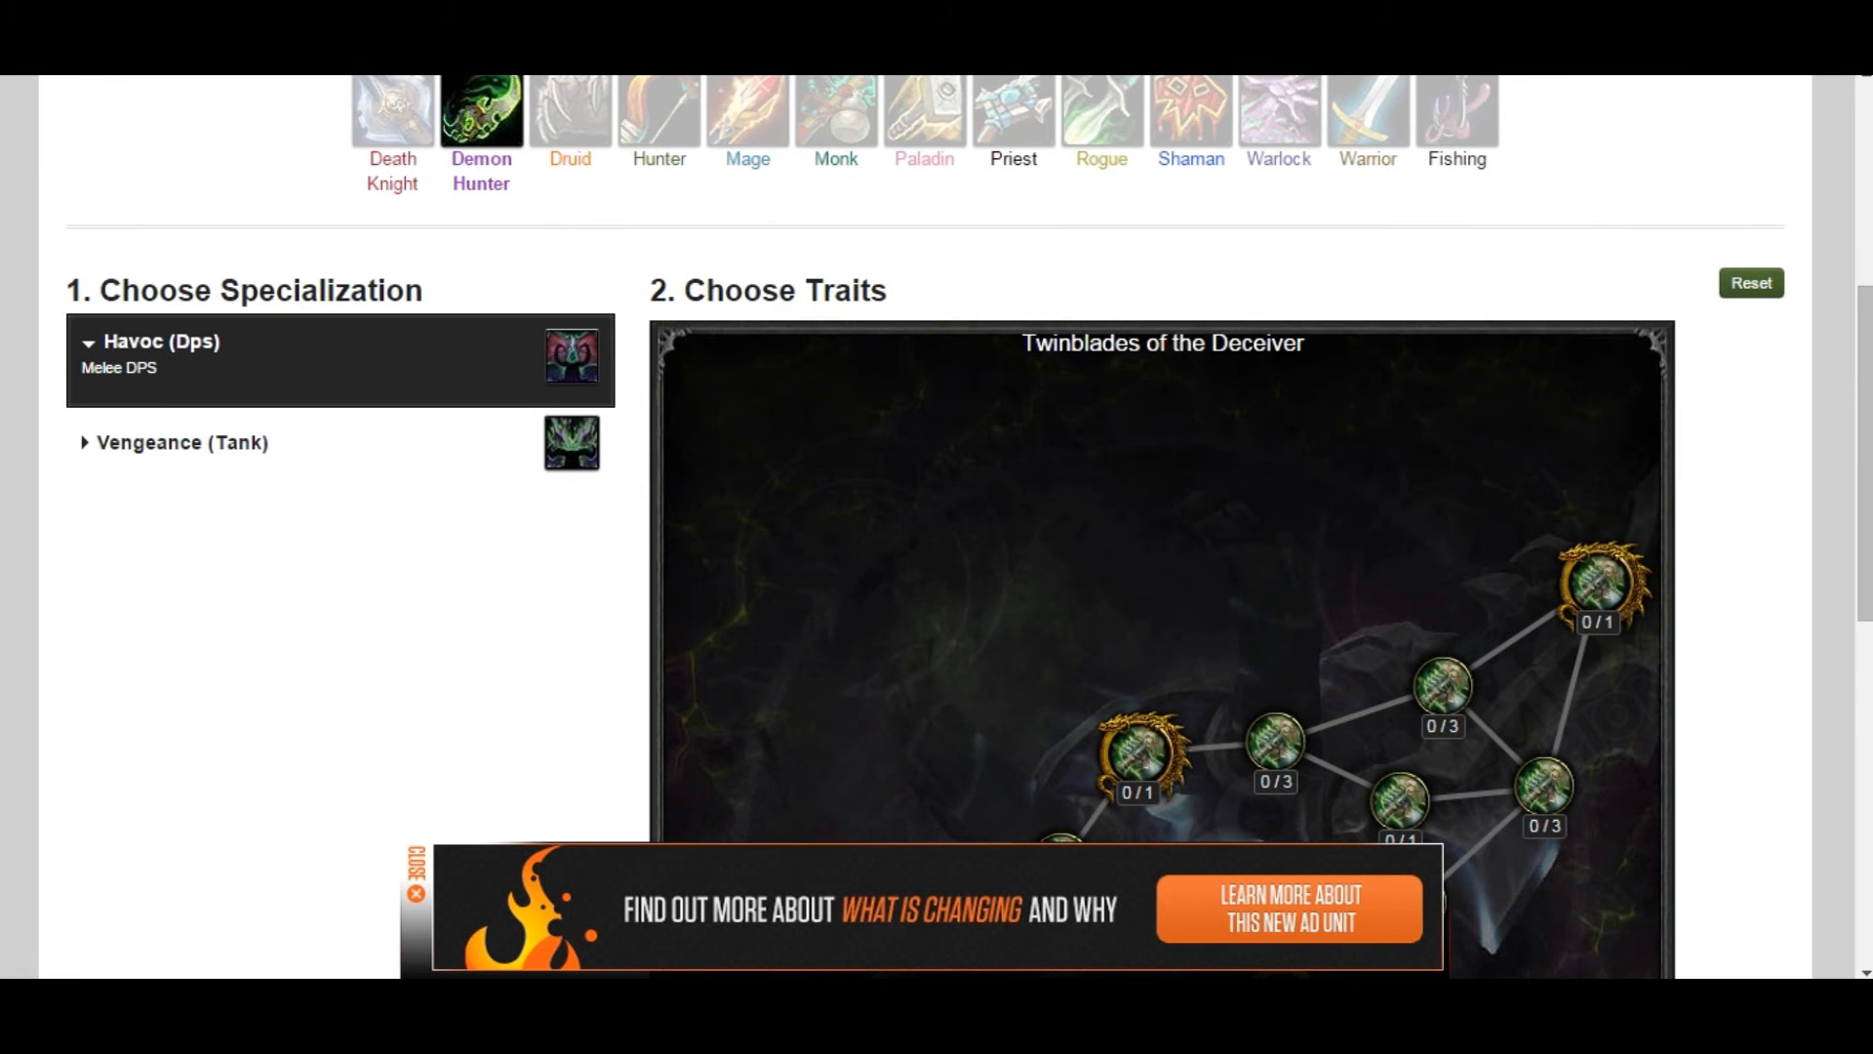
scroll("down", 3)
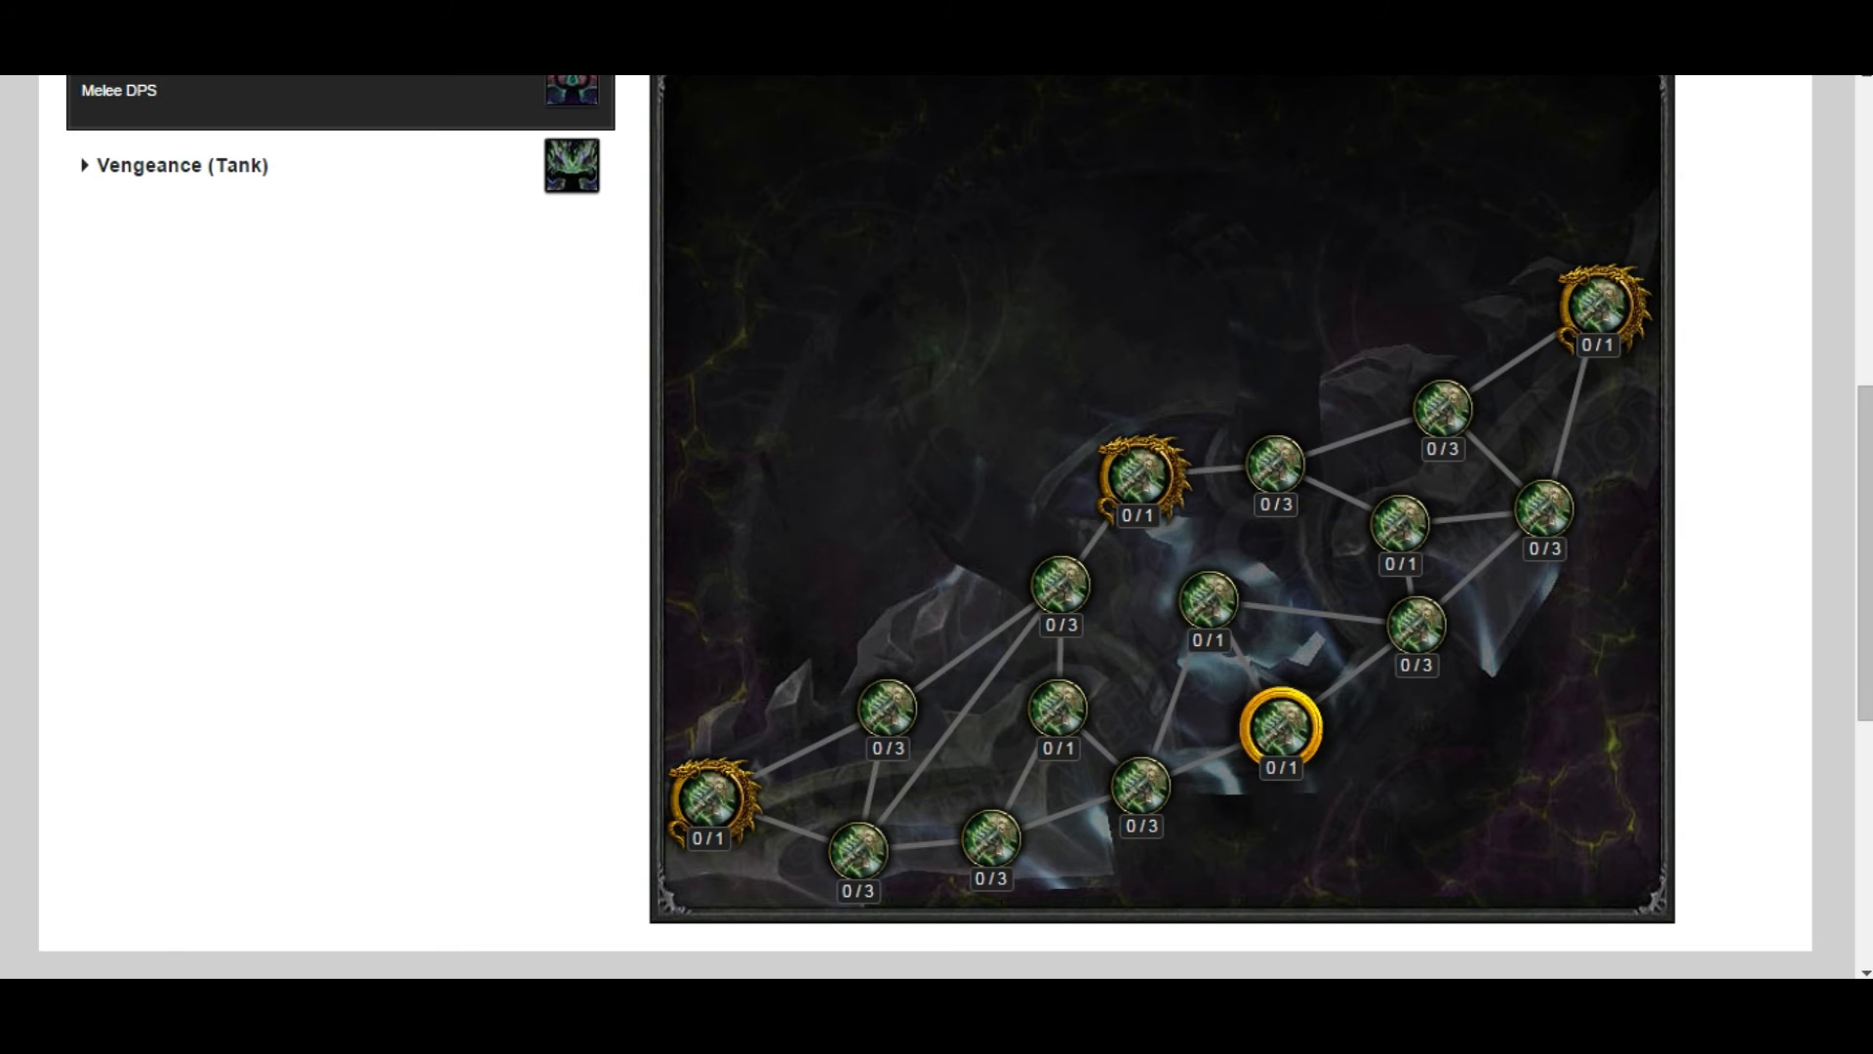
mouse_move(1281, 729)
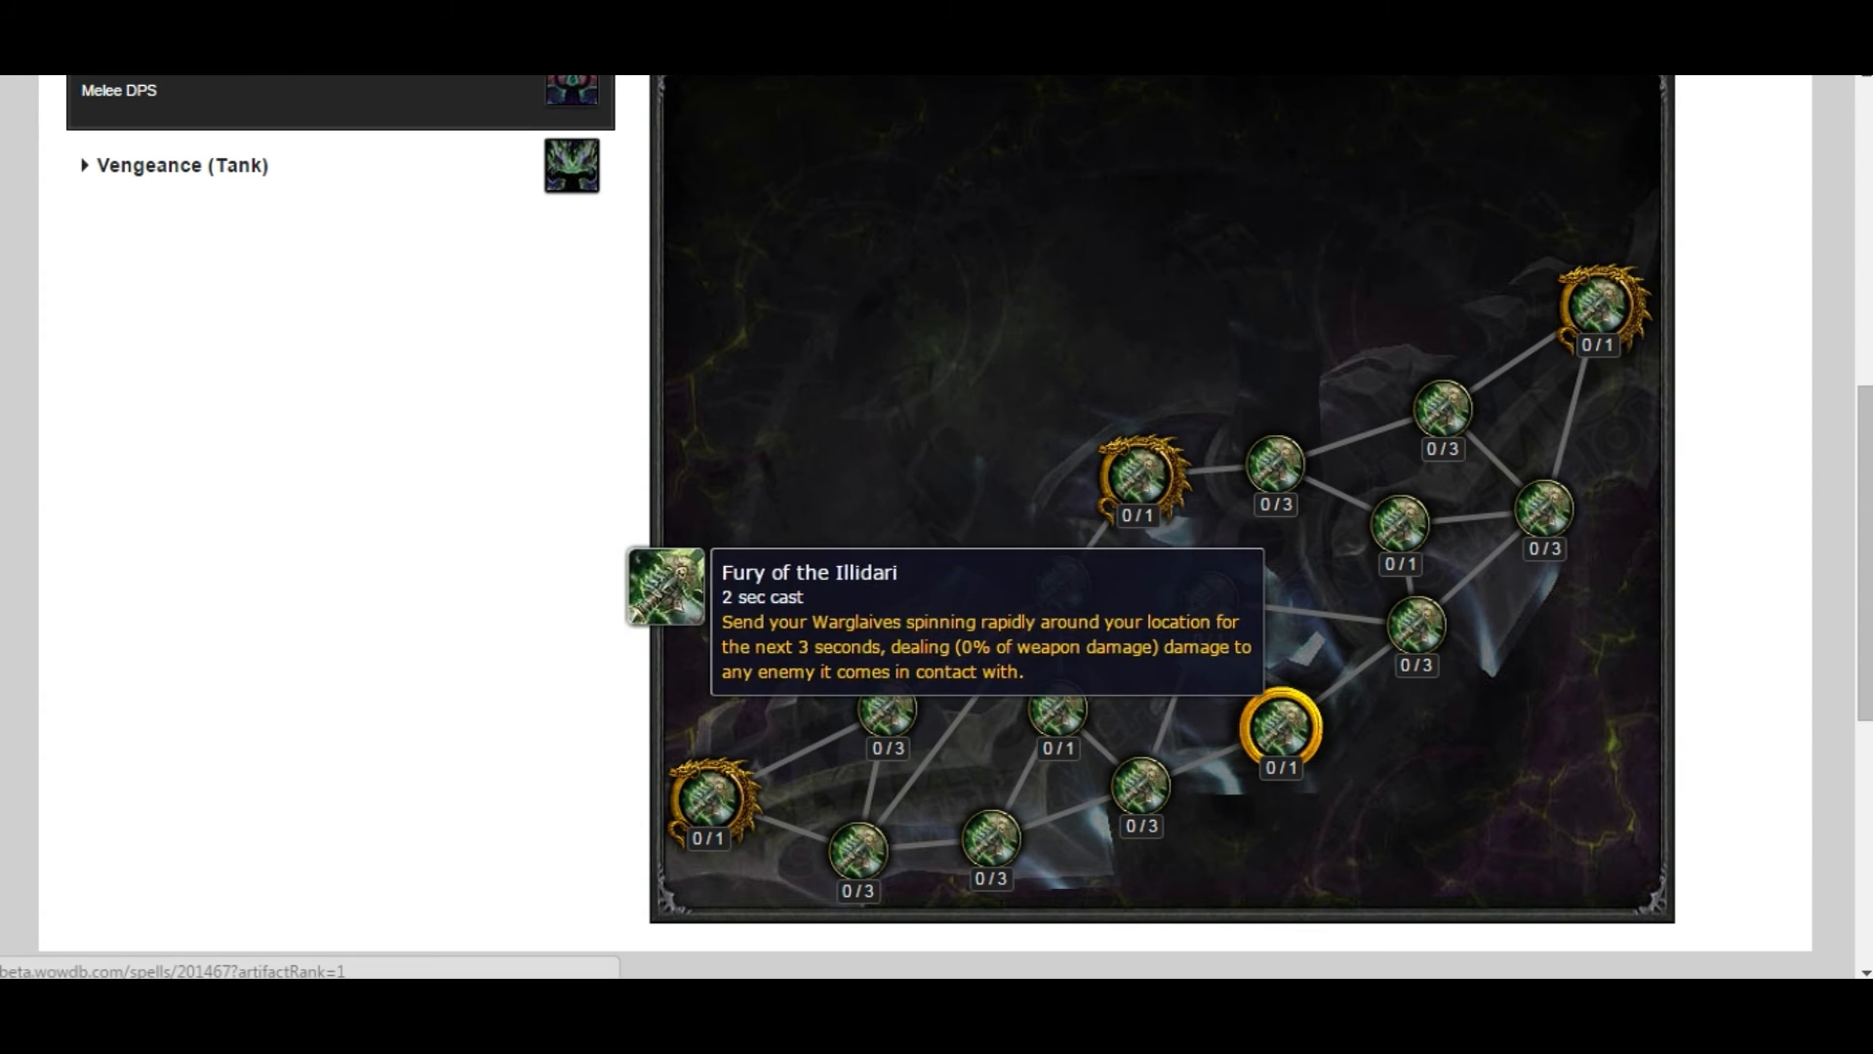
Spend points in Fury of the Illidari 1/1, Balanced Blades 1/1 and Deceiver's Fury up to 3/3
left_click(1282, 730)
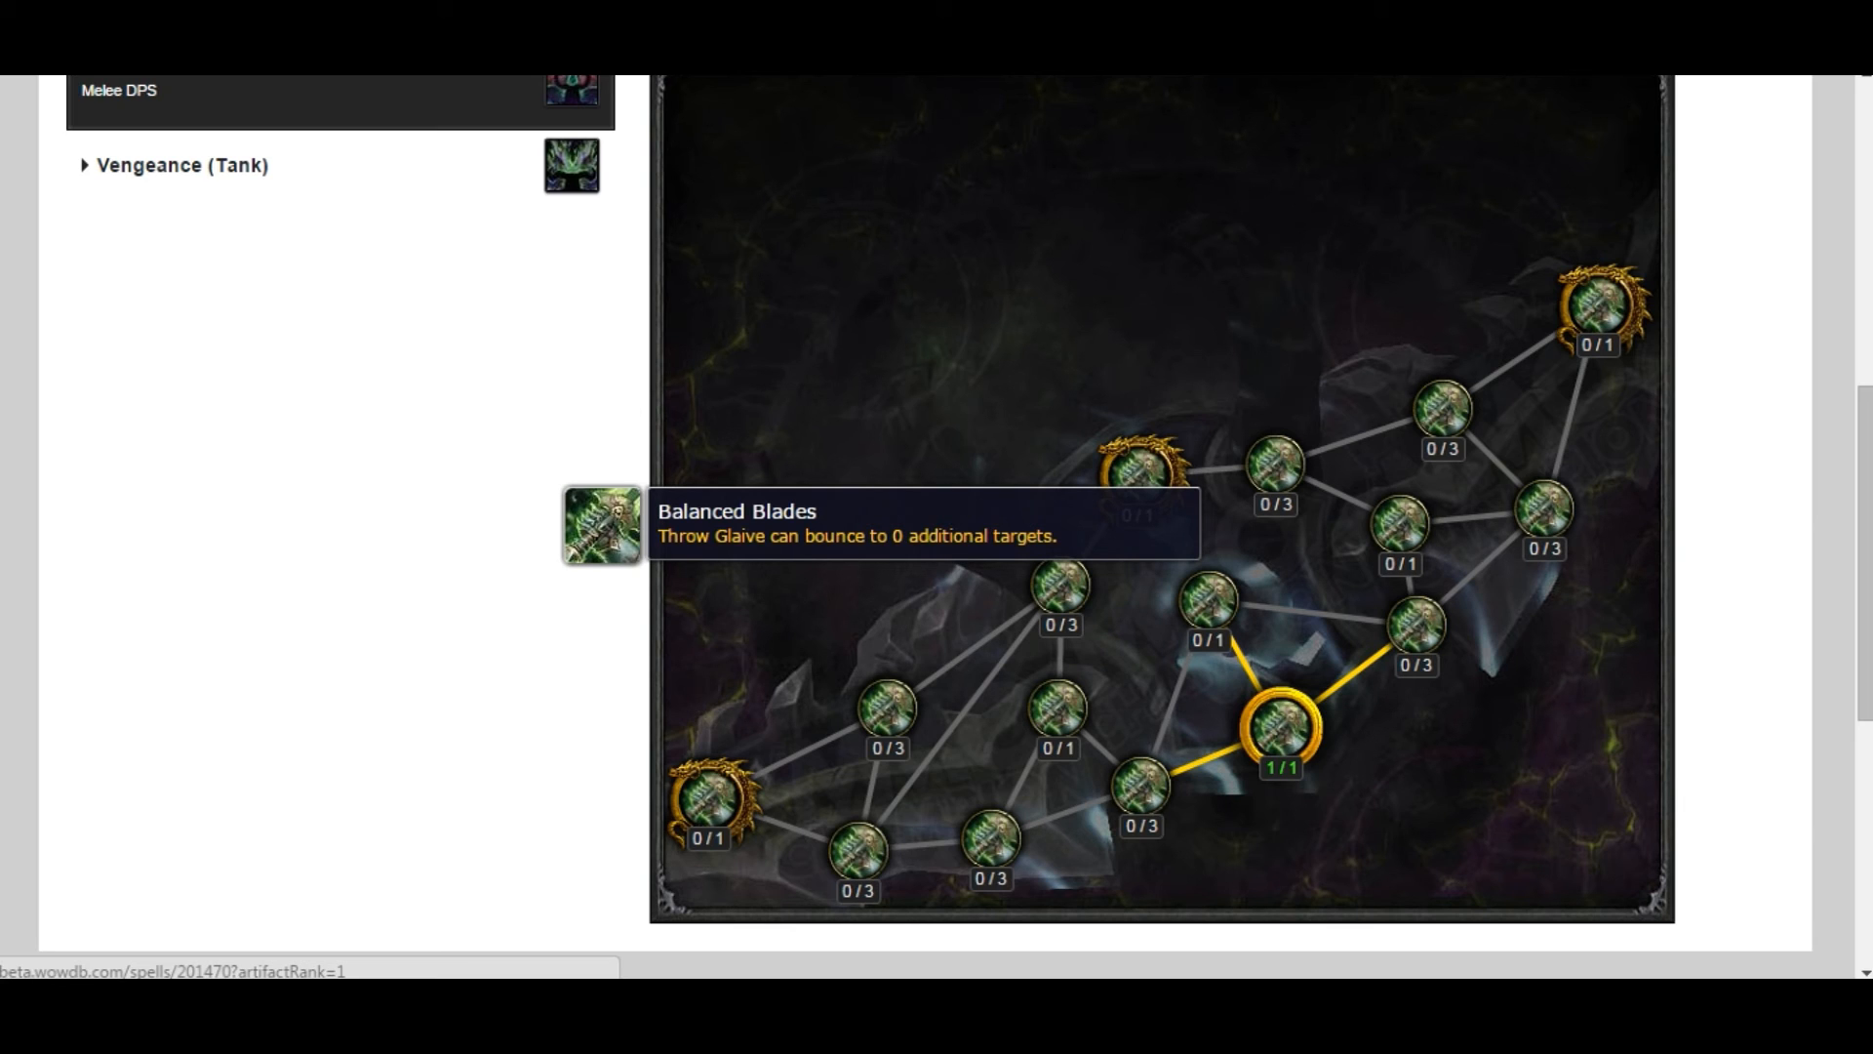
left_click(1206, 603)
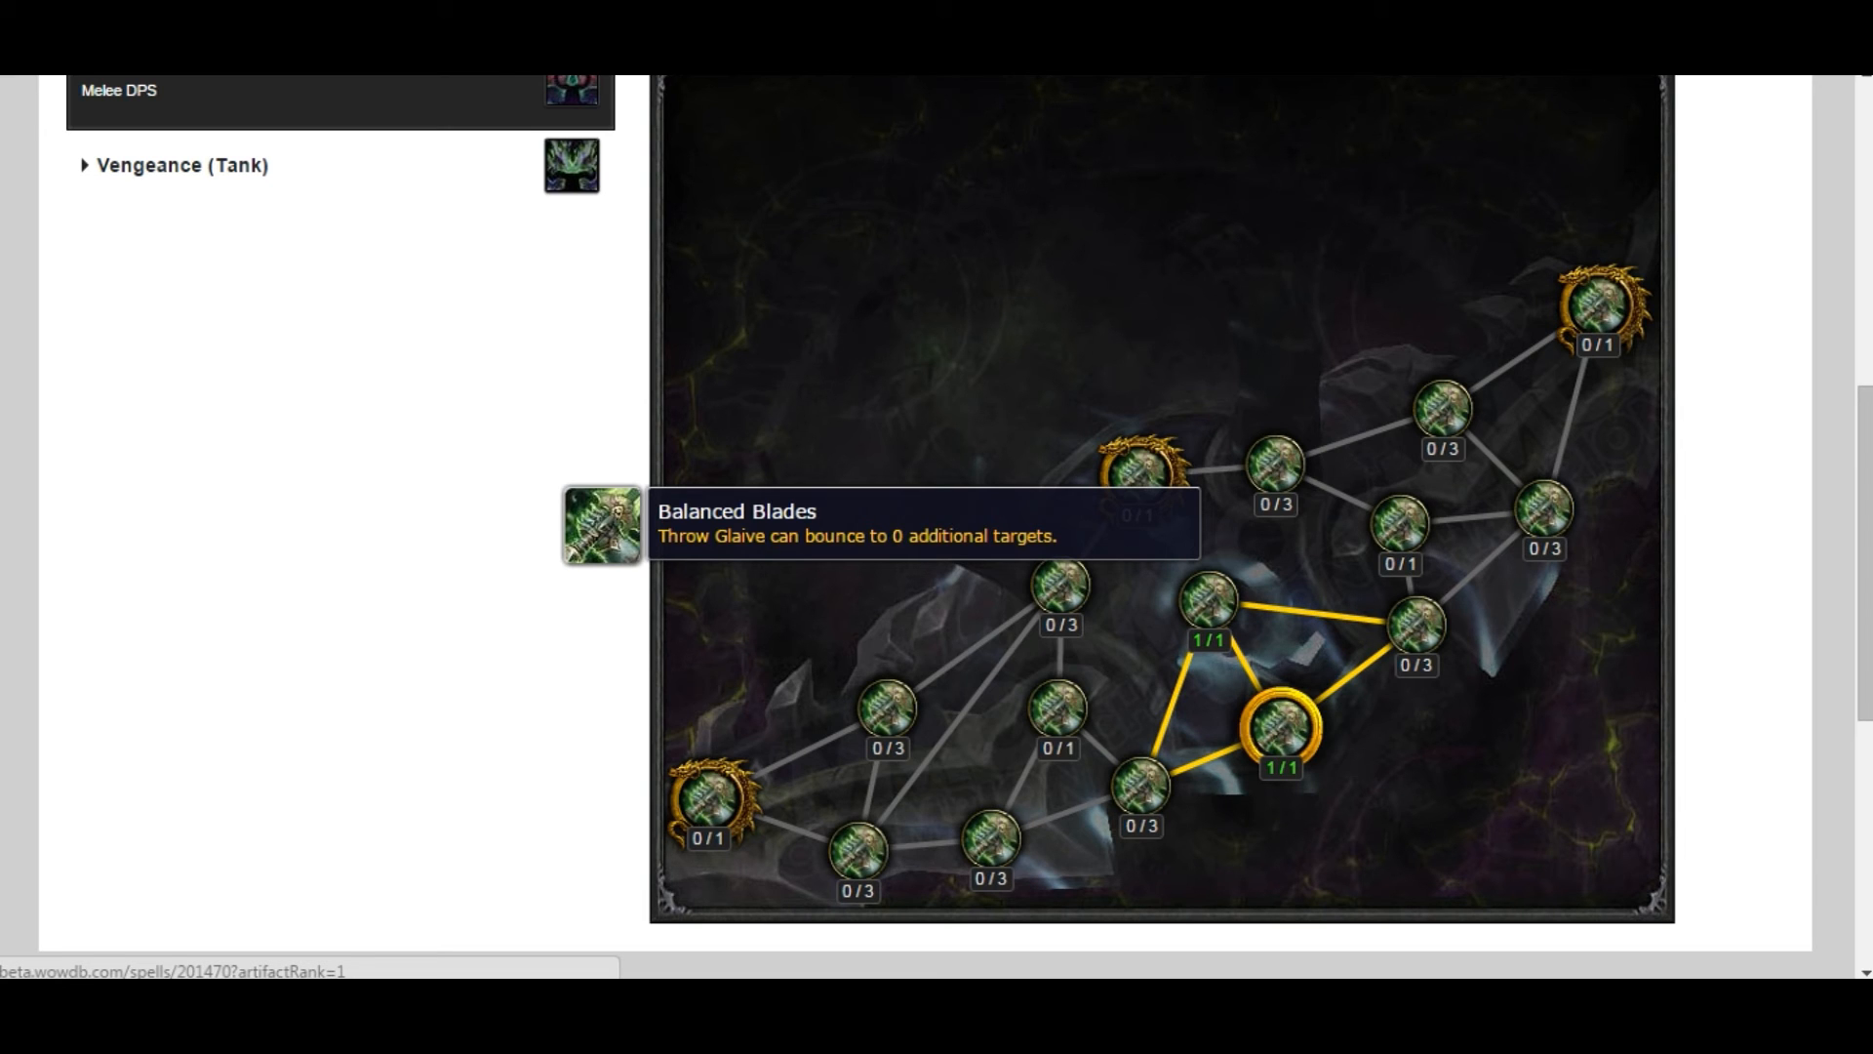
mouse_move(1147, 490)
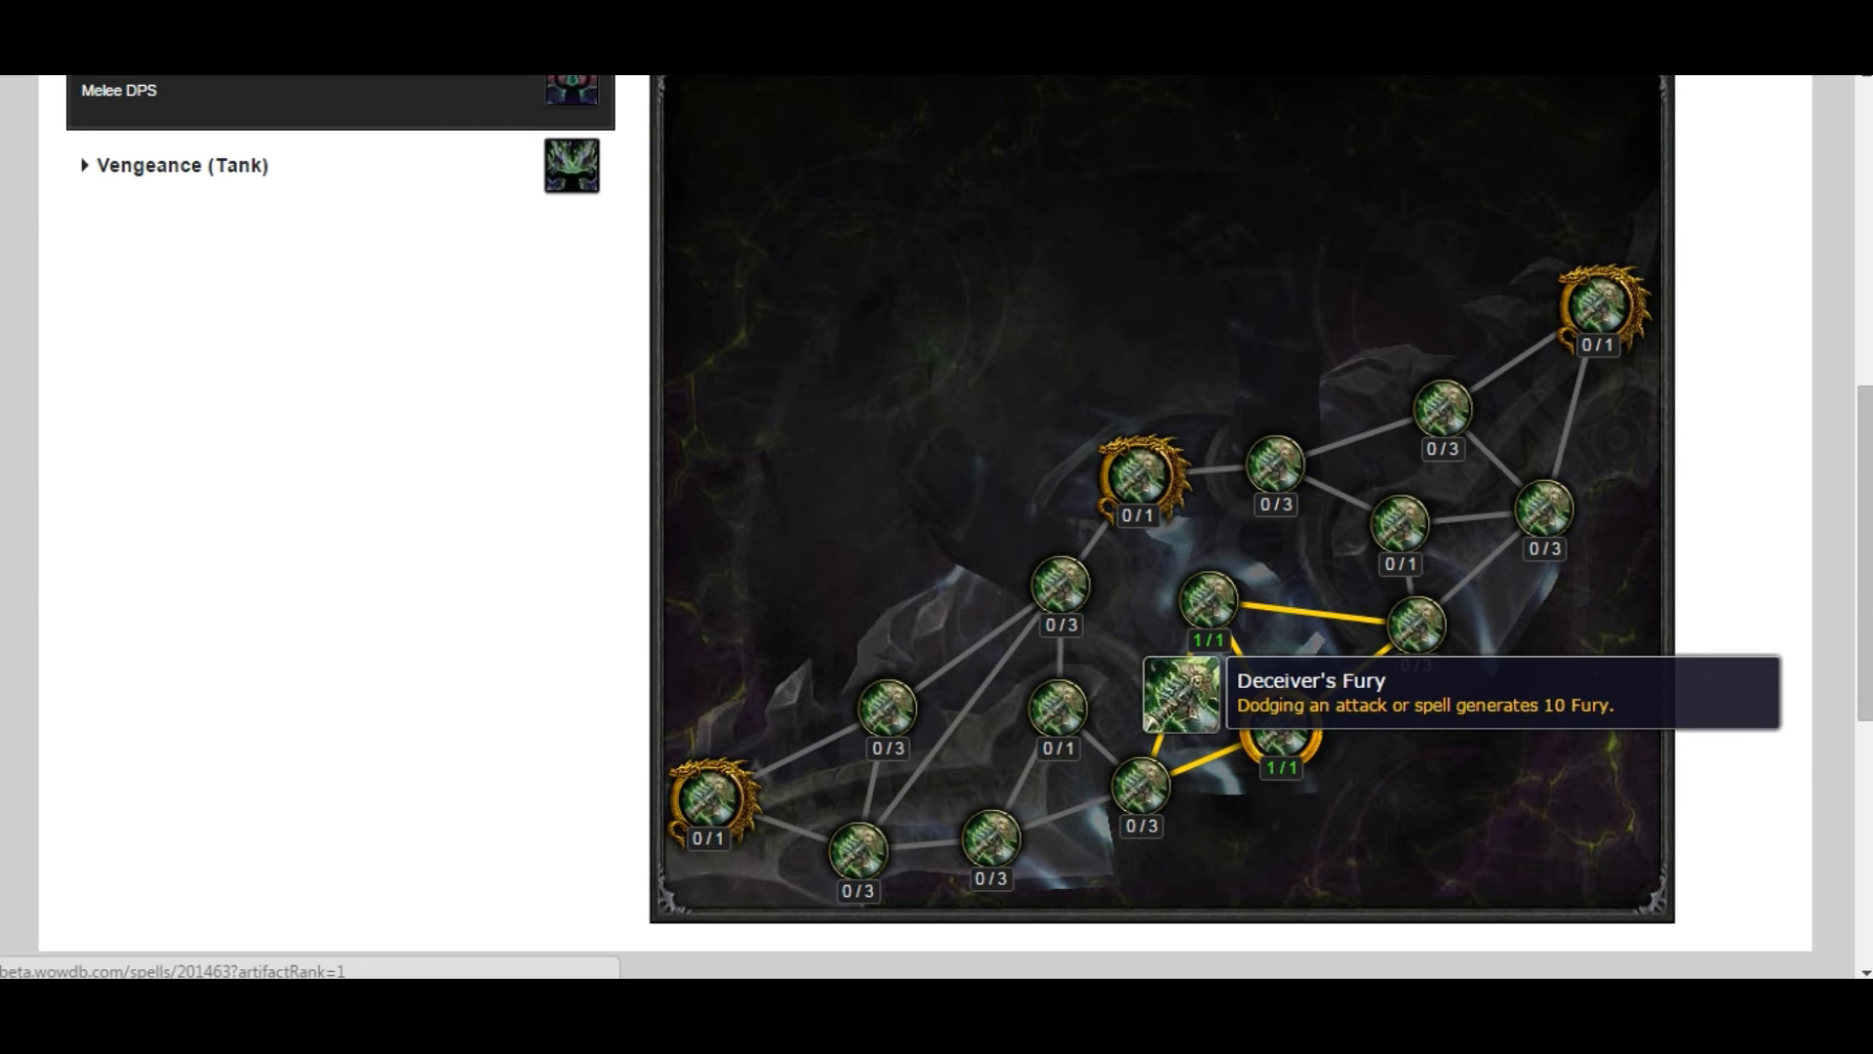
left_click(1132, 798)
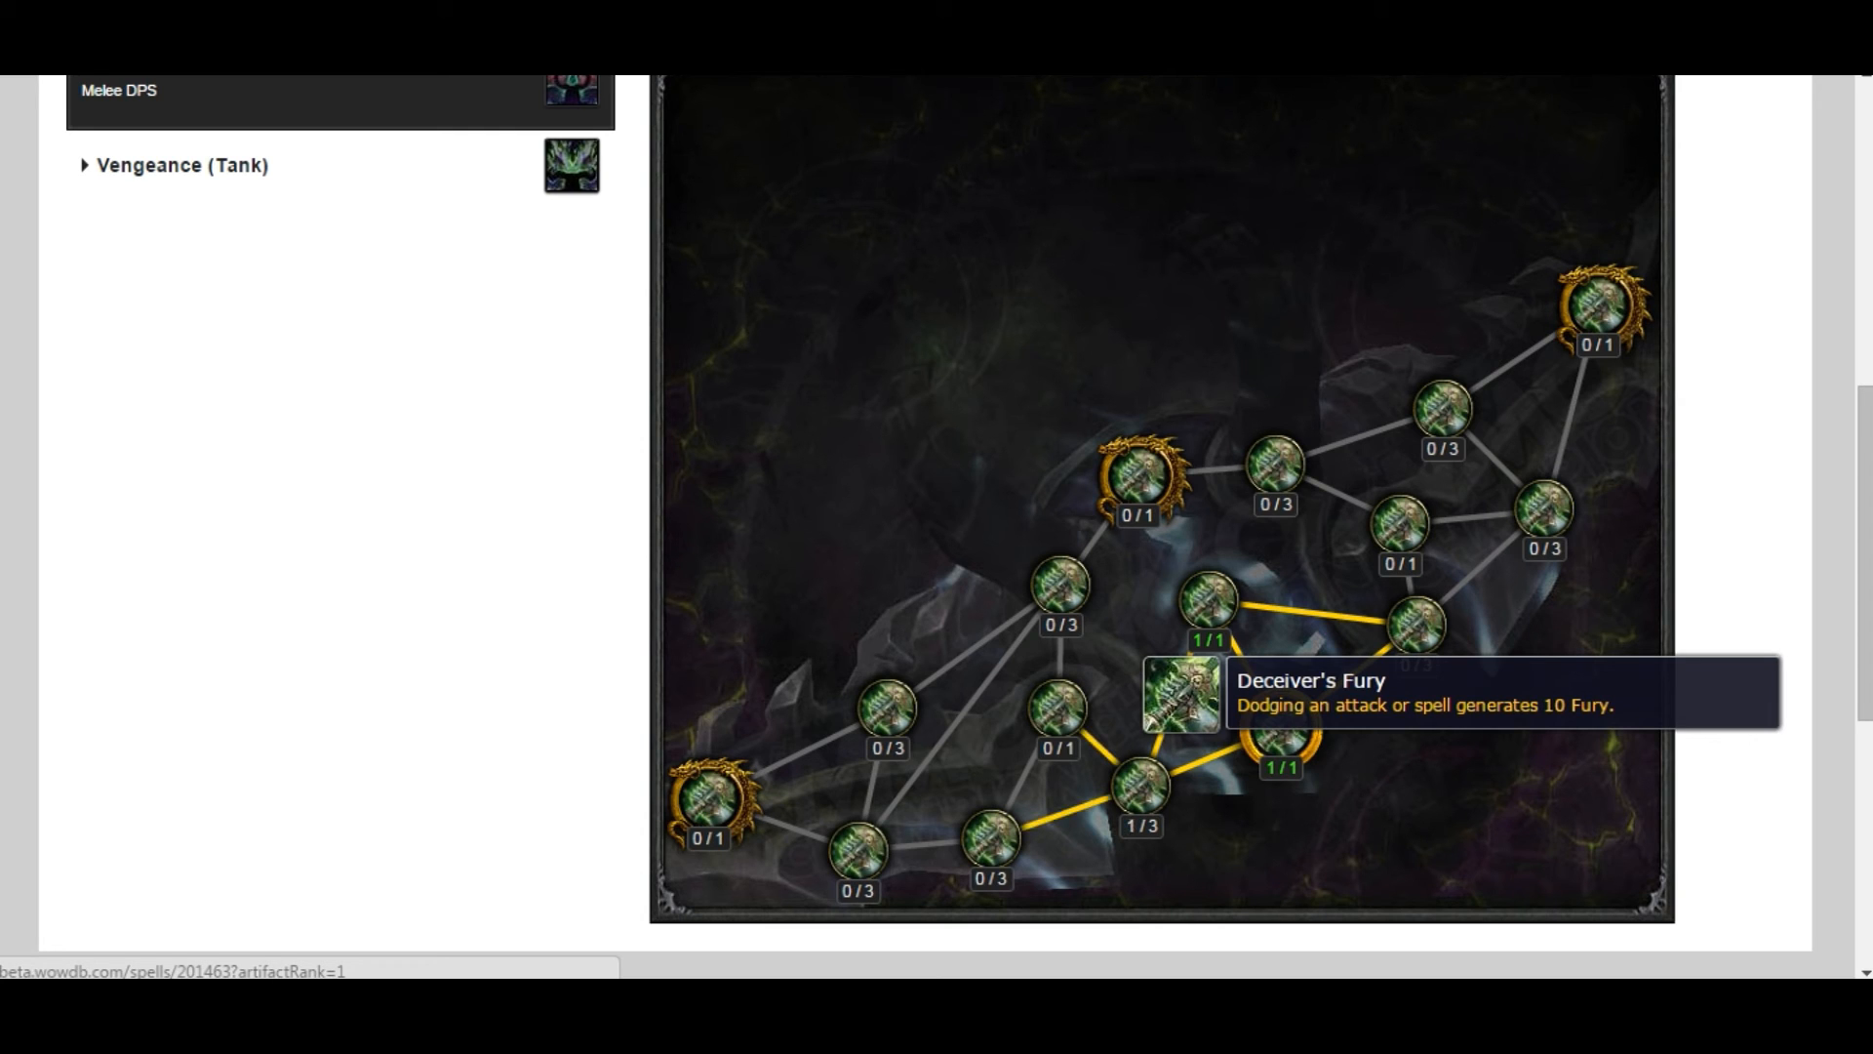
left_click(1145, 792)
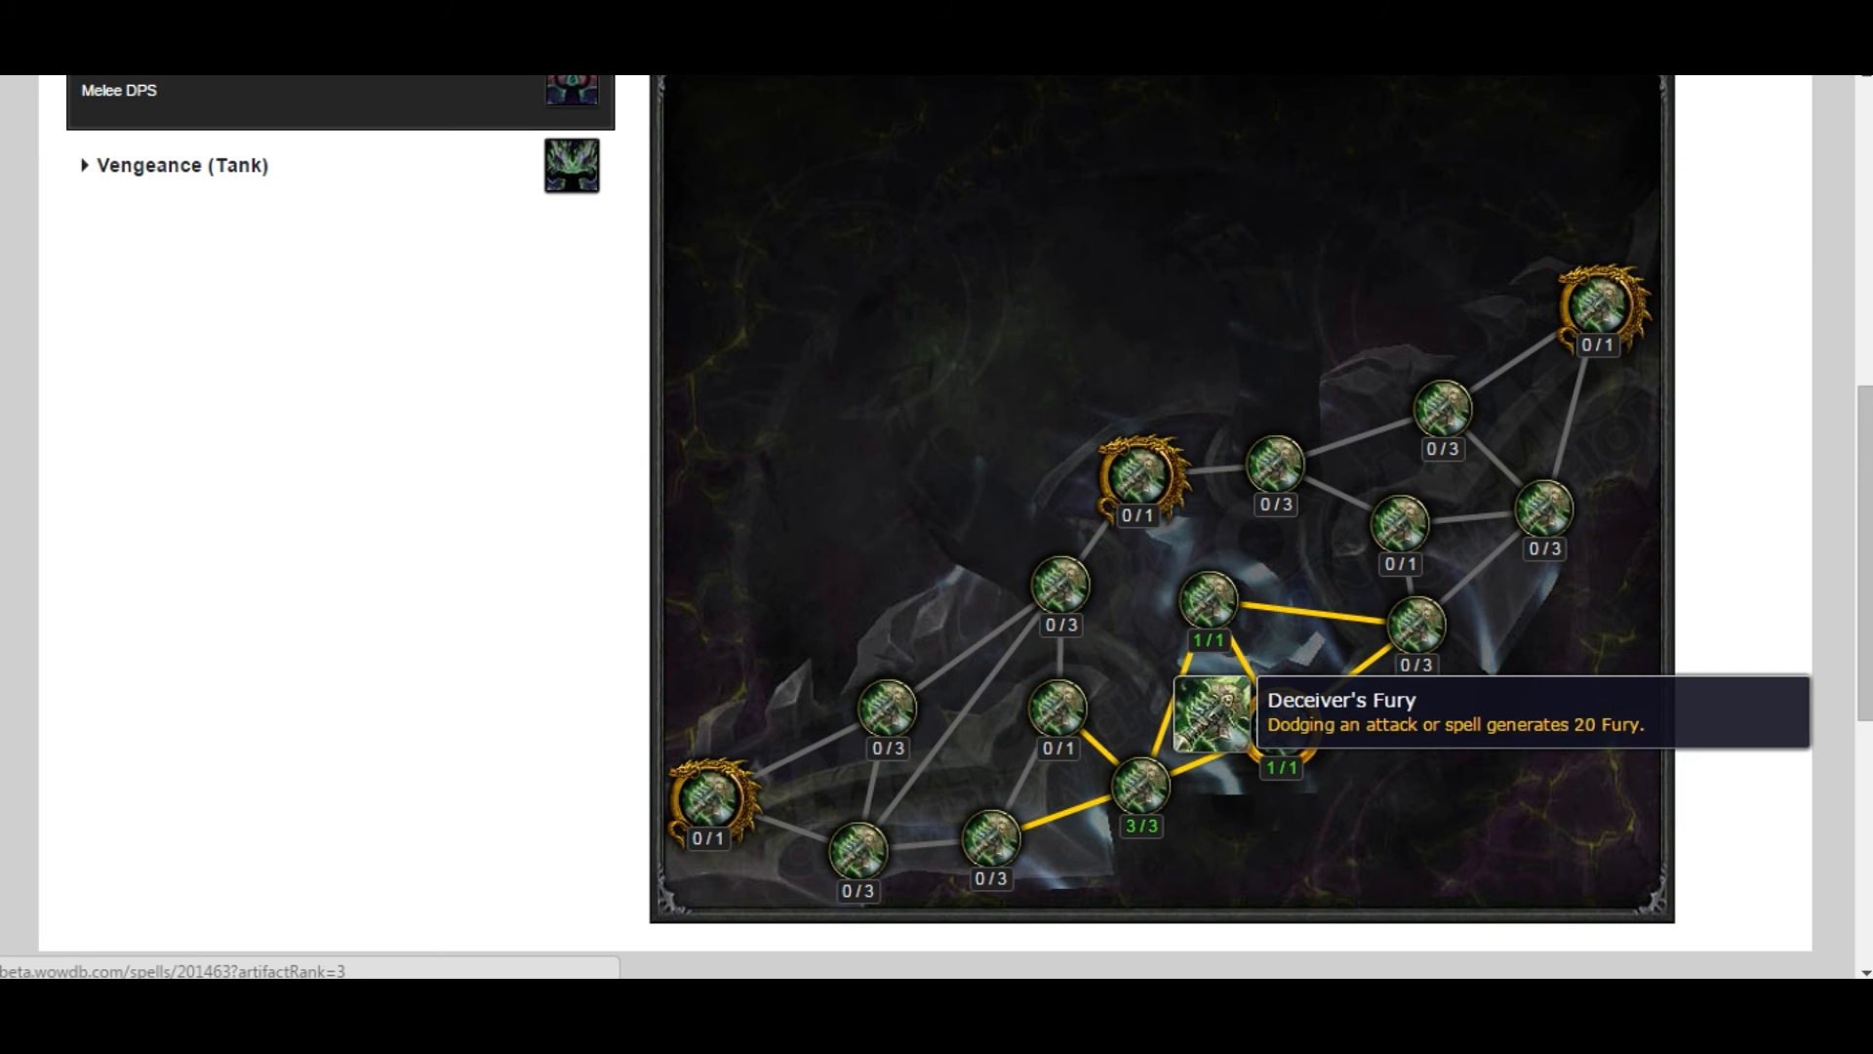
mouse_move(1280, 728)
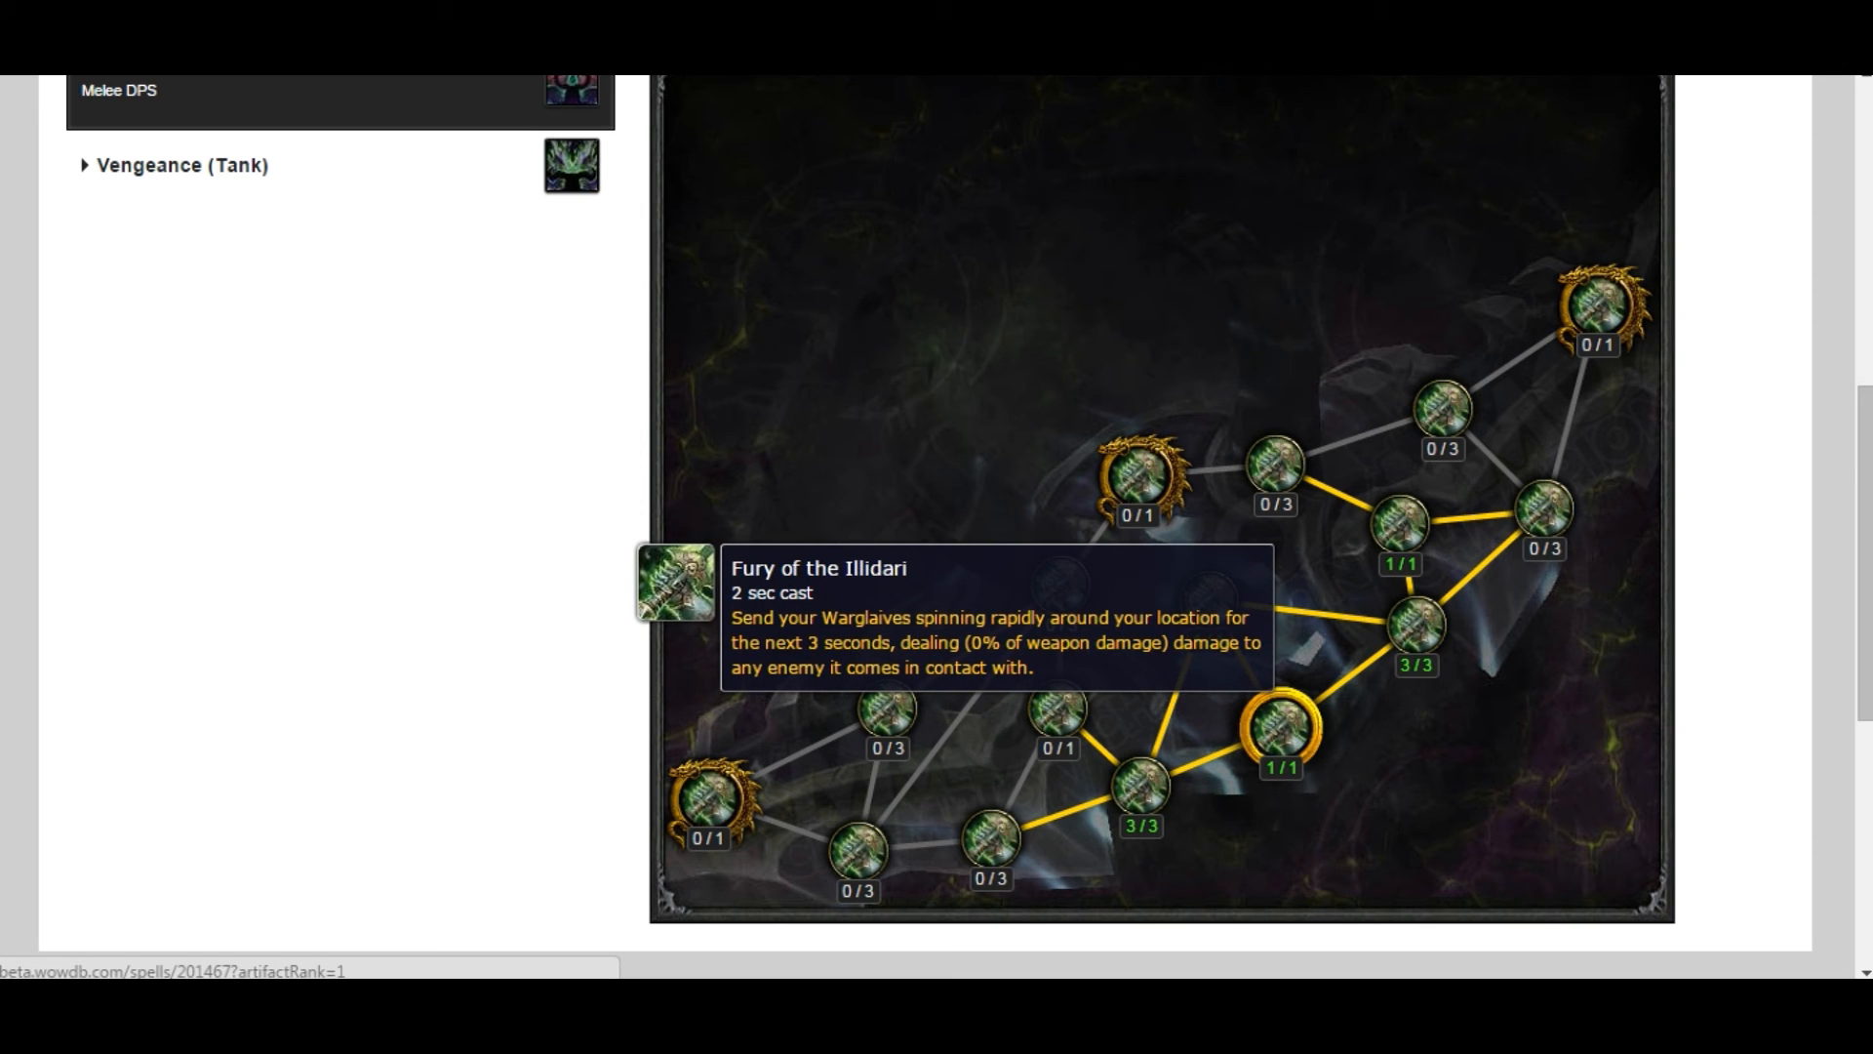
mouse_move(1204, 607)
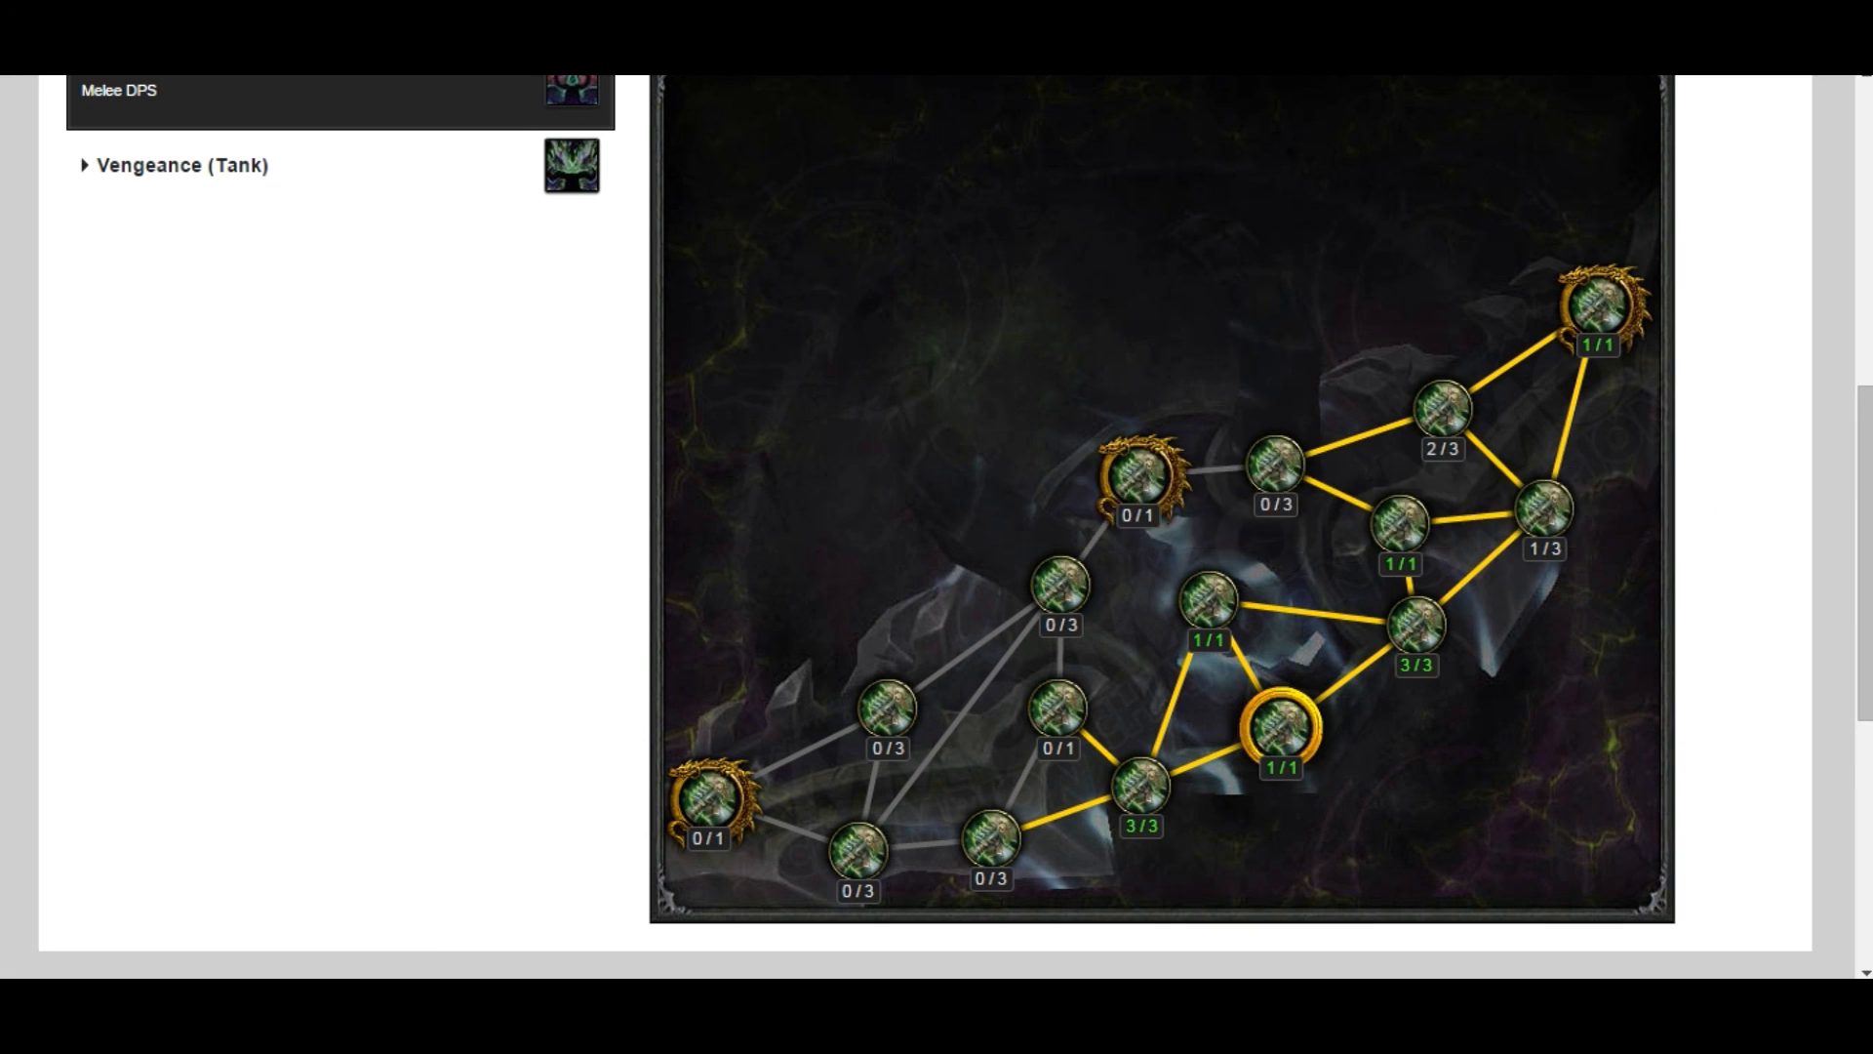
Unlock the top-right golden trait of the Twinblades tree at 1/1
left_click(1142, 487)
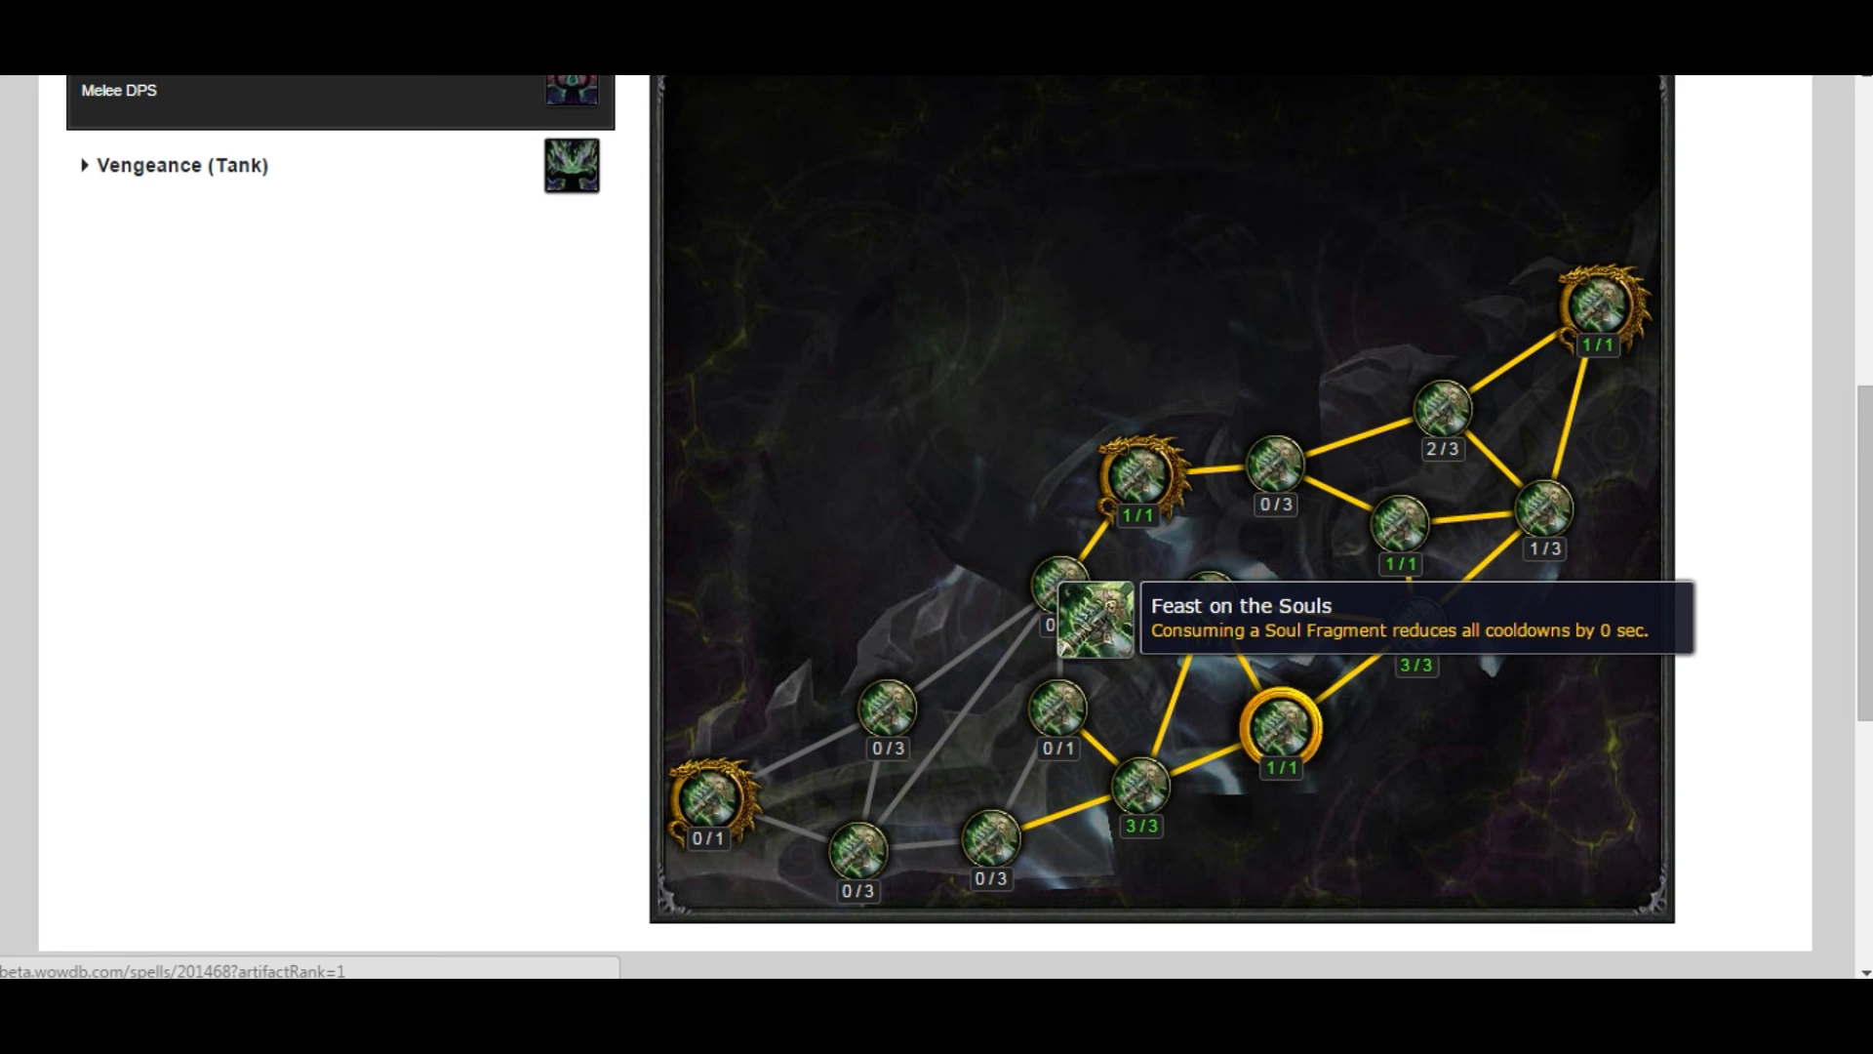
mouse_move(1054, 763)
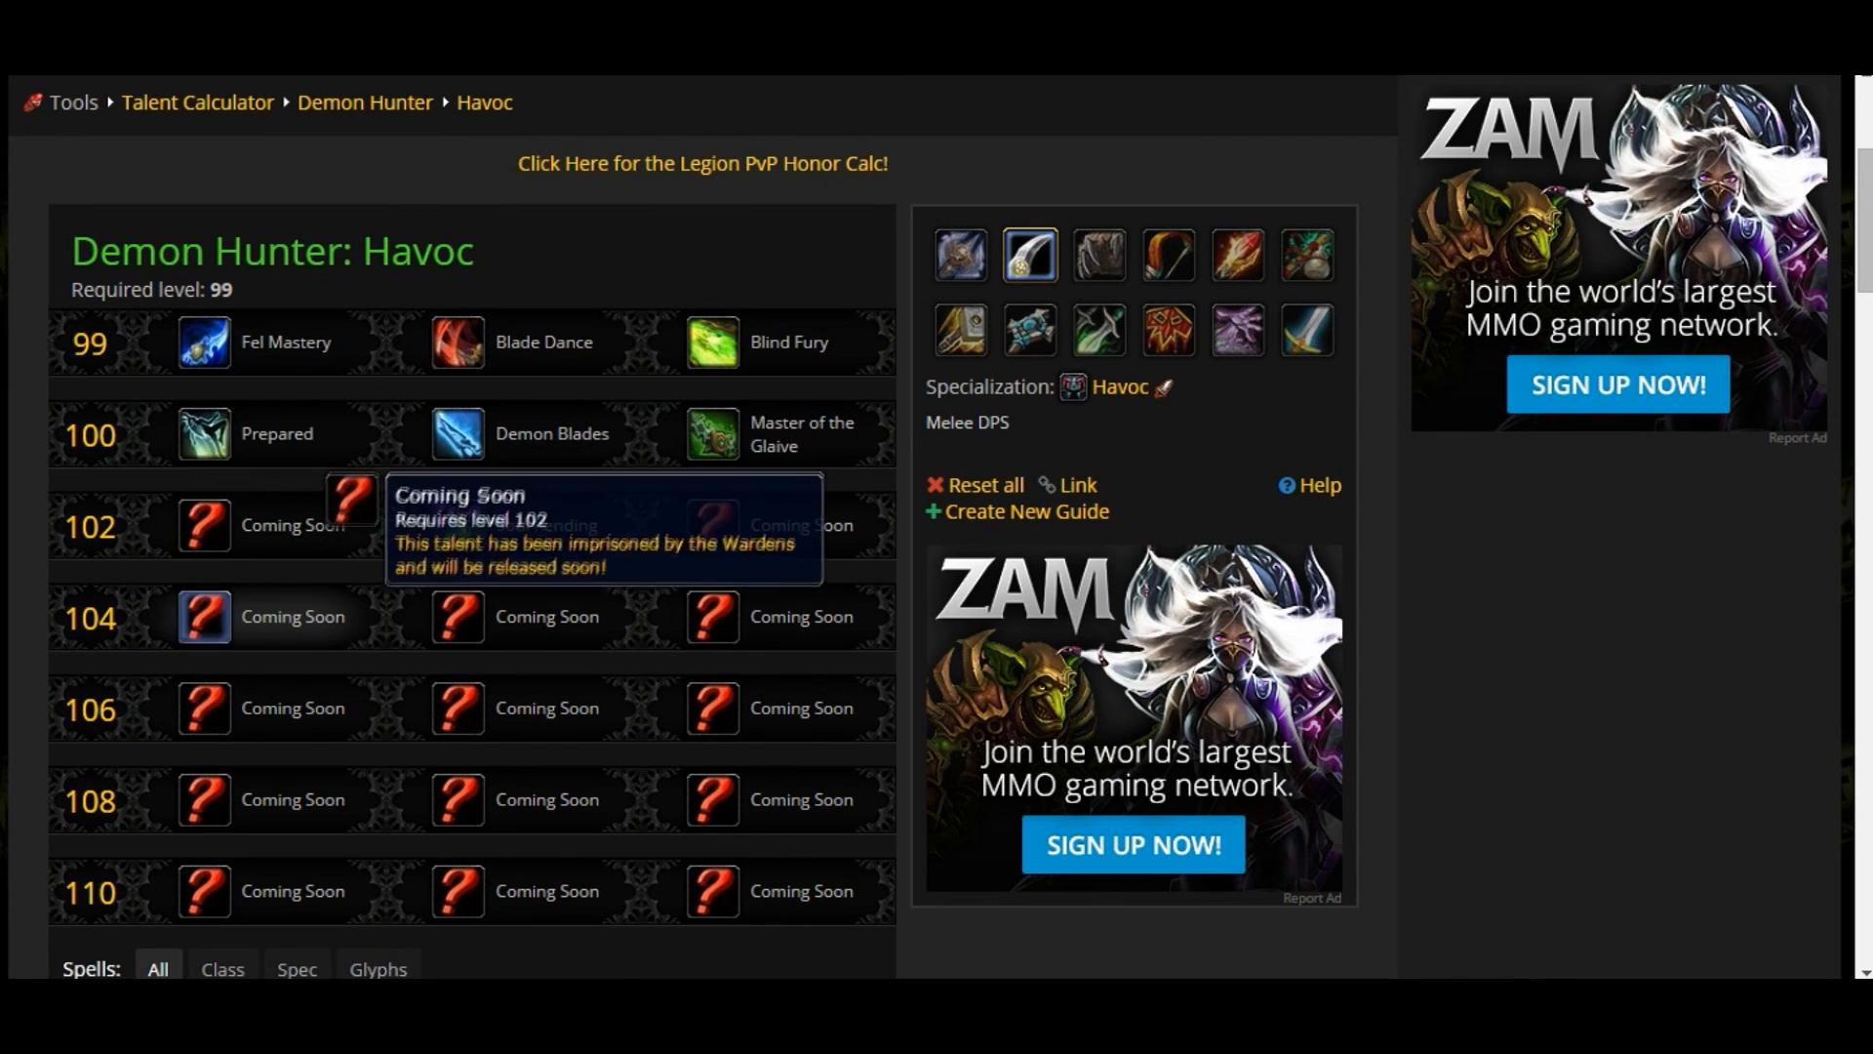
Scroll down the Havoc talent calculator rows marked Coming Soon
scroll("down", 3)
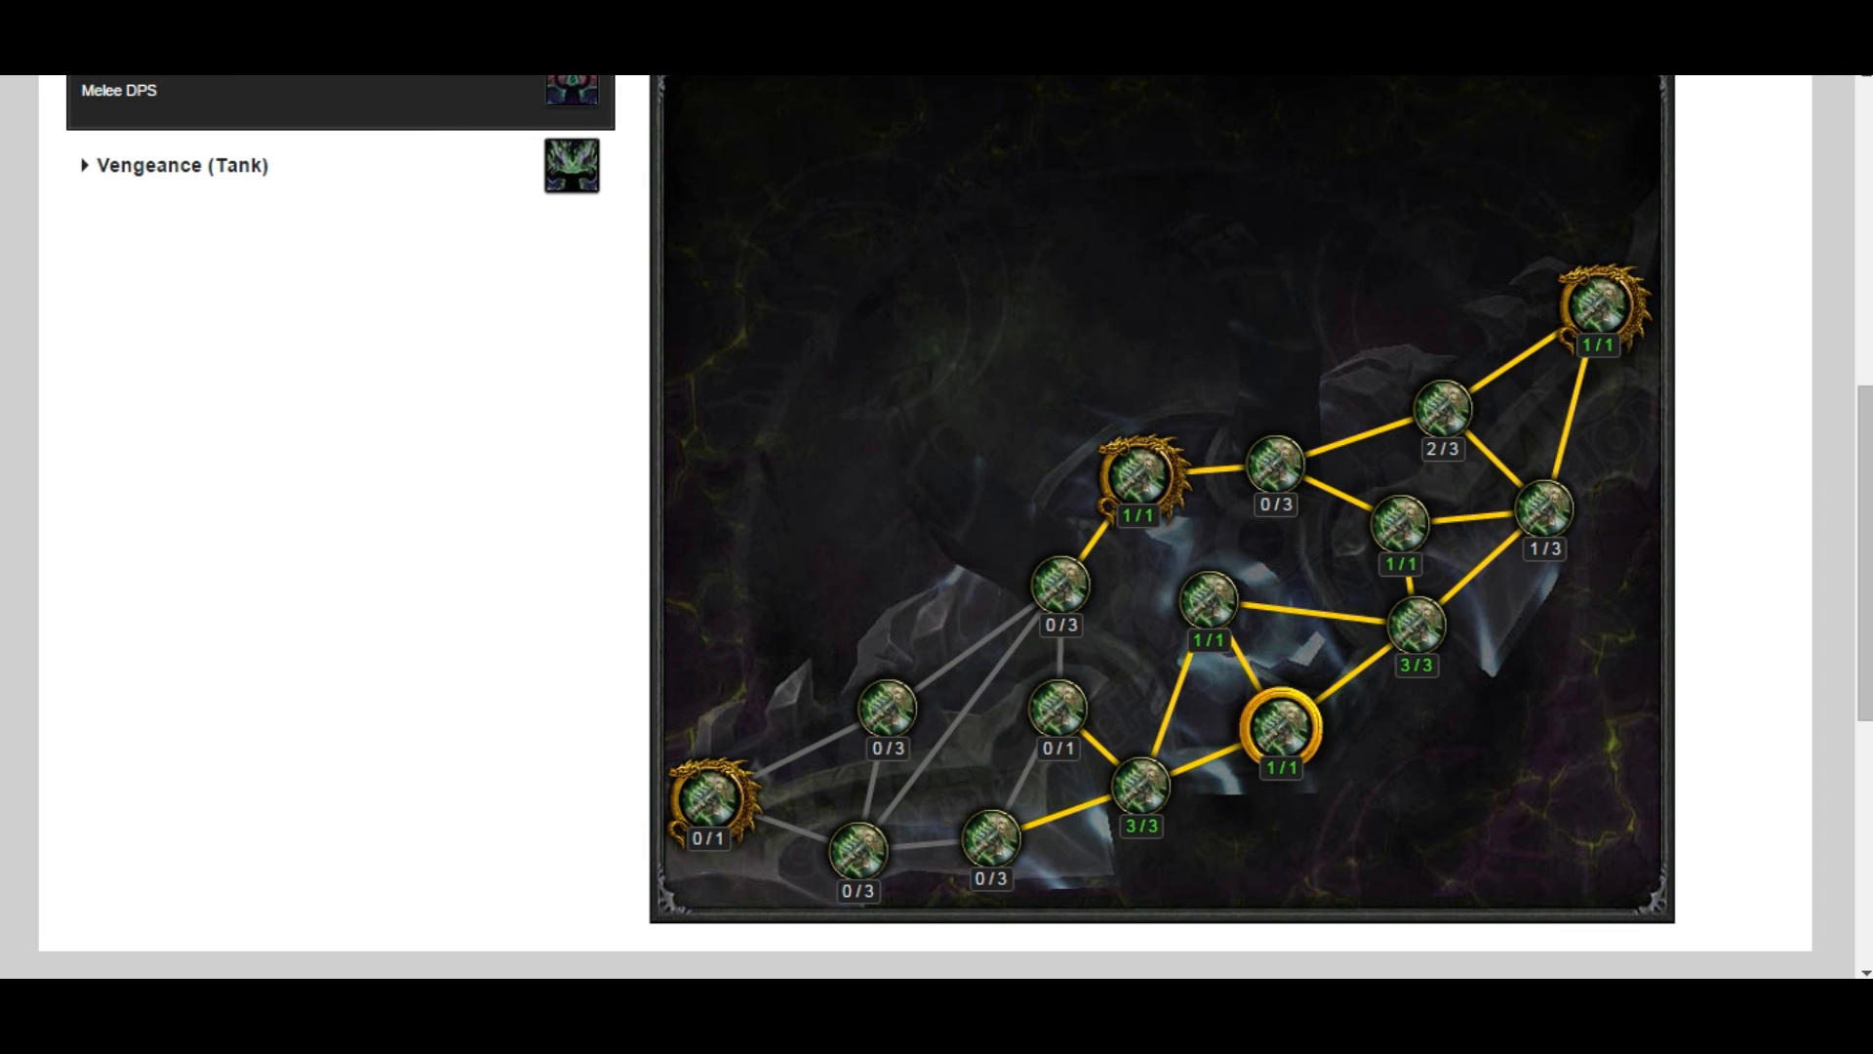
scroll("up", 3)
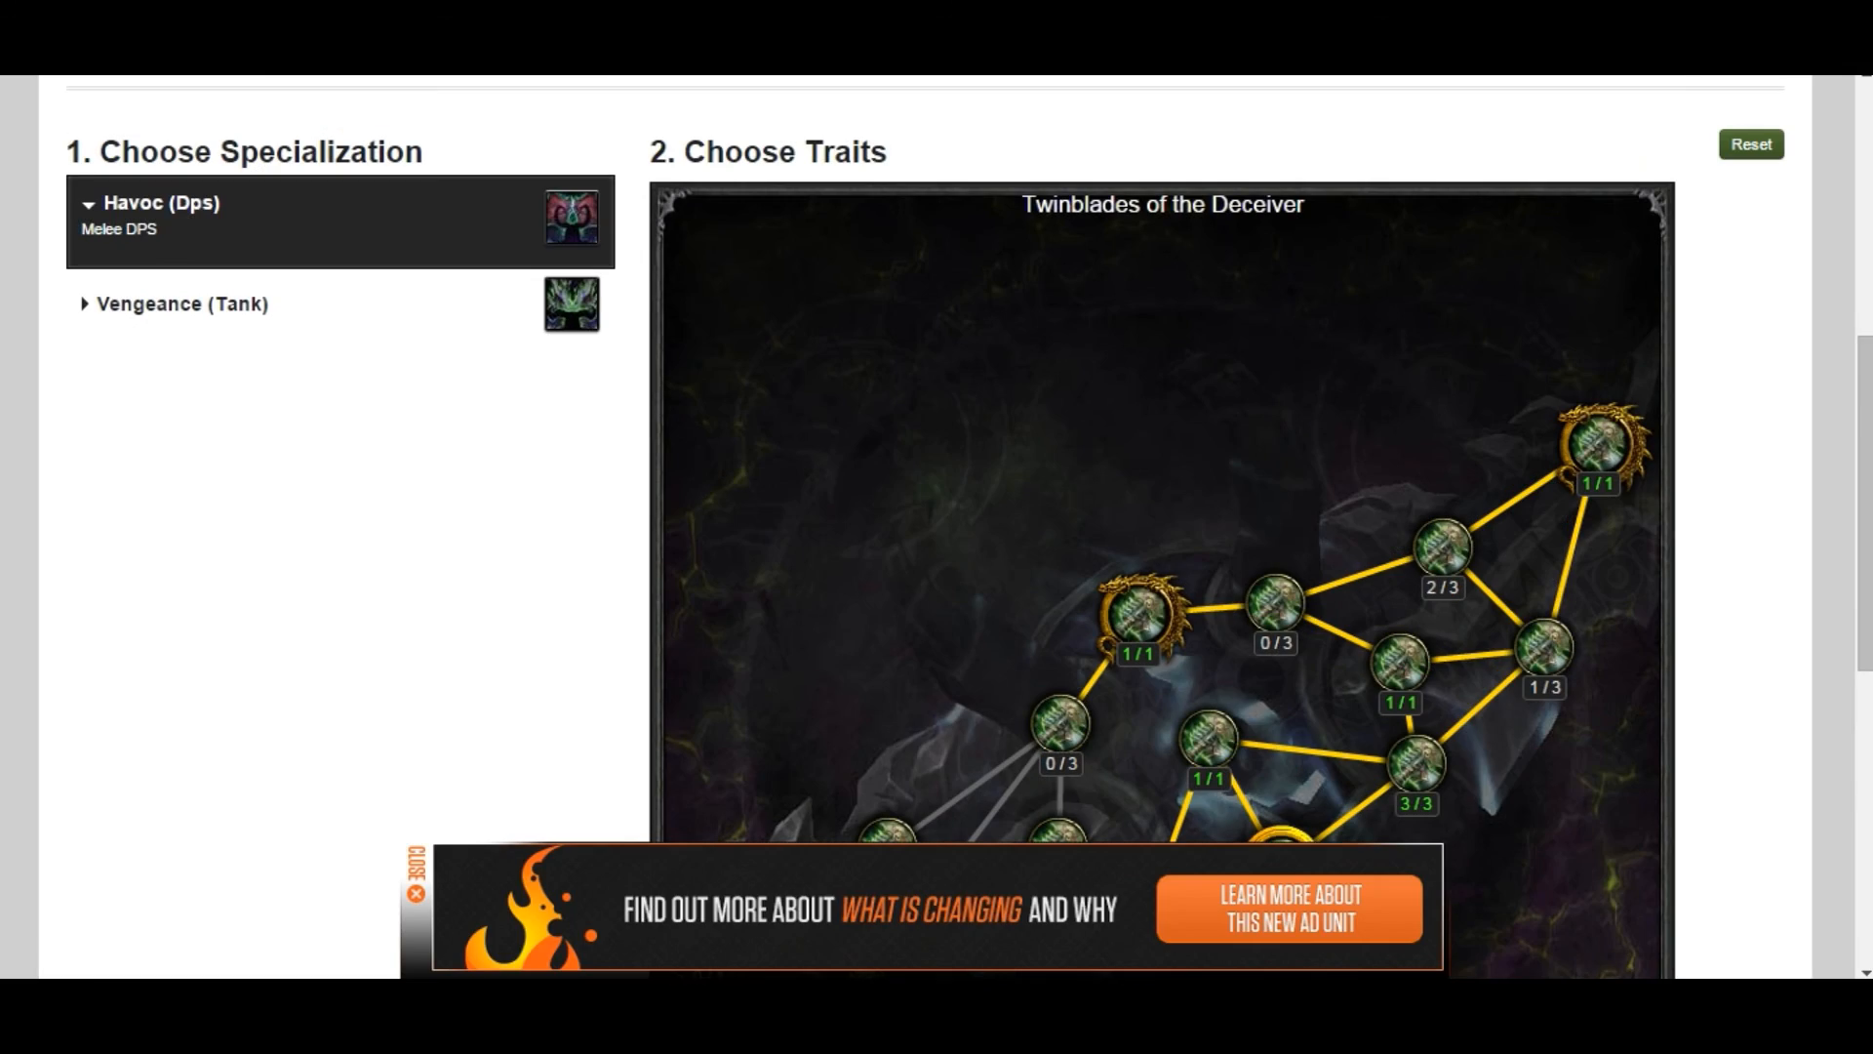
scroll("down", 3)
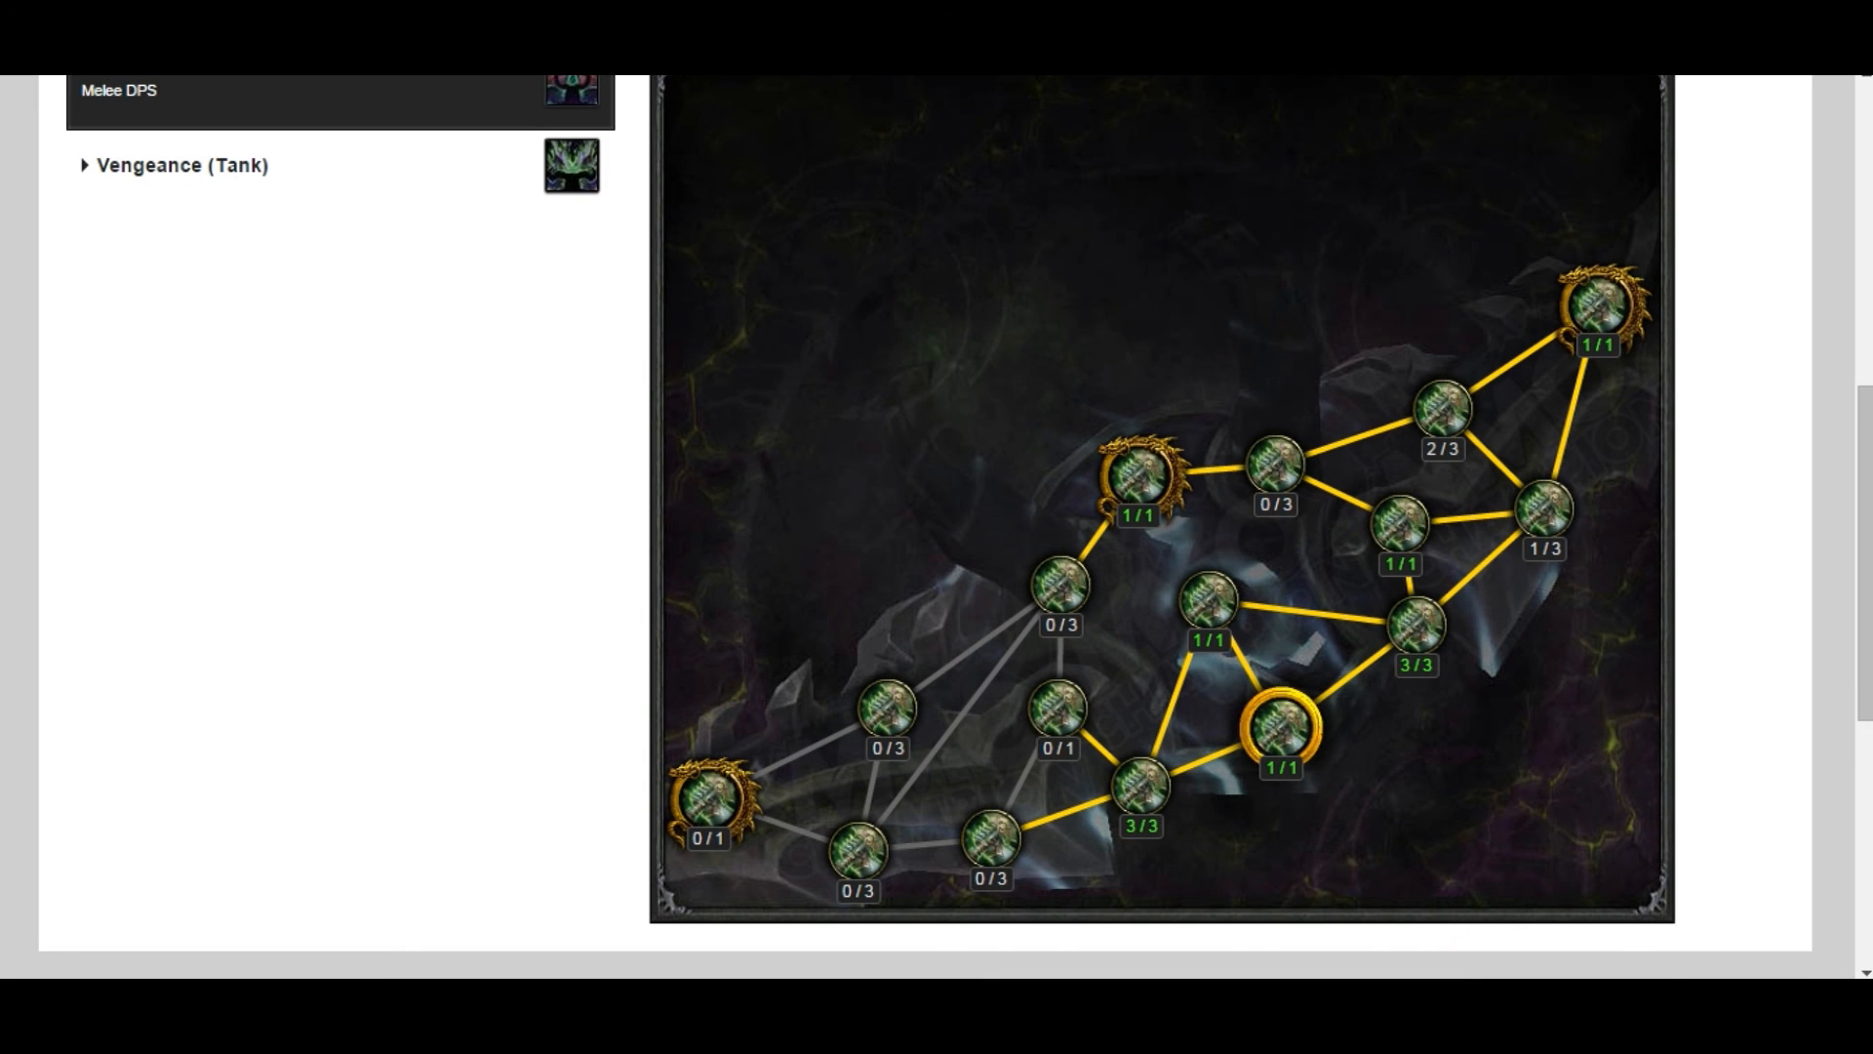
scroll("down", 3)
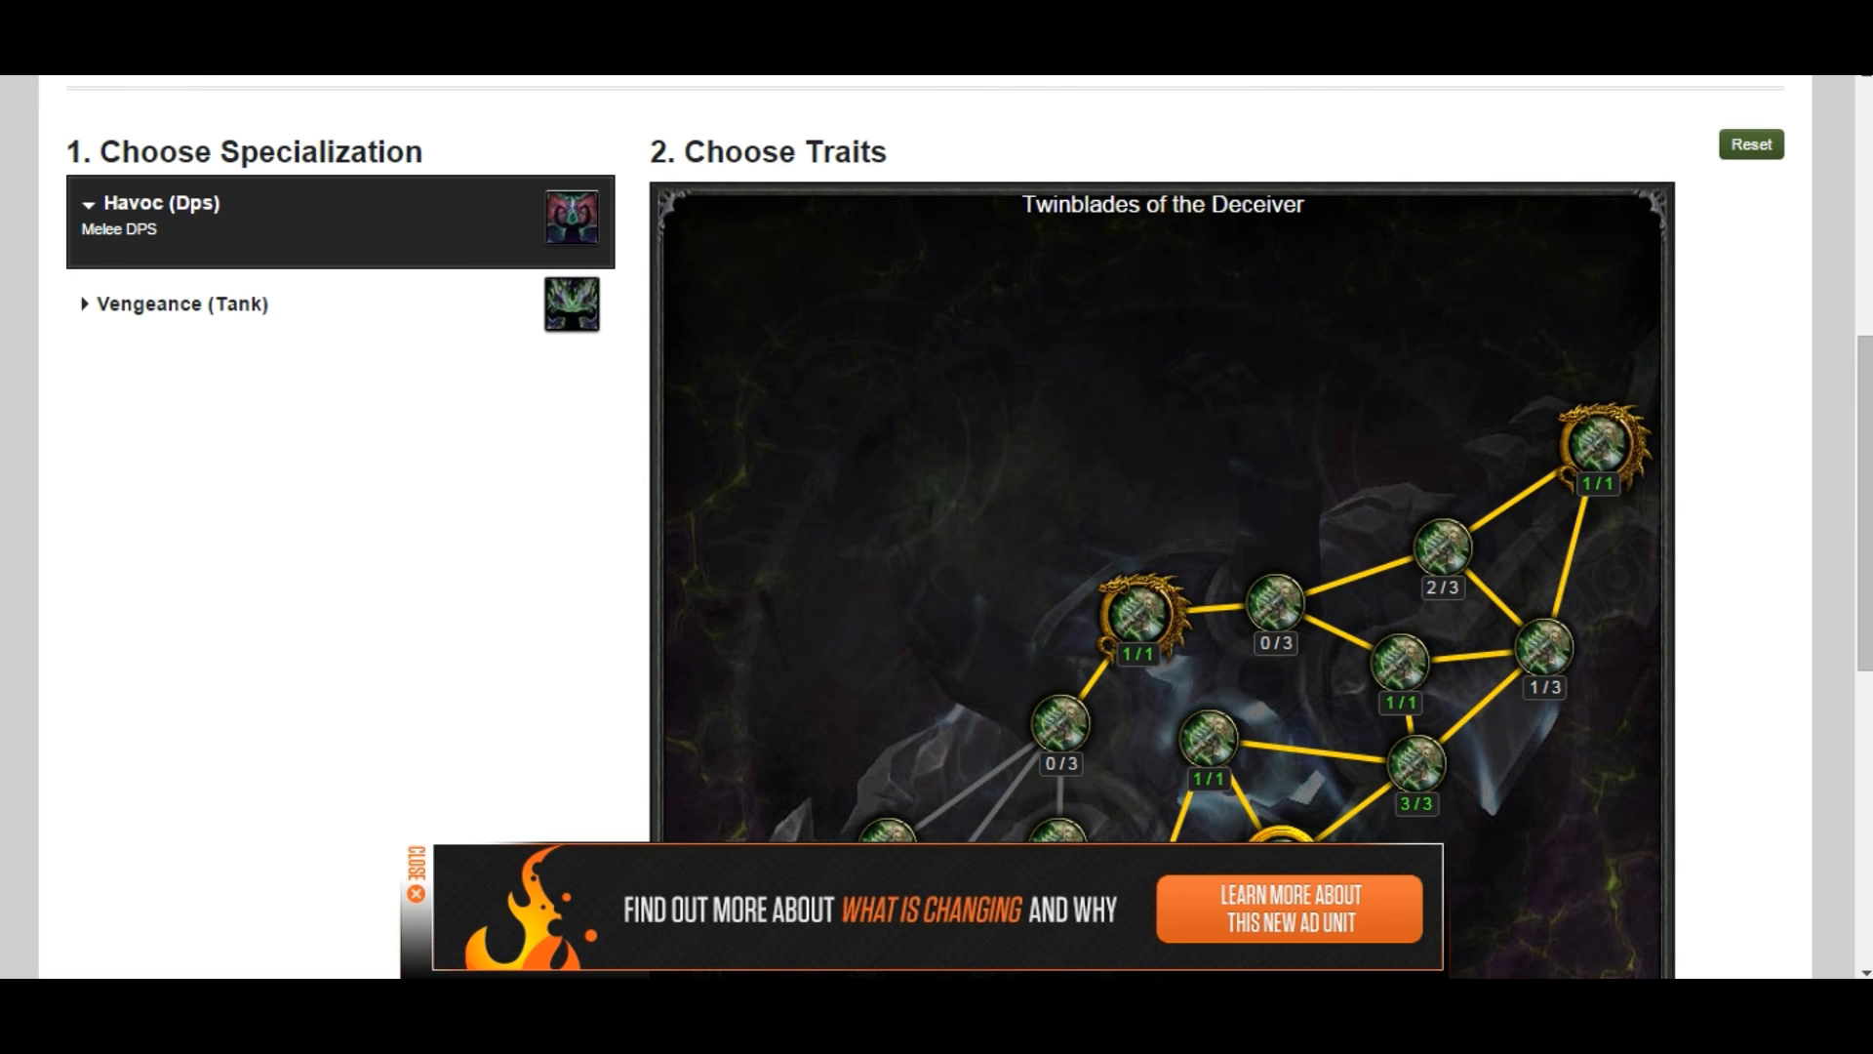